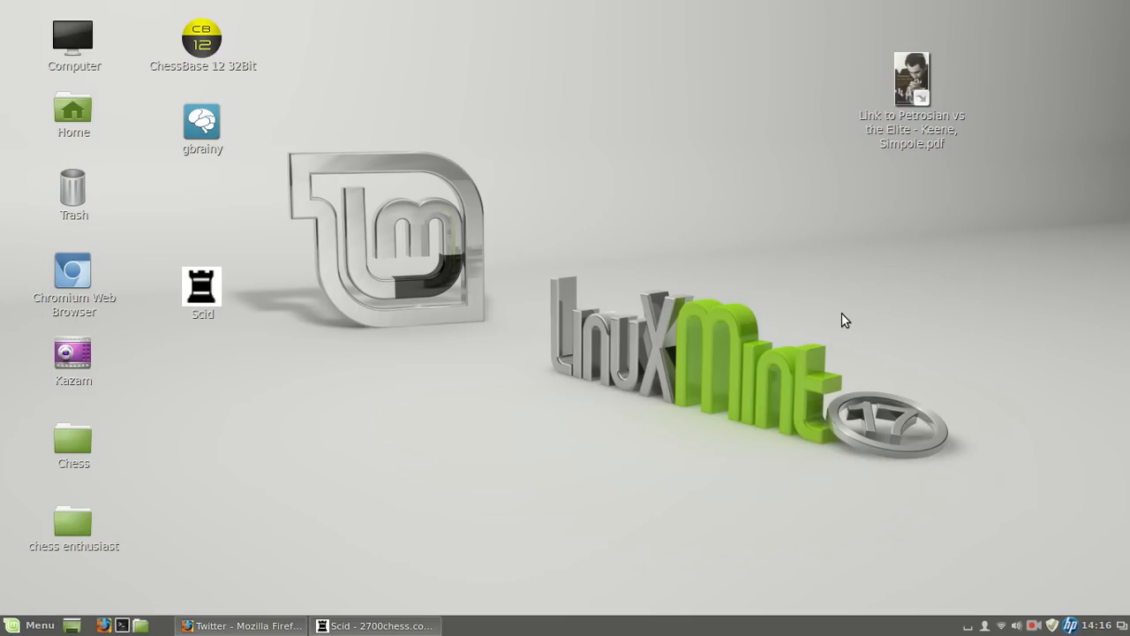
mouse_move(352, 325)
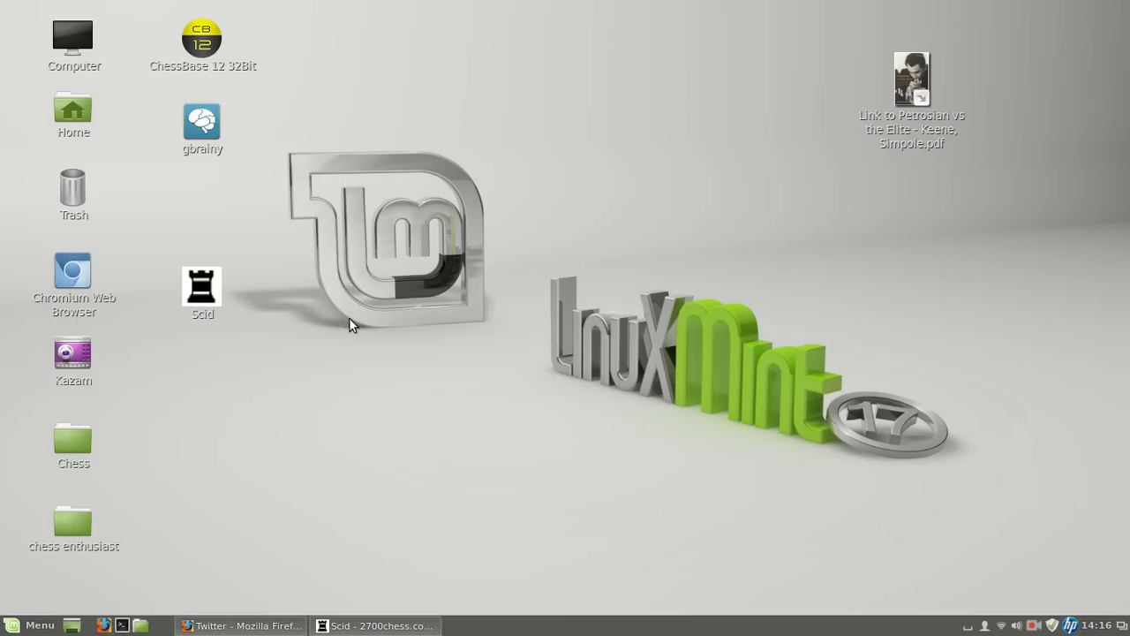
mouse_move(371, 321)
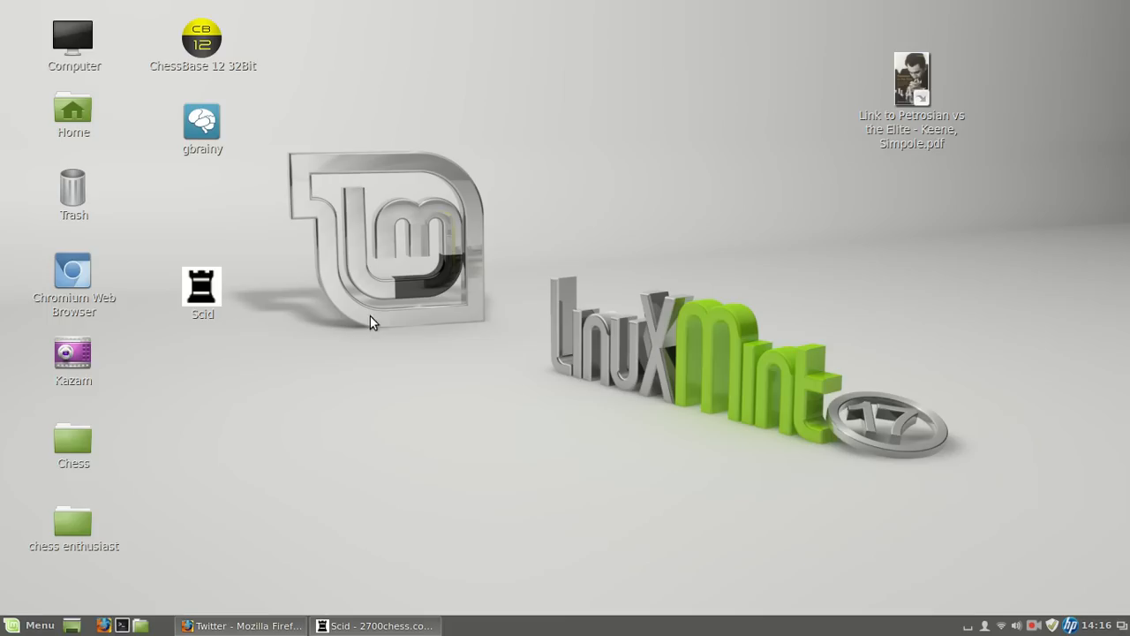
mouse_move(627, 307)
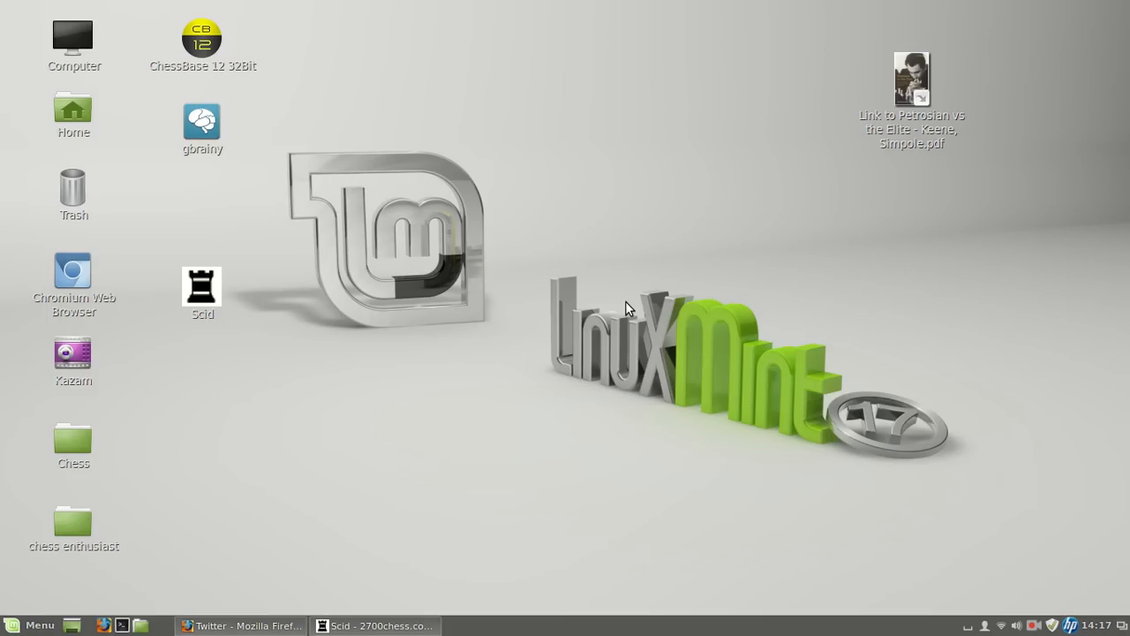
mouse_move(914, 466)
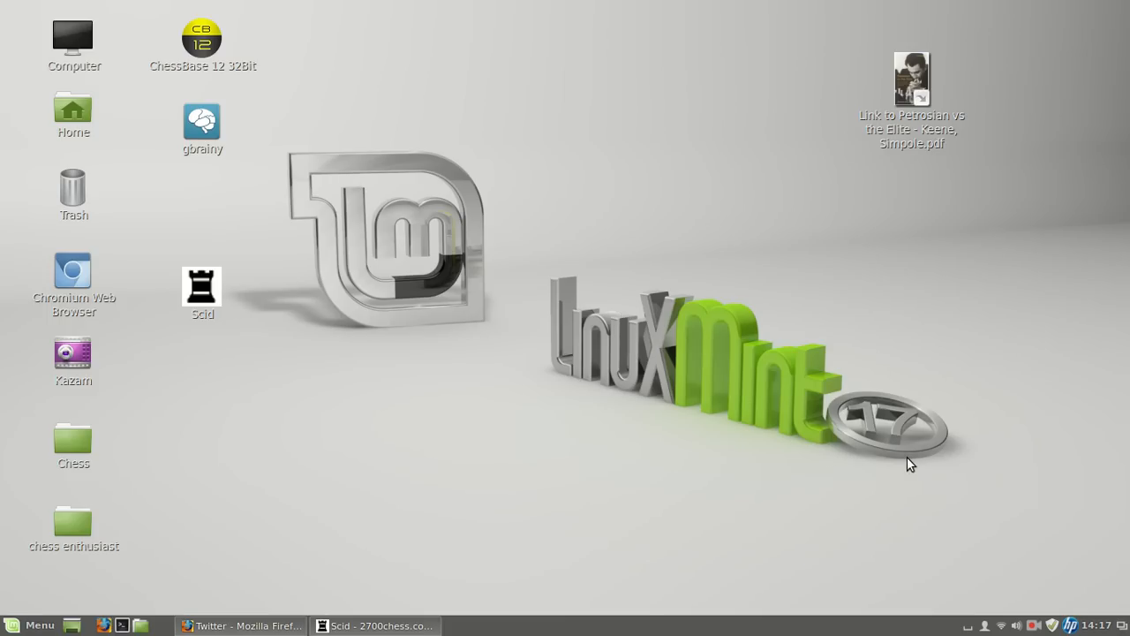
mouse_move(821, 437)
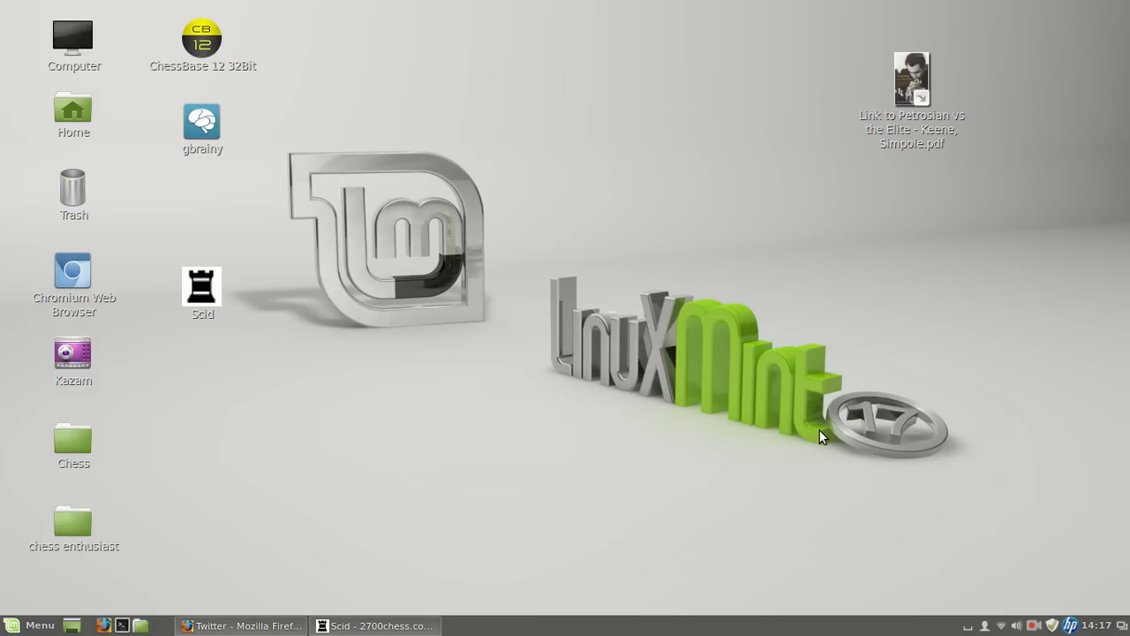
mouse_move(606, 92)
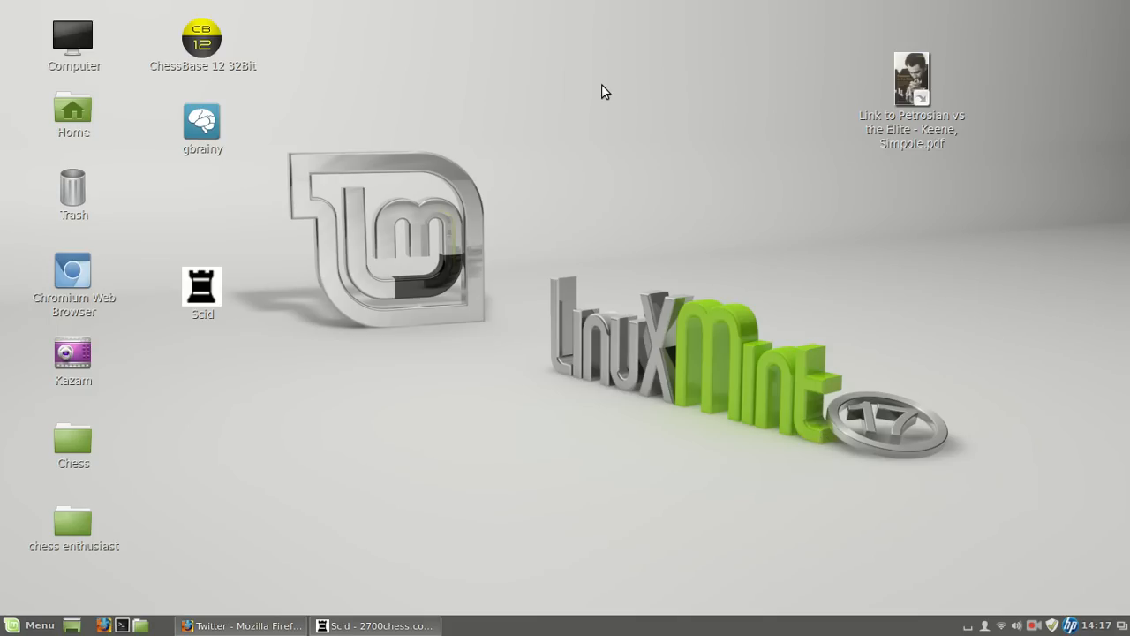
mouse_move(558, 174)
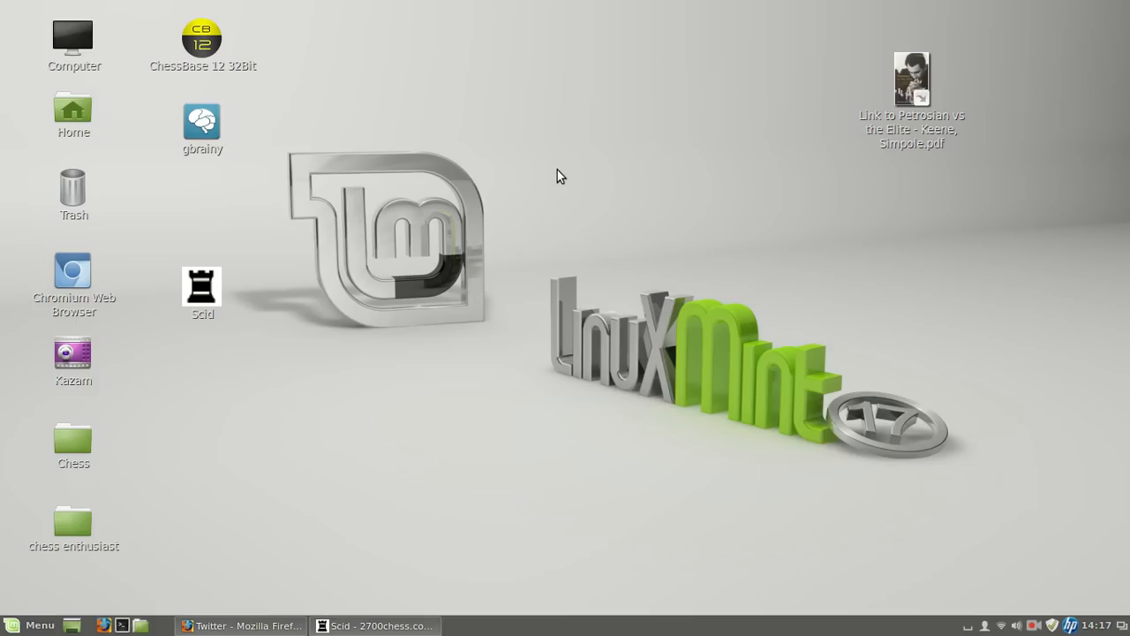
mouse_move(547, 185)
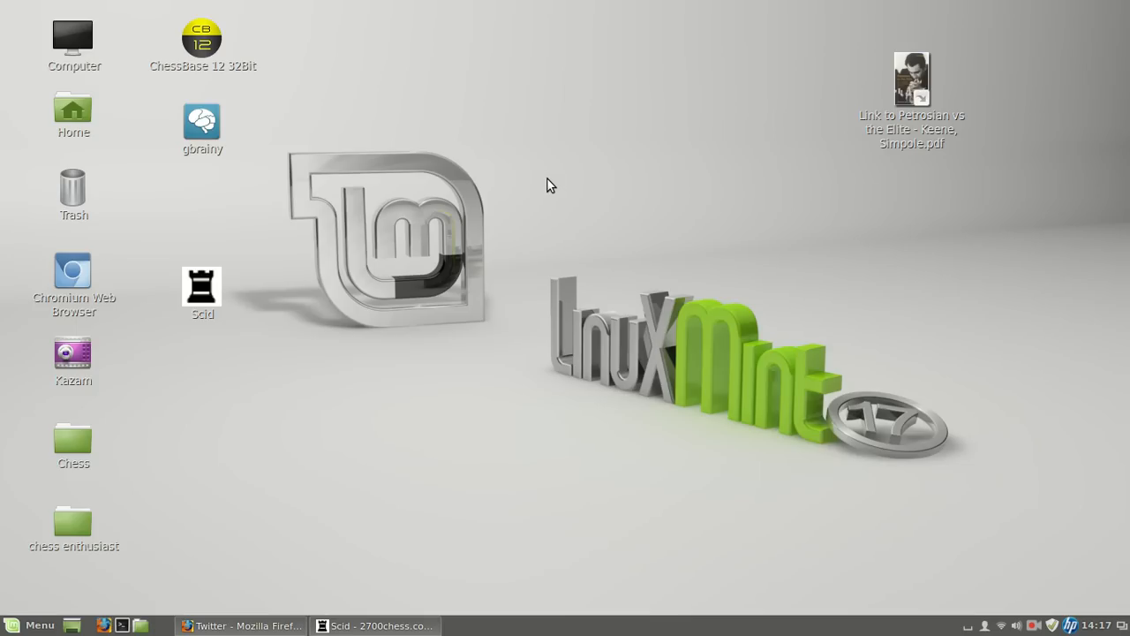
mouse_move(551, 187)
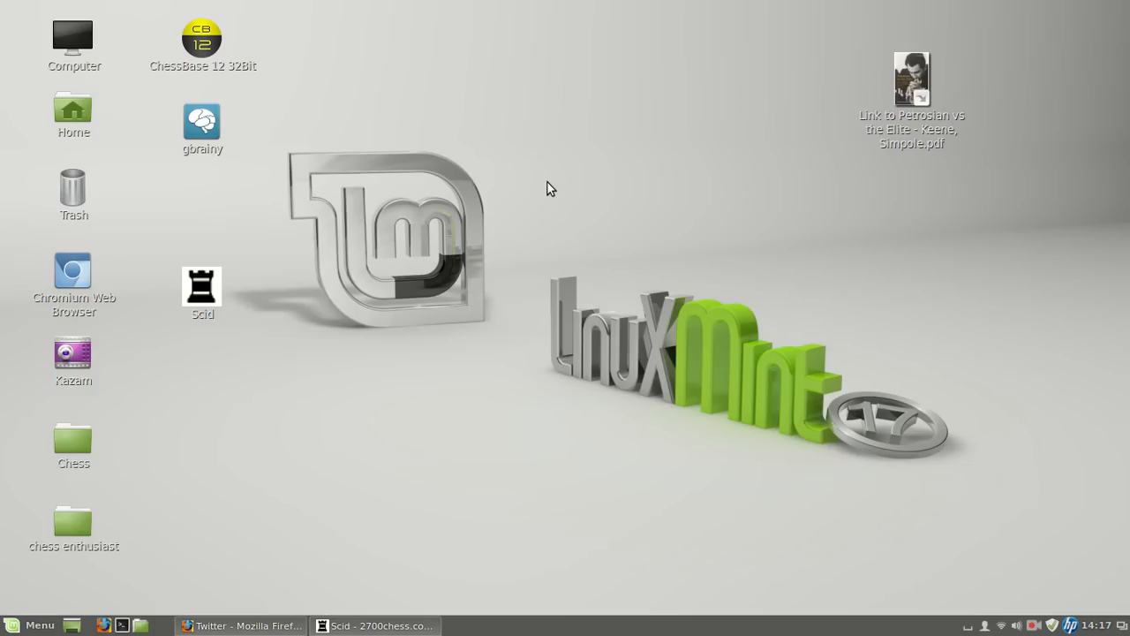
mouse_move(336, 137)
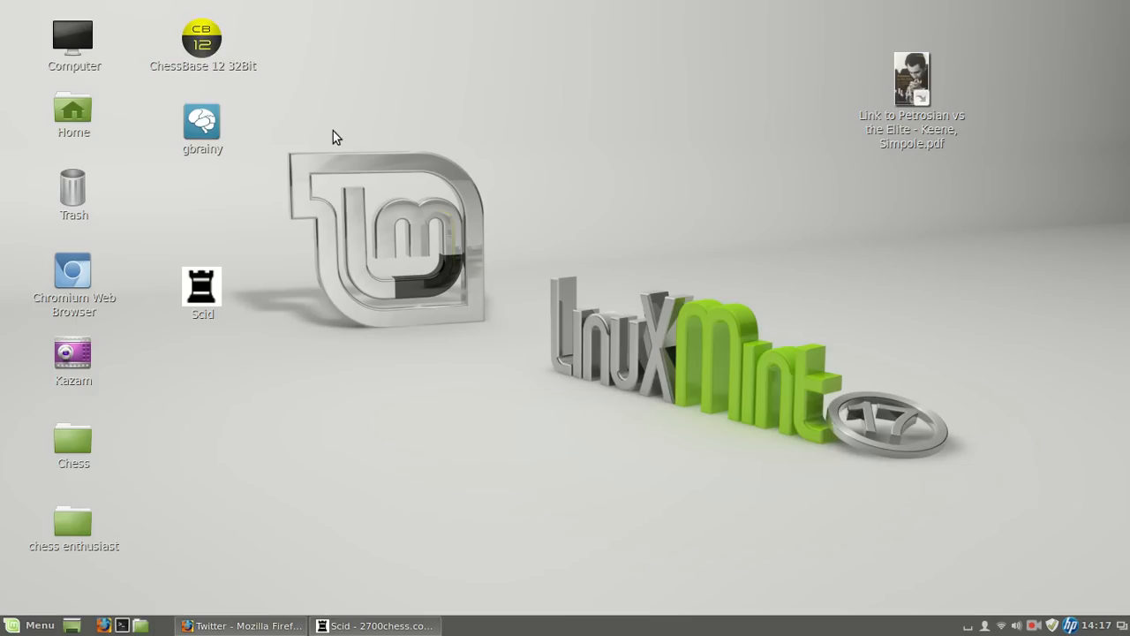
Launch ChessBase 12 from its 32Bit desktop icon and wait for the splash screen.
left_click(202, 42)
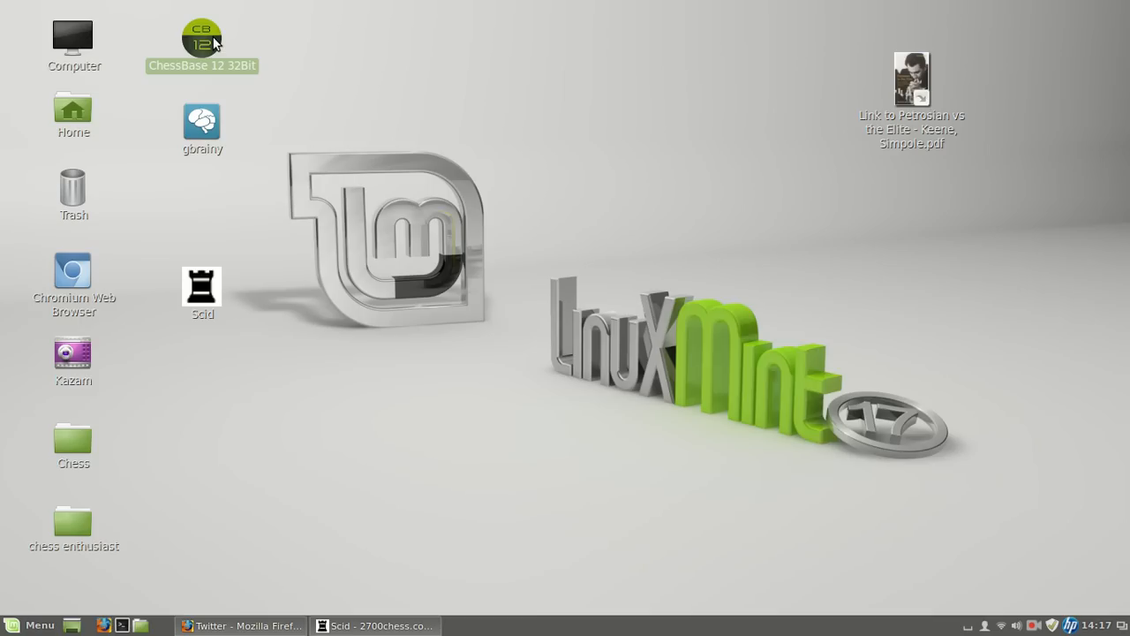
double_click(202, 42)
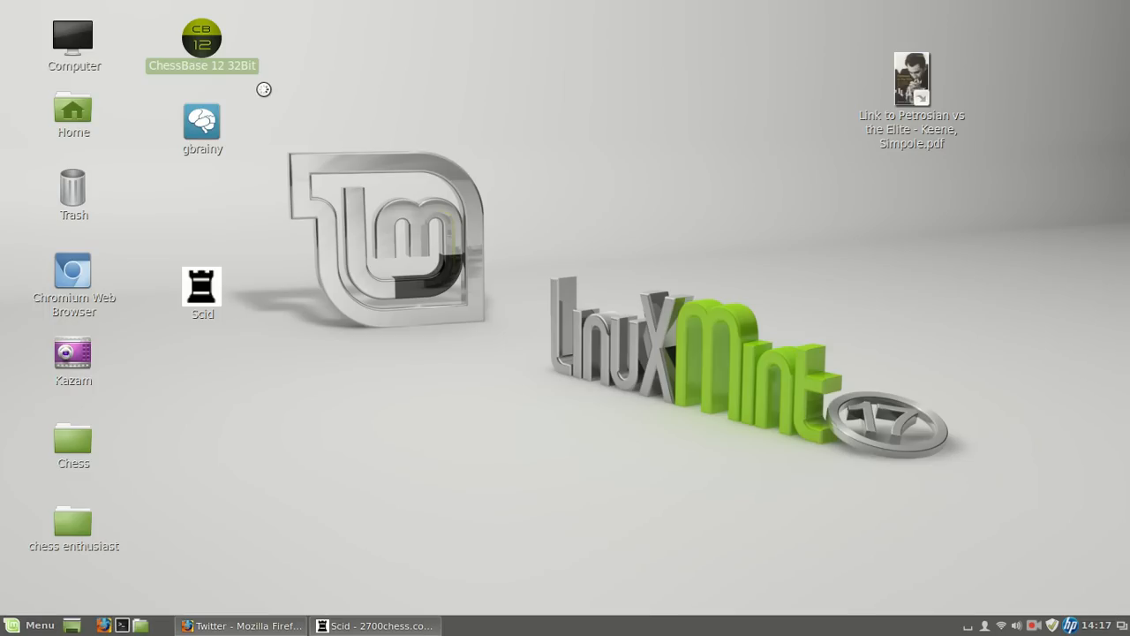
double_click(202, 39)
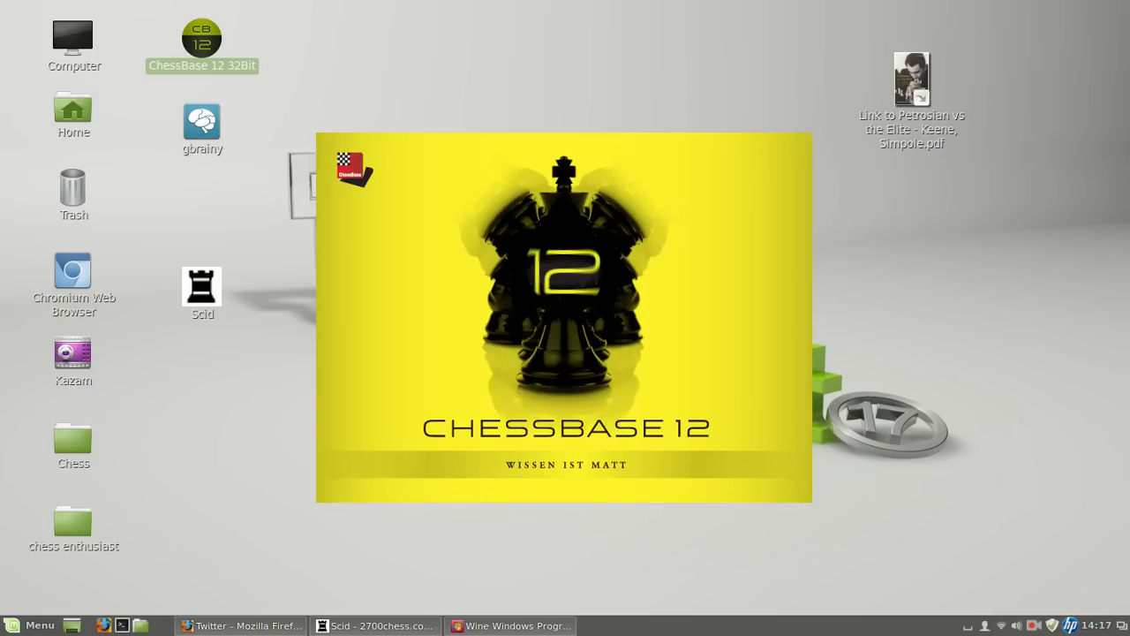
mouse_move(466, 85)
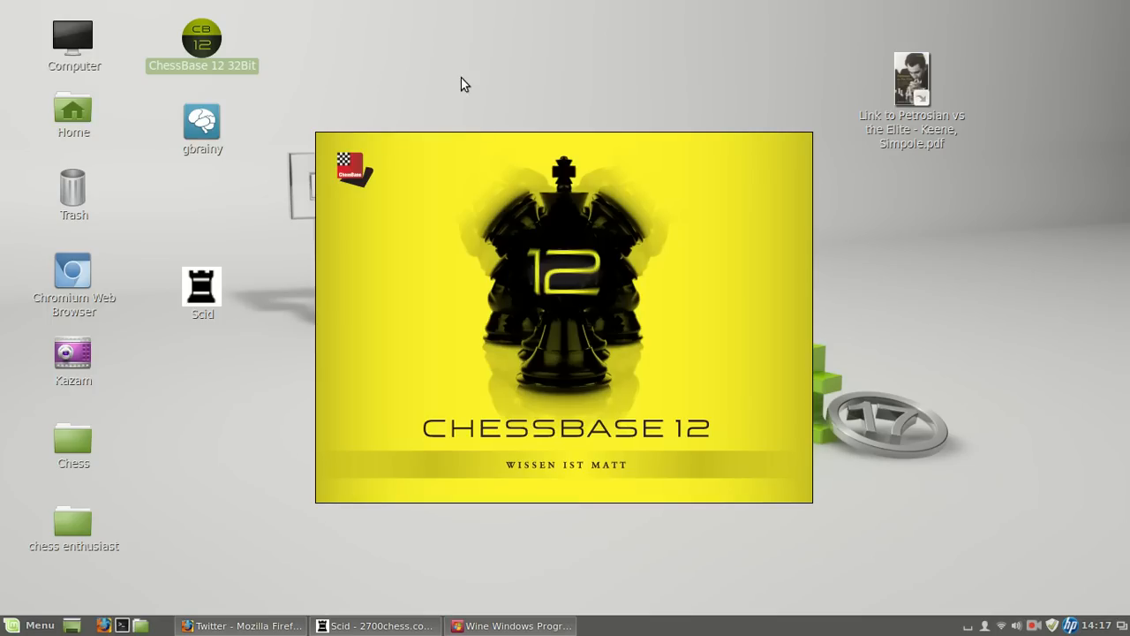
mouse_move(404, 119)
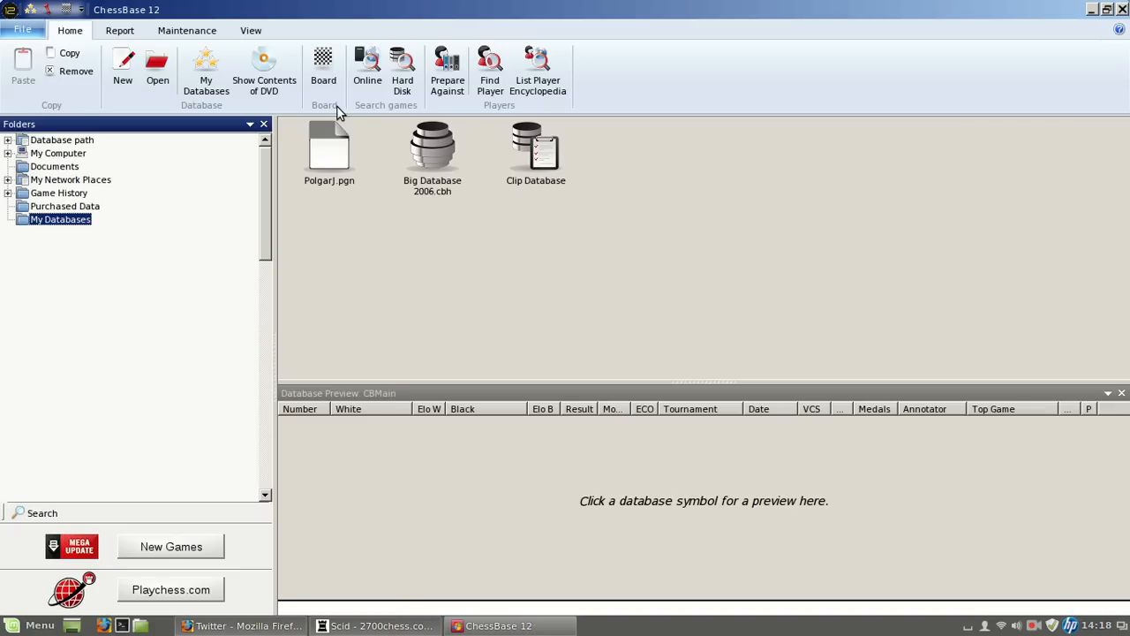
Load game 5 of Polgarj.pgn (Zueger–Polgar, Biel 1987) and step to 2...c5.
left_click(328, 145)
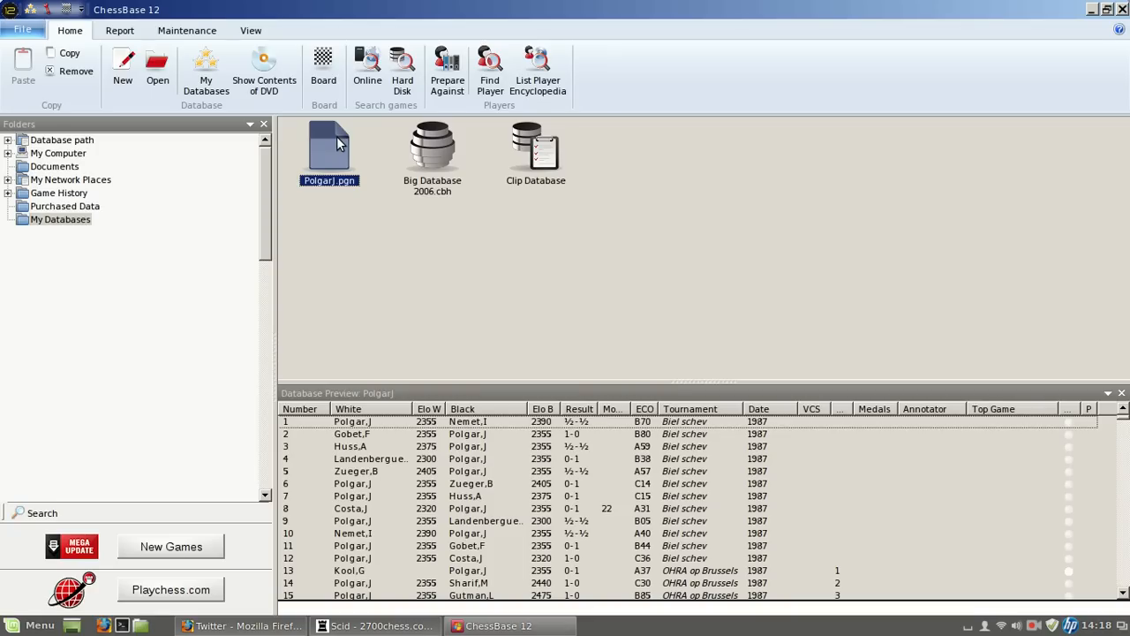
left_click(468, 470)
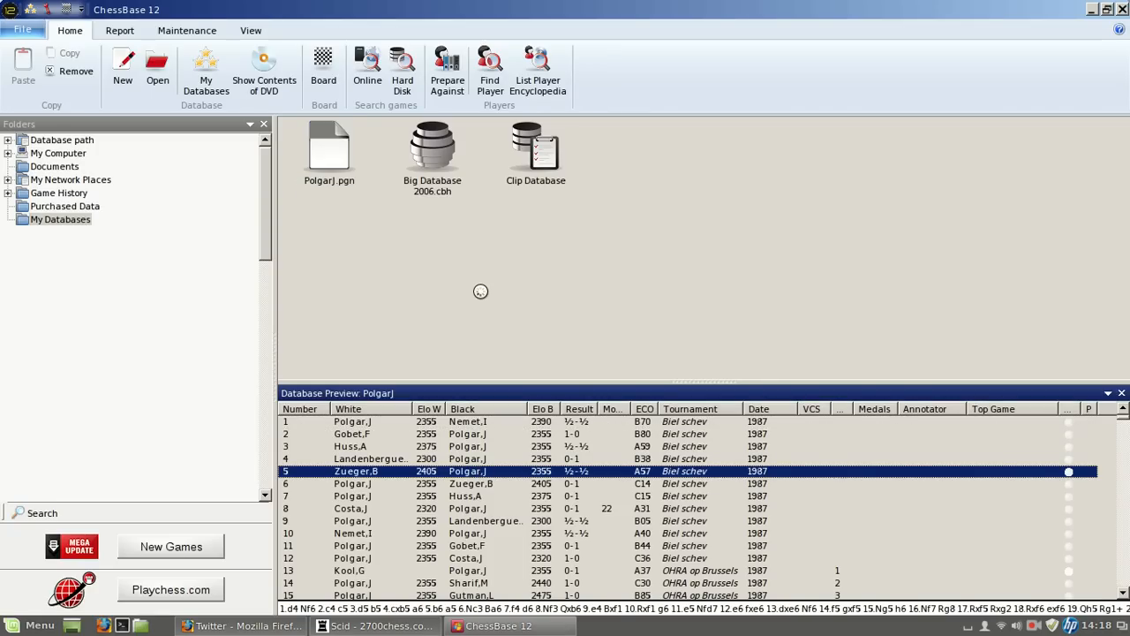
double_click(353, 470)
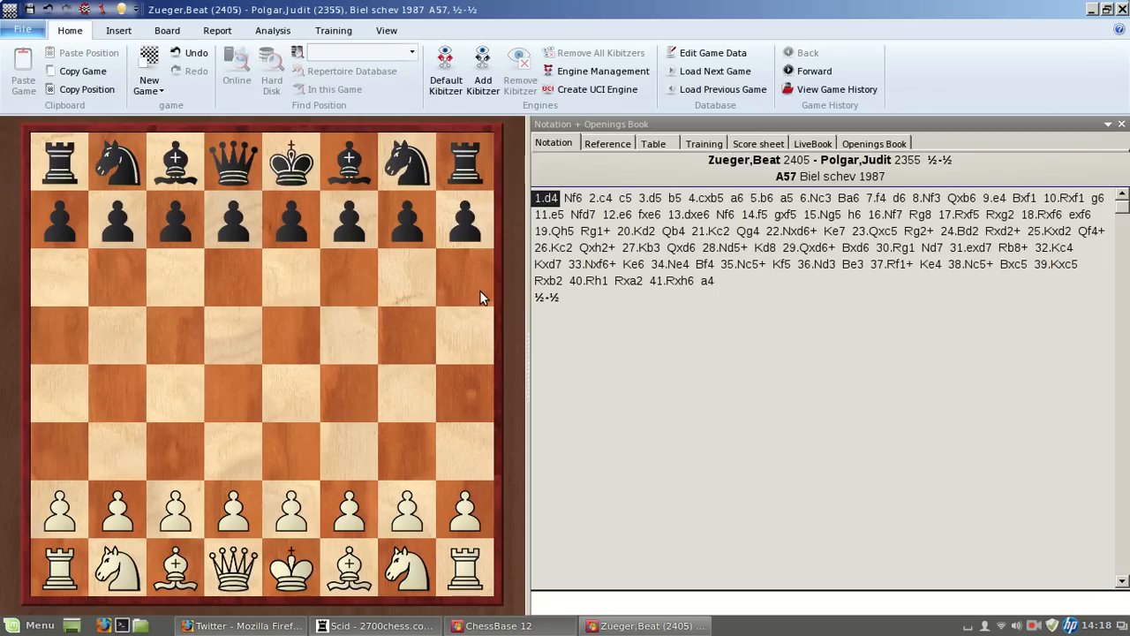
mouse_move(491, 318)
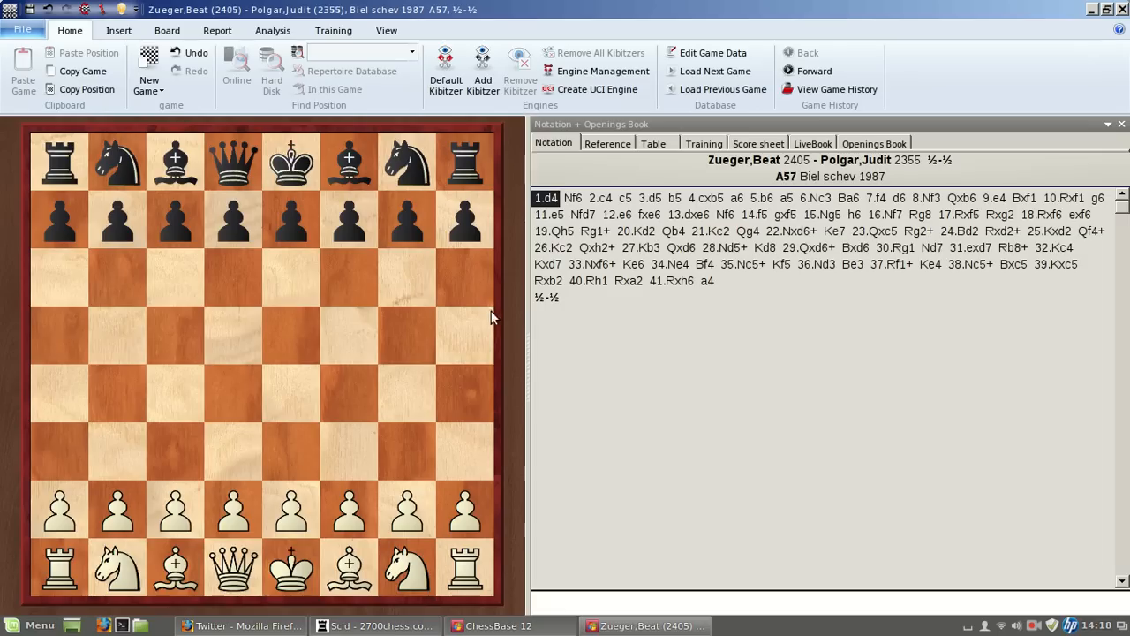
mouse_move(551, 353)
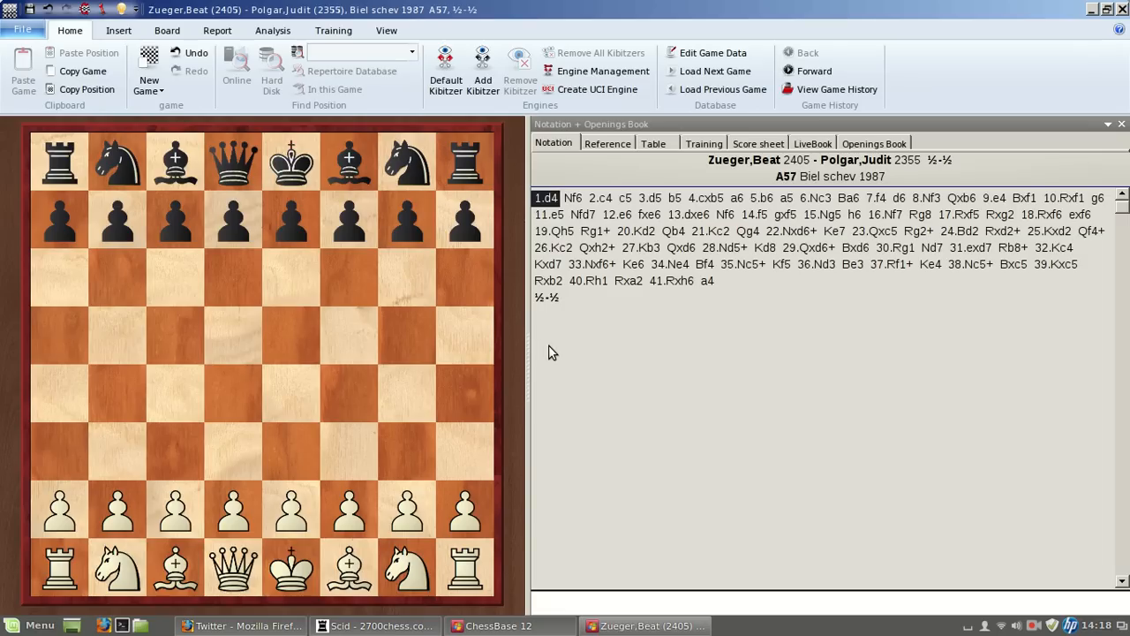
left_click(601, 197)
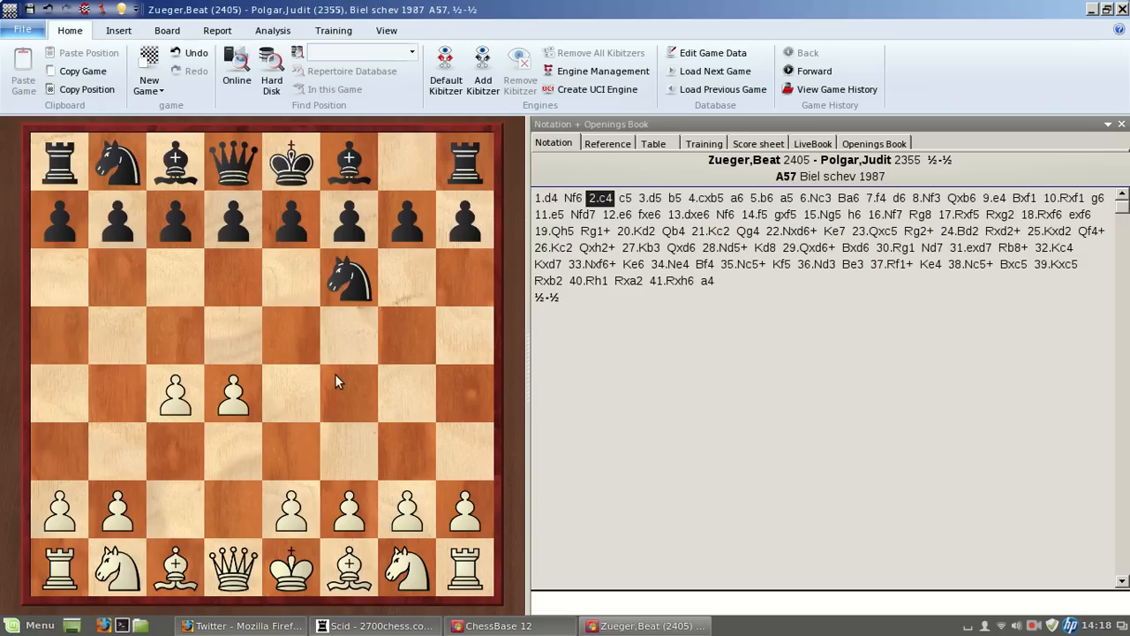
left_click(600, 197)
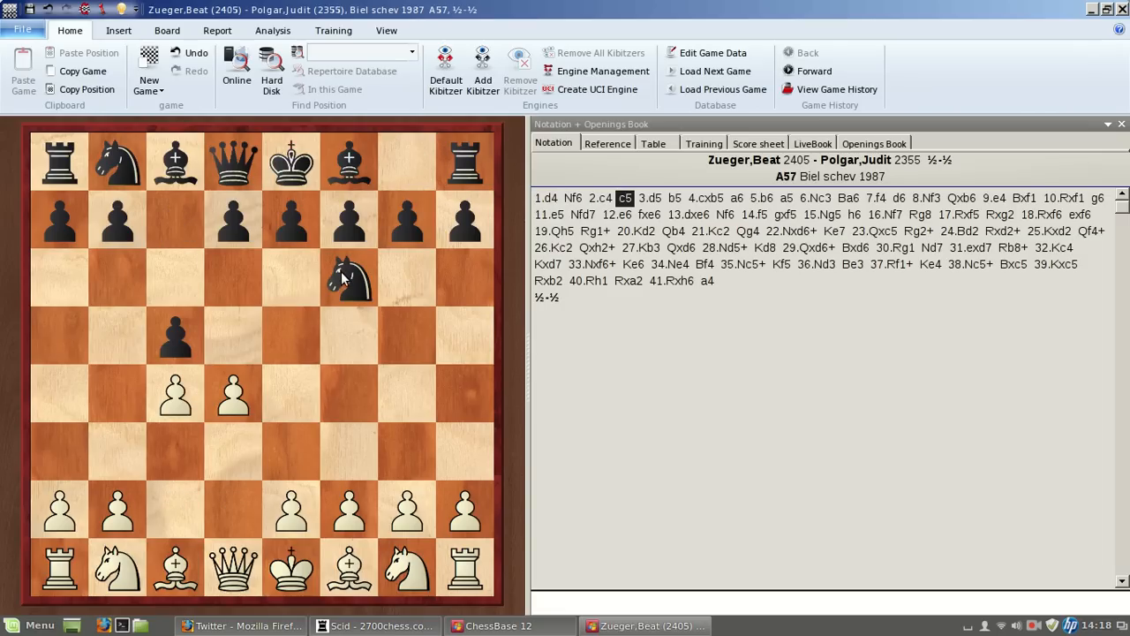
mouse_move(326, 353)
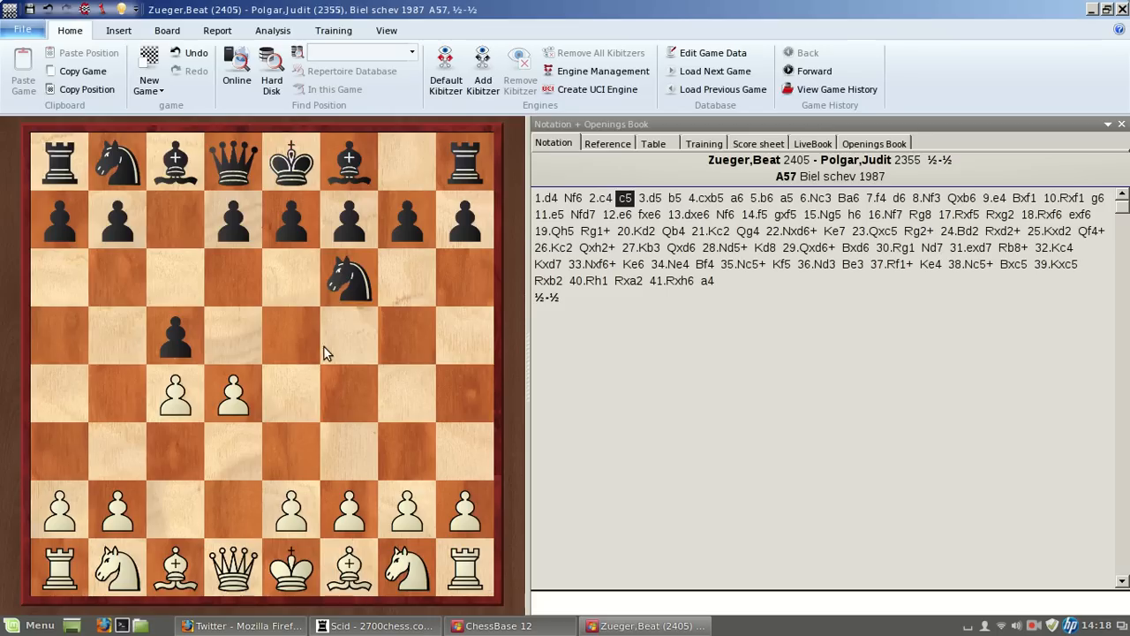
mouse_move(324, 351)
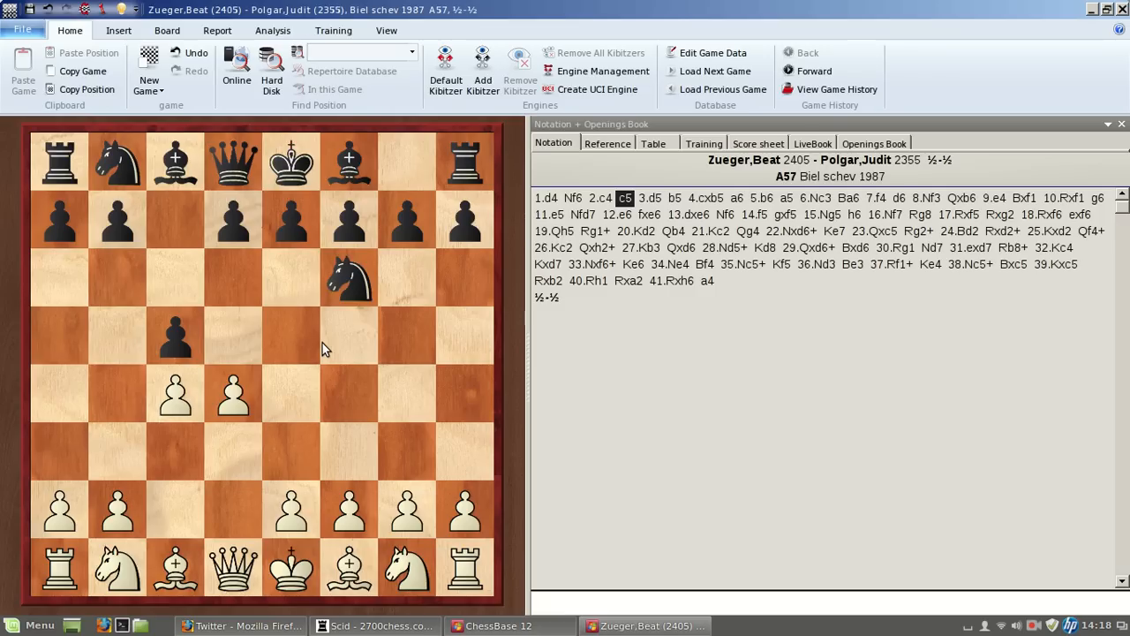
mouse_move(276, 392)
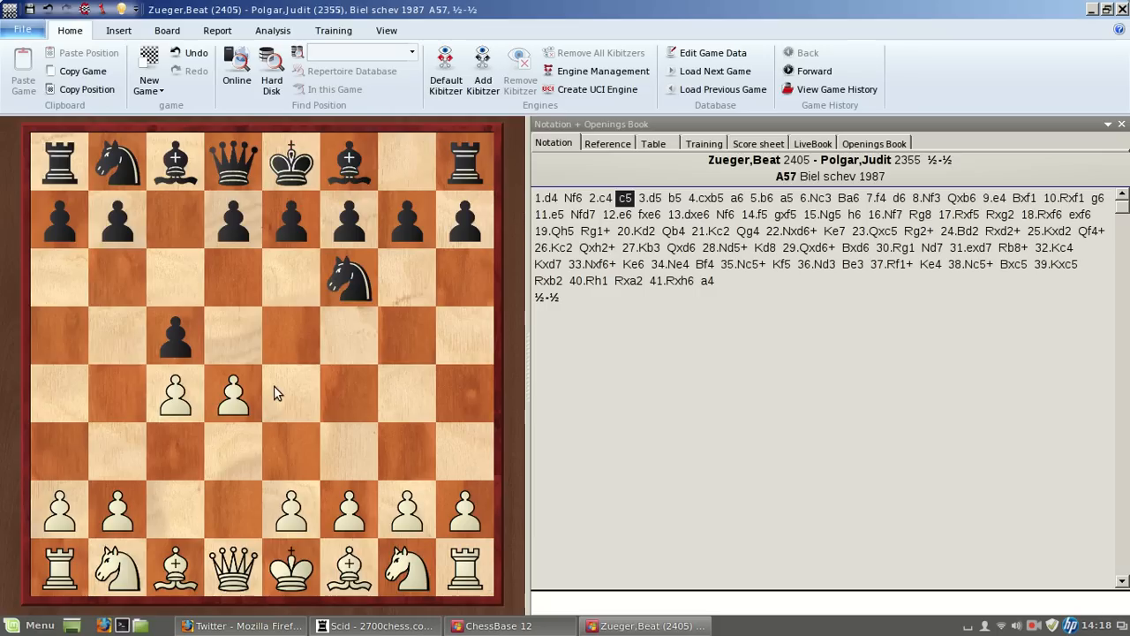
Alt-draw yellow square highlights and lines on the board, then clear them again.
key("alt")
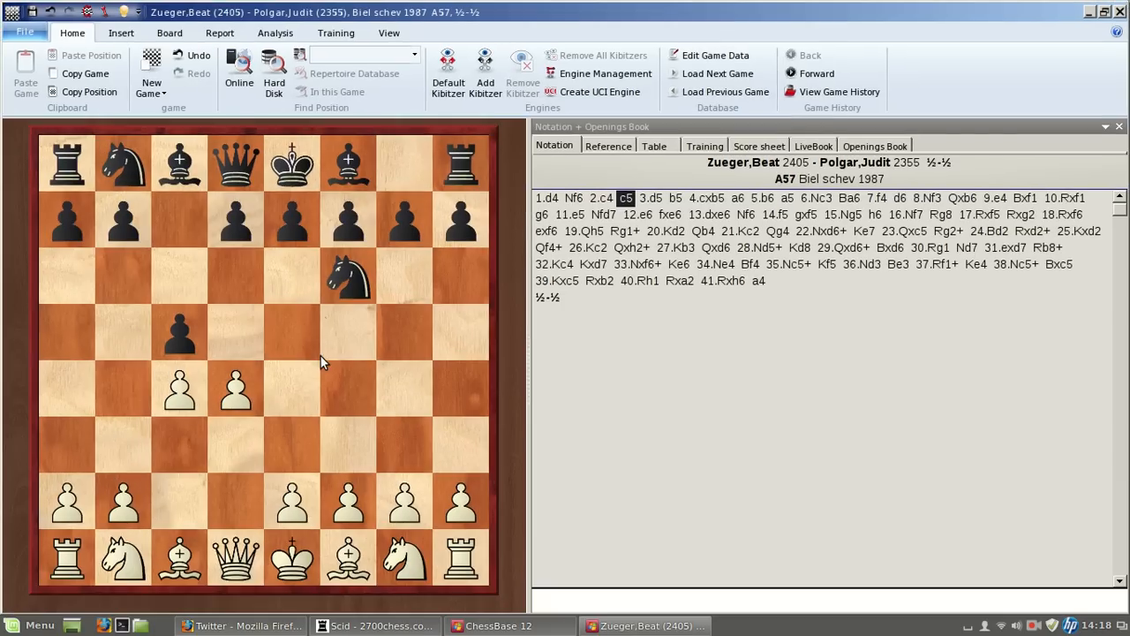
mouse_move(316, 381)
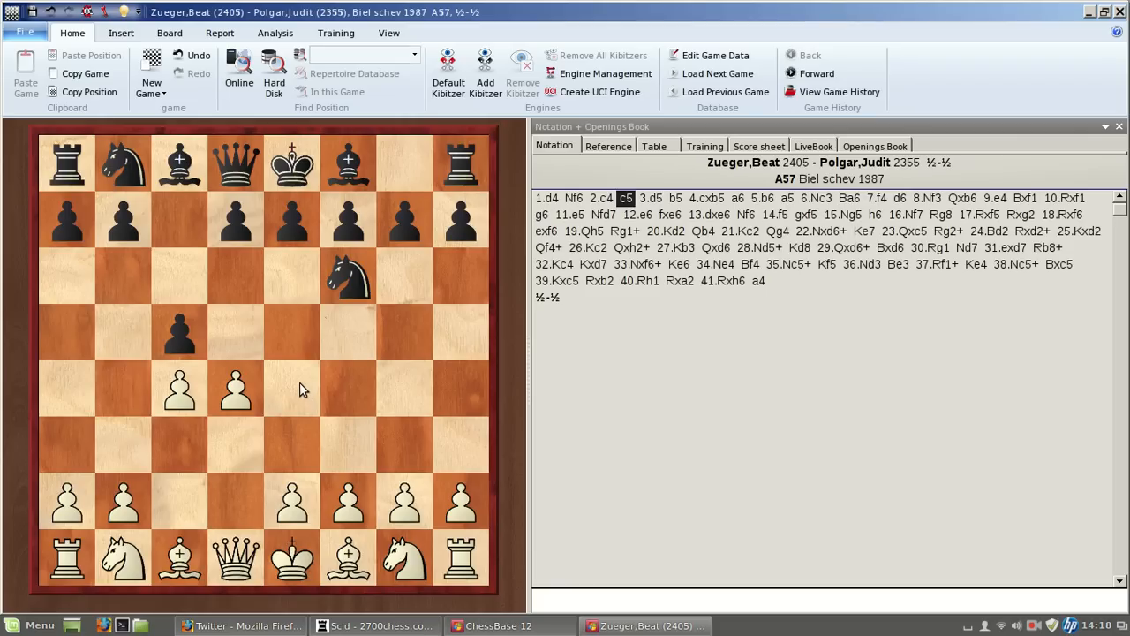
key("alt")
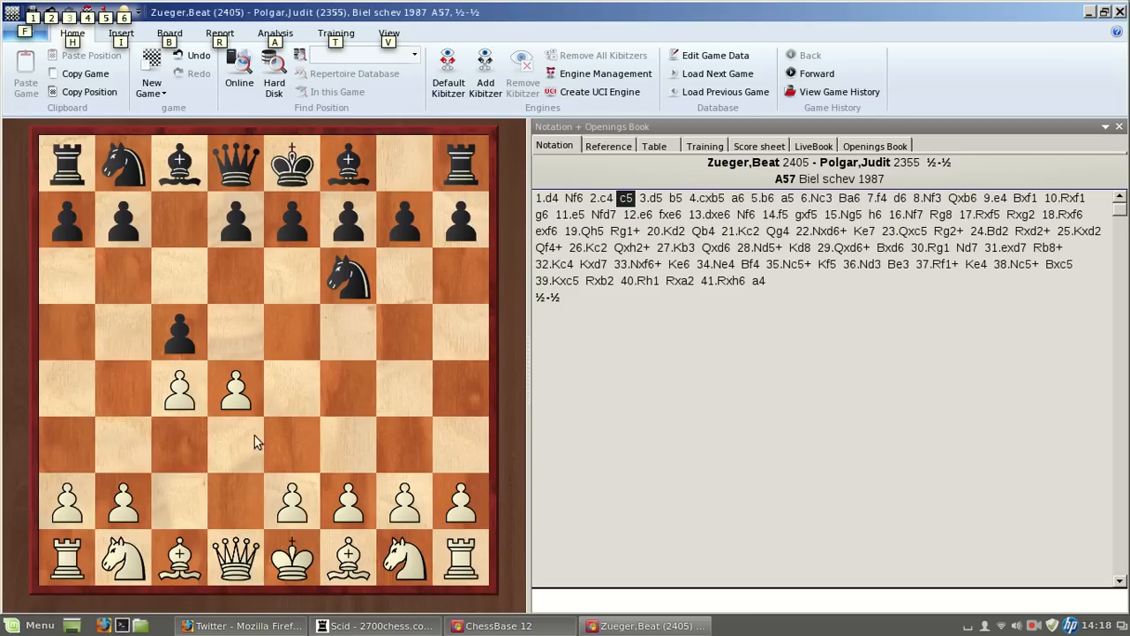
mouse_move(309, 397)
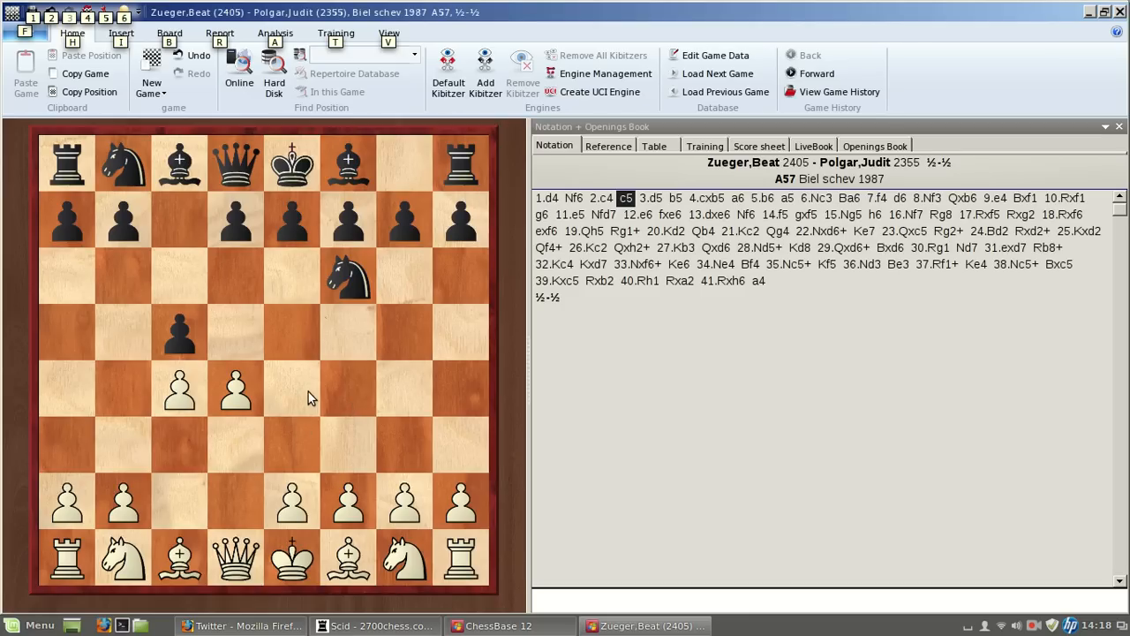
mouse_move(322, 405)
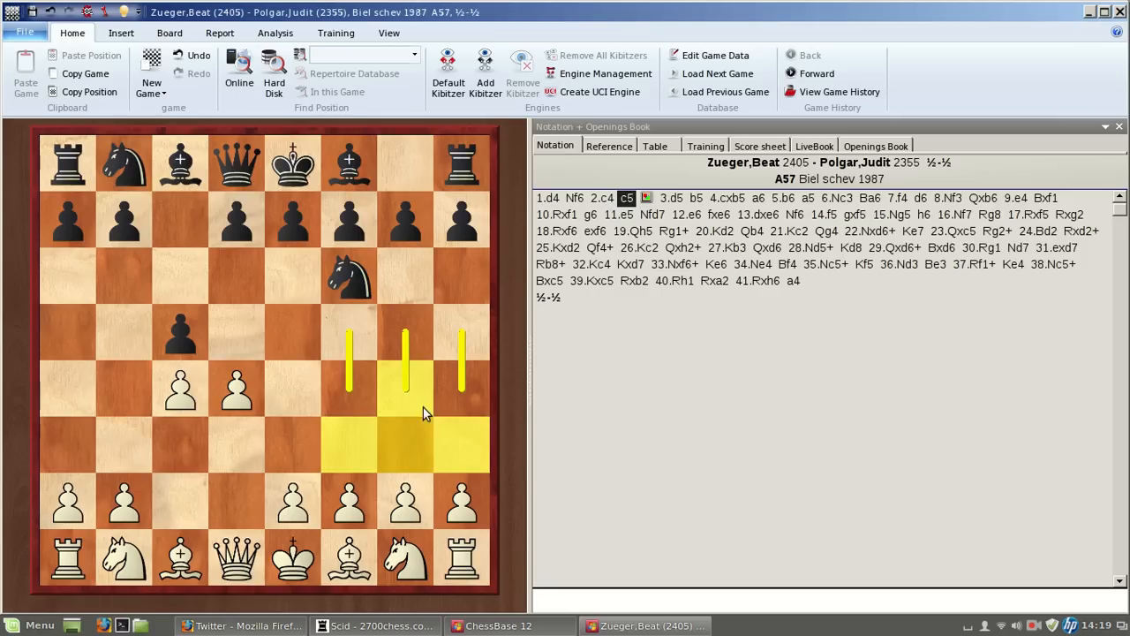
mouse_move(427, 421)
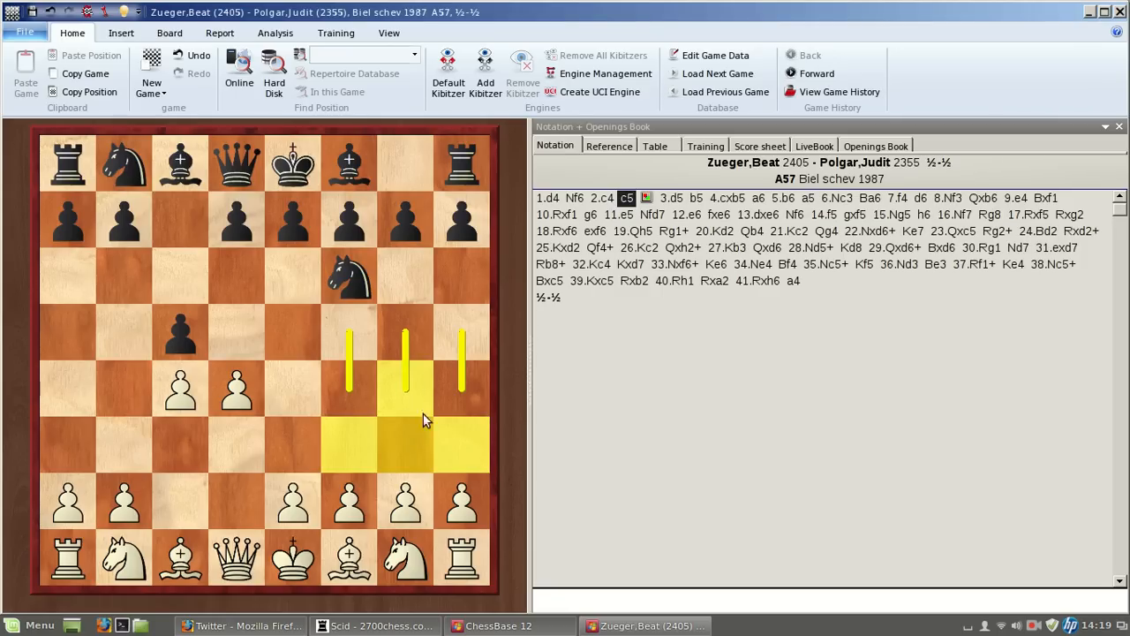
mouse_move(343, 450)
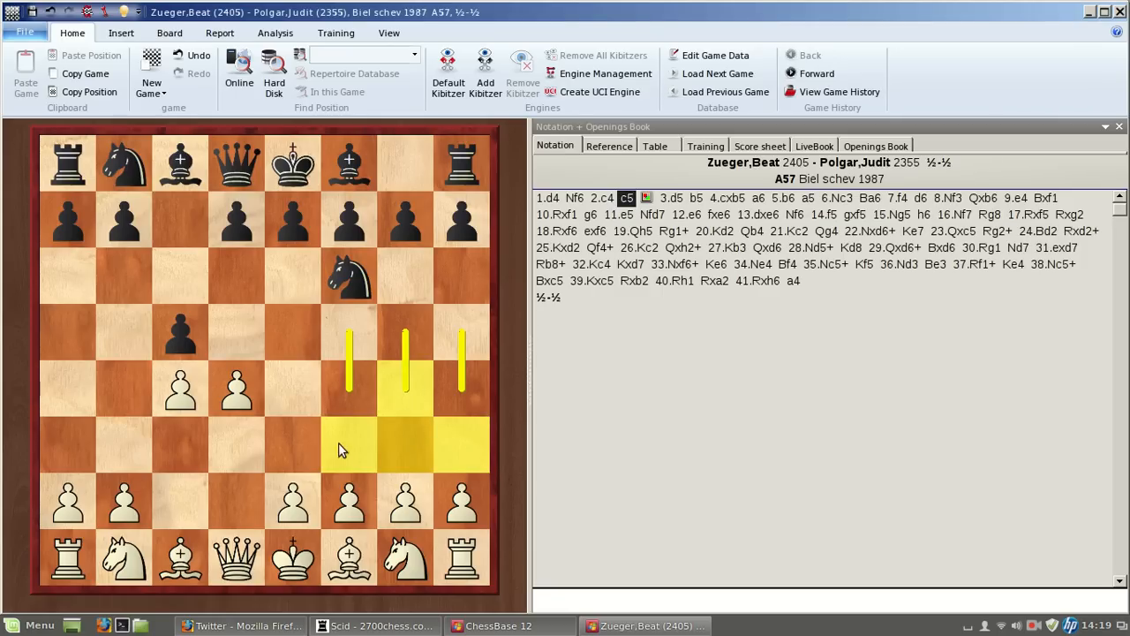
mouse_move(444, 417)
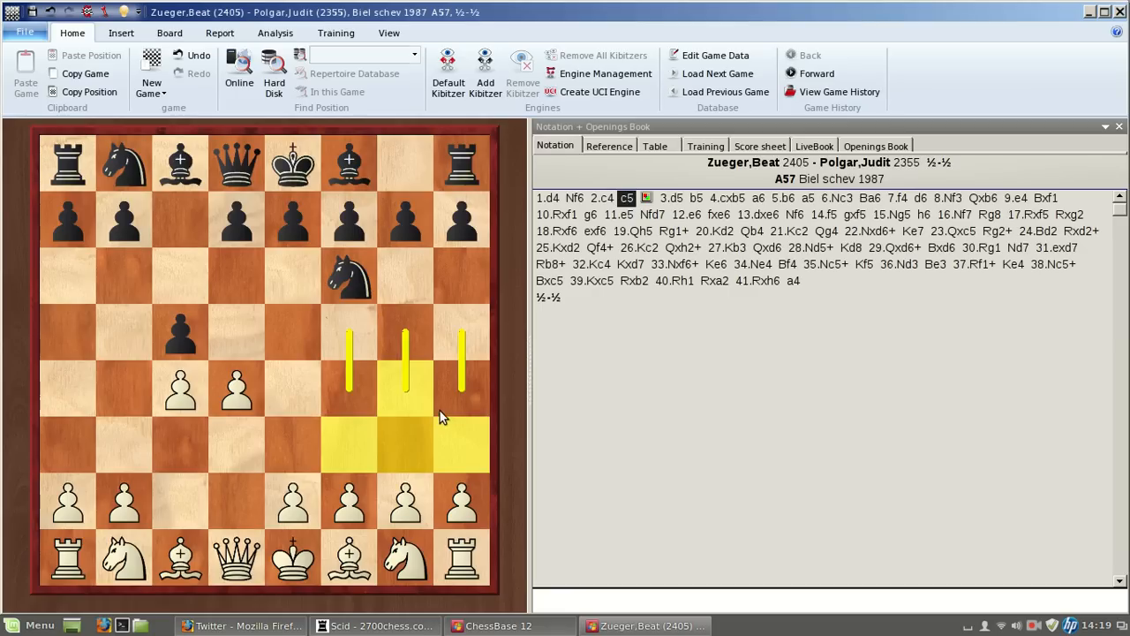
mouse_move(422, 422)
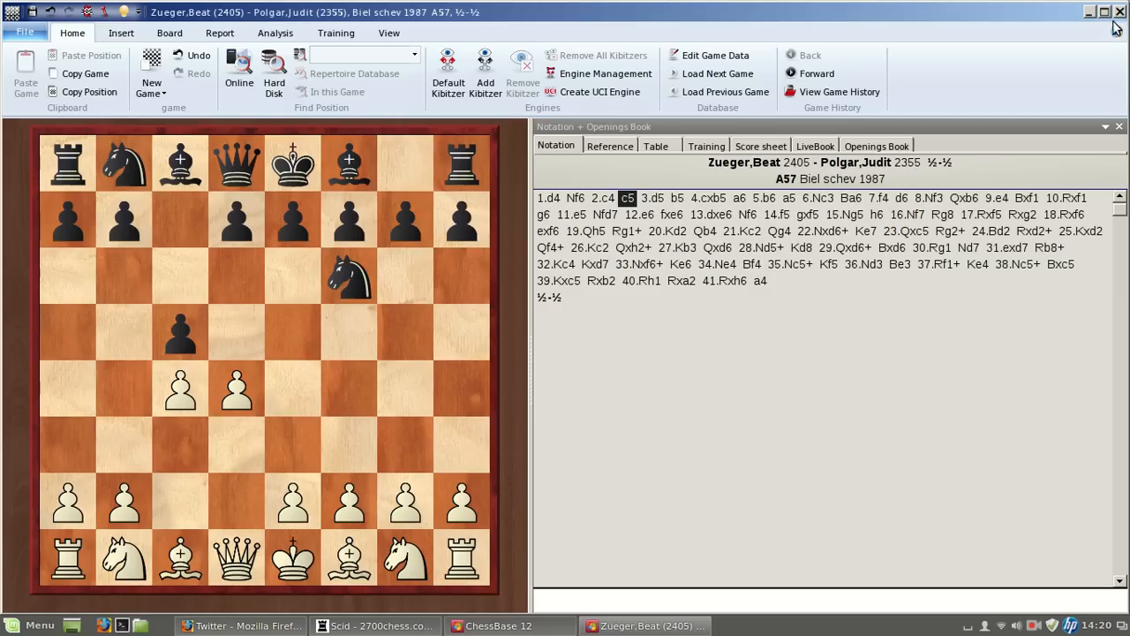
mouse_move(1105, 20)
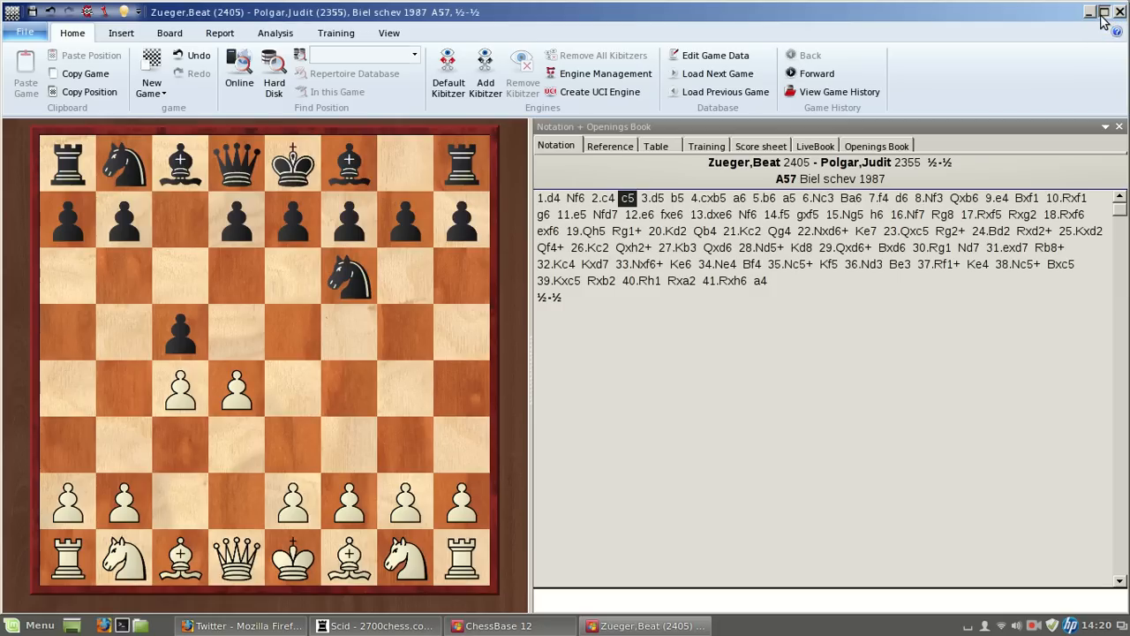
Close the board window and quit ChessBase 12 back to the Linux Mint desktop.
left_click(1119, 10)
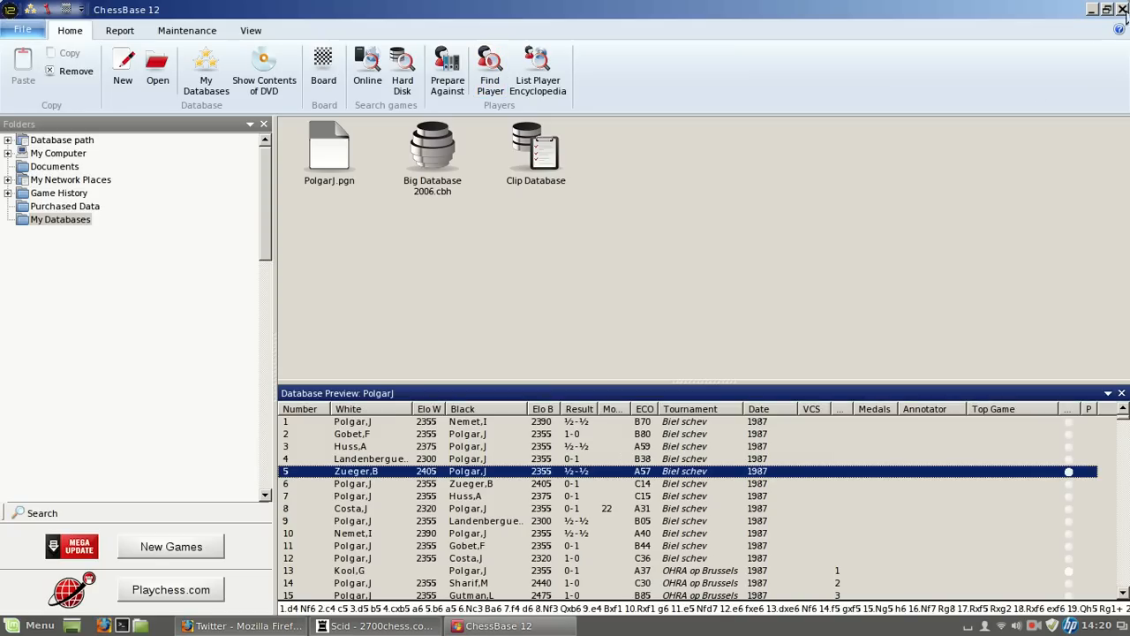
left_click(1091, 9)
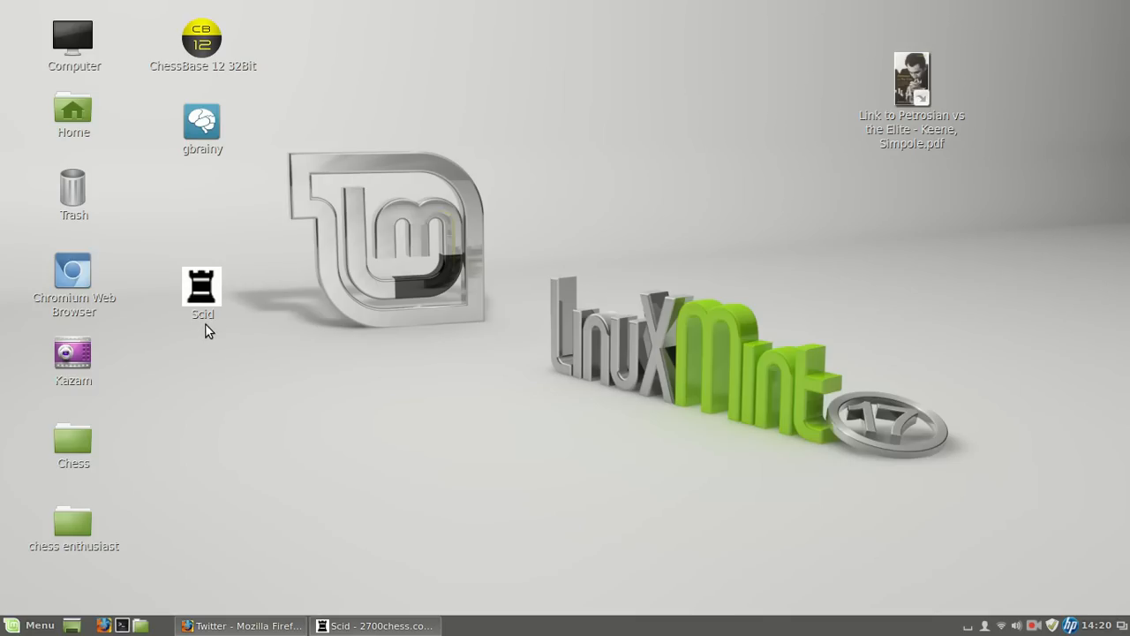
mouse_move(269, 341)
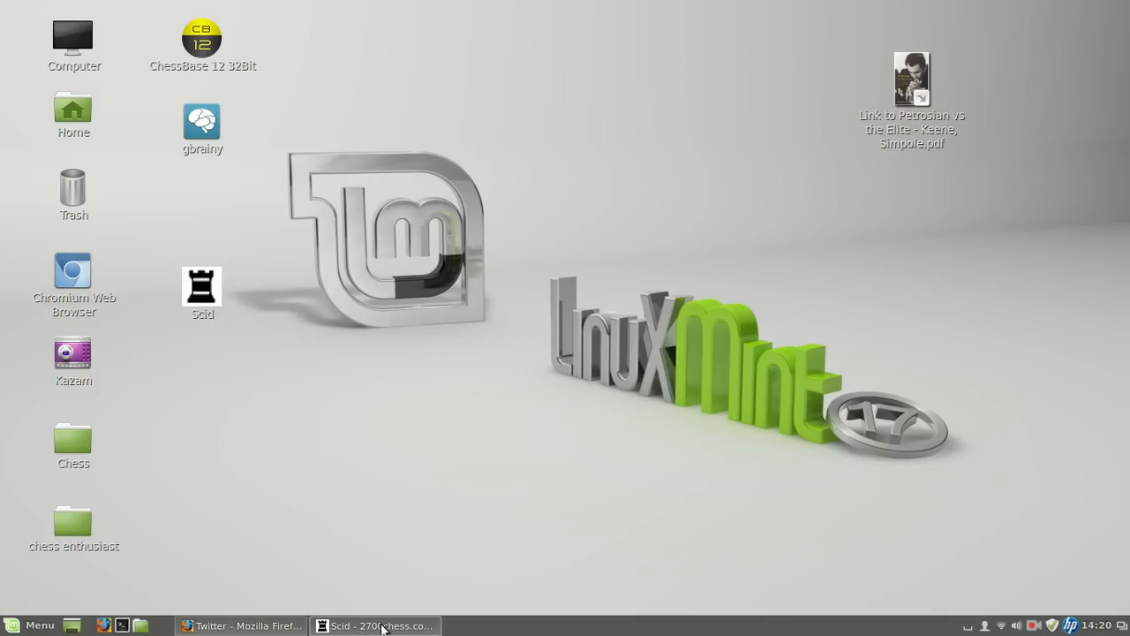
Bring Scid to the front showing game 3123 of 2700chess.com.pgn at its start.
left_click(374, 625)
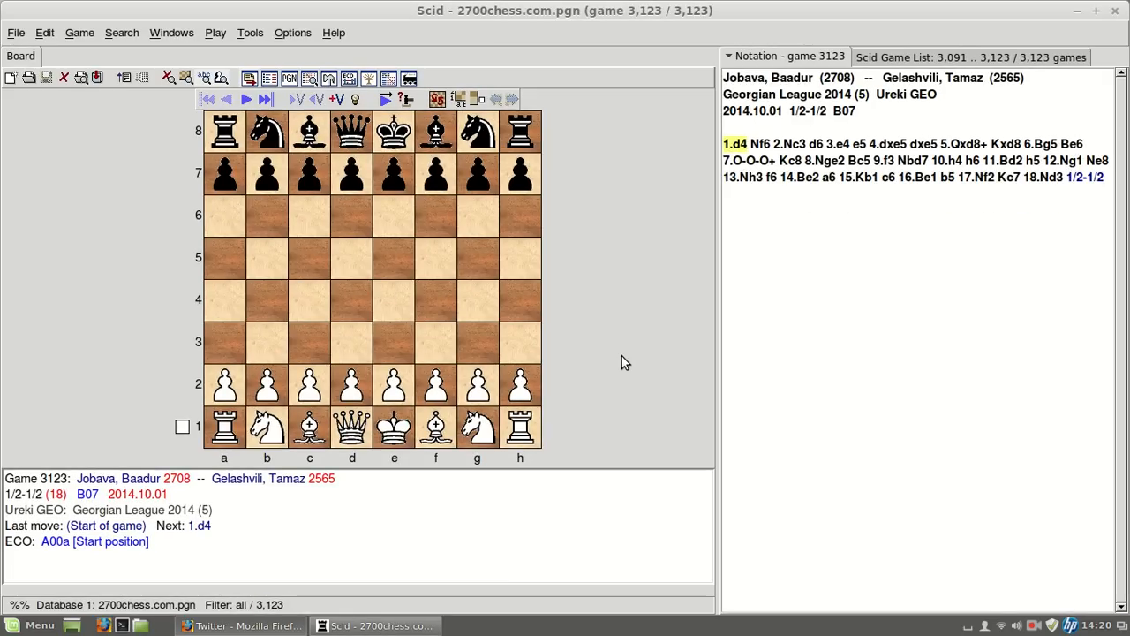
mouse_move(621, 357)
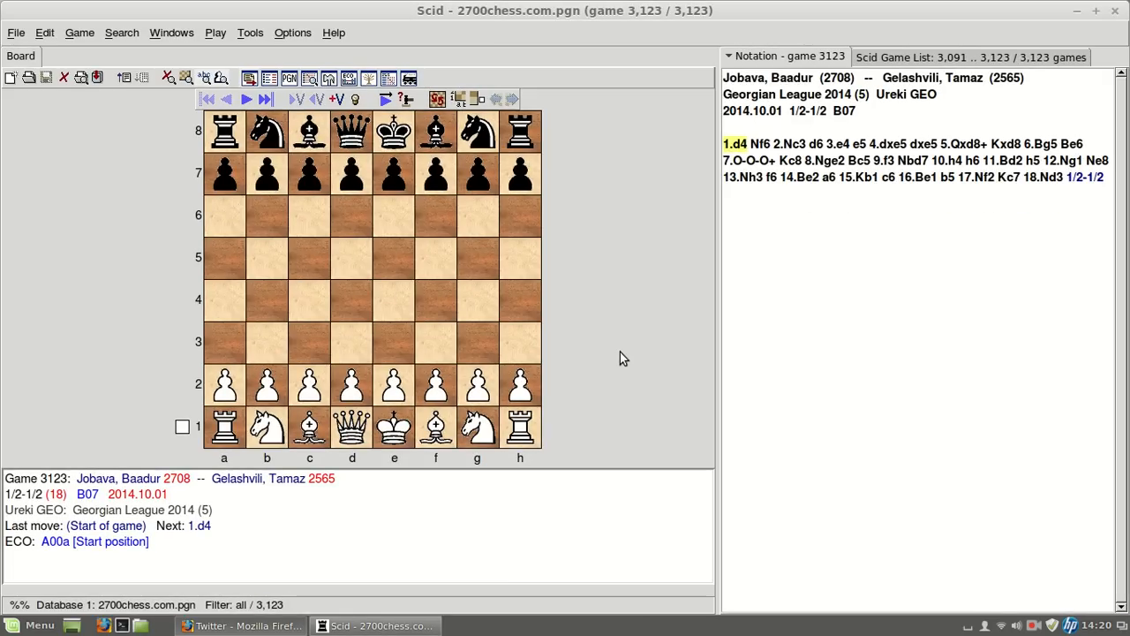
mouse_move(625, 352)
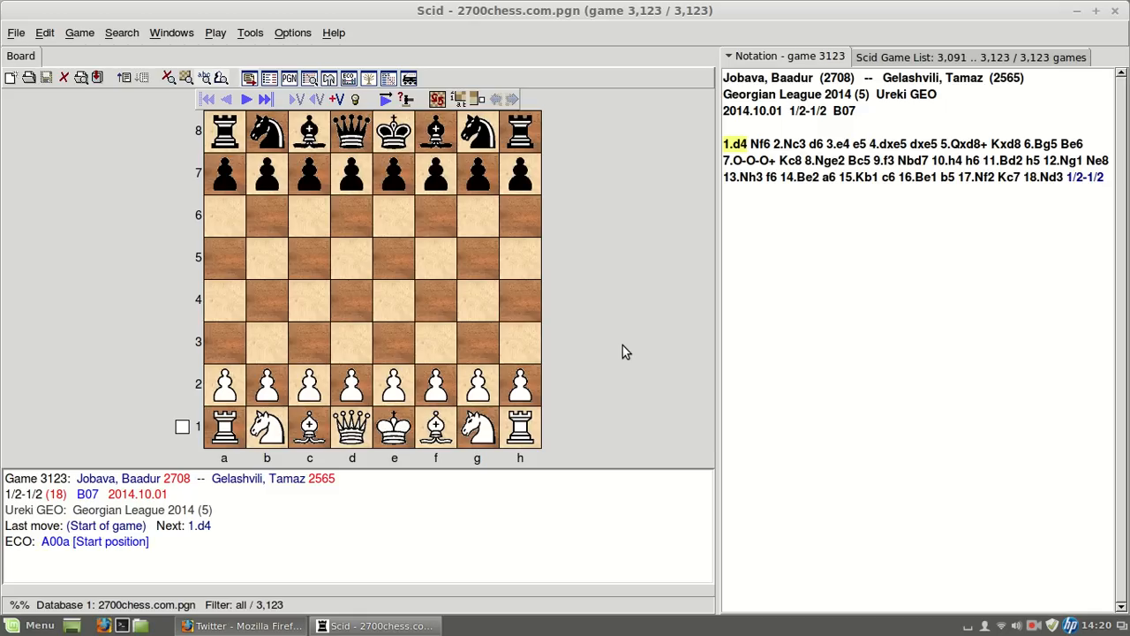
mouse_move(618, 349)
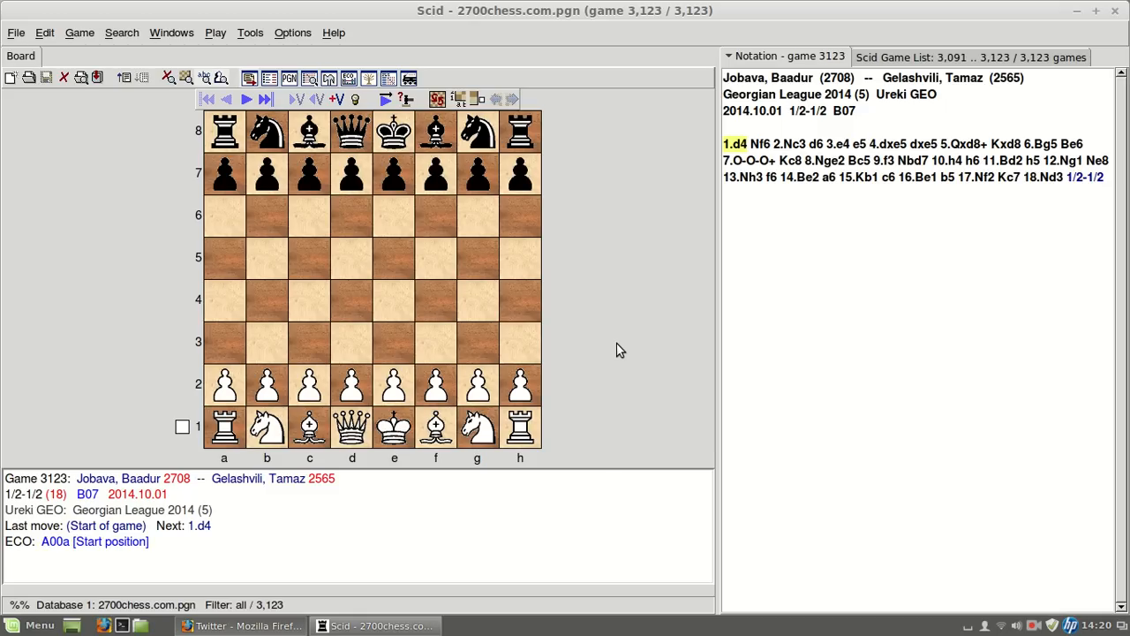
mouse_move(592, 330)
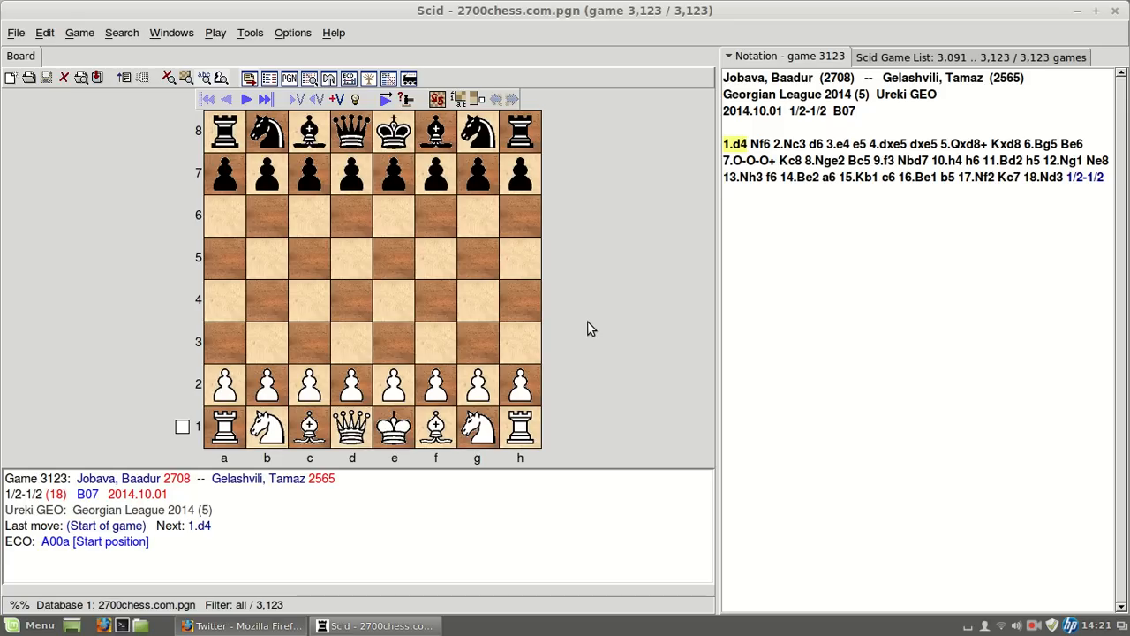
mouse_move(587, 325)
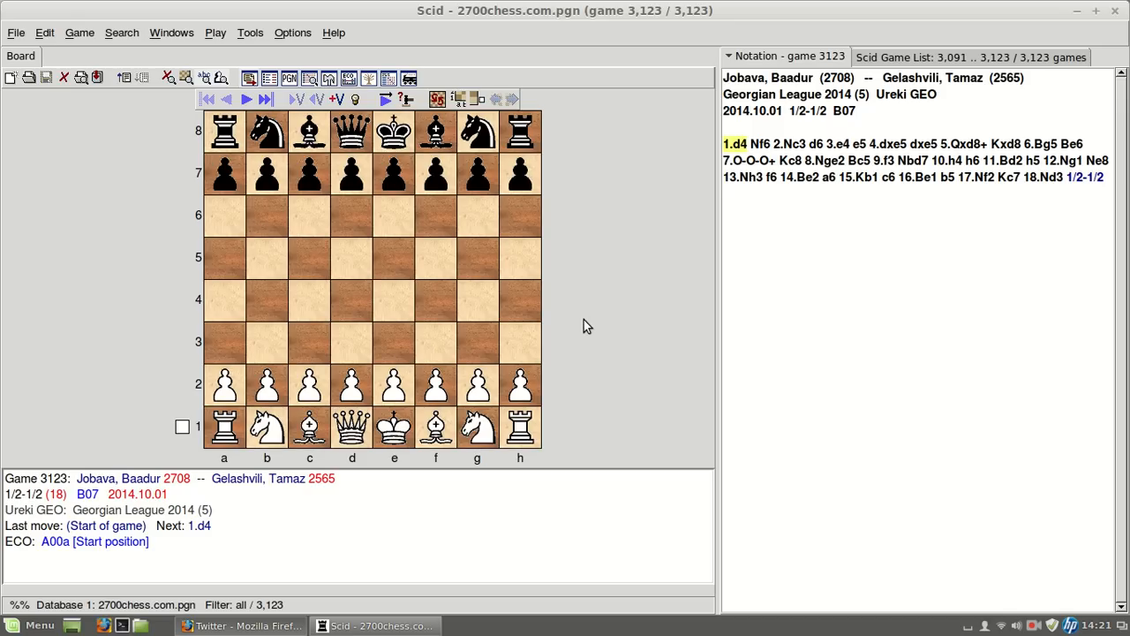
mouse_move(230, 272)
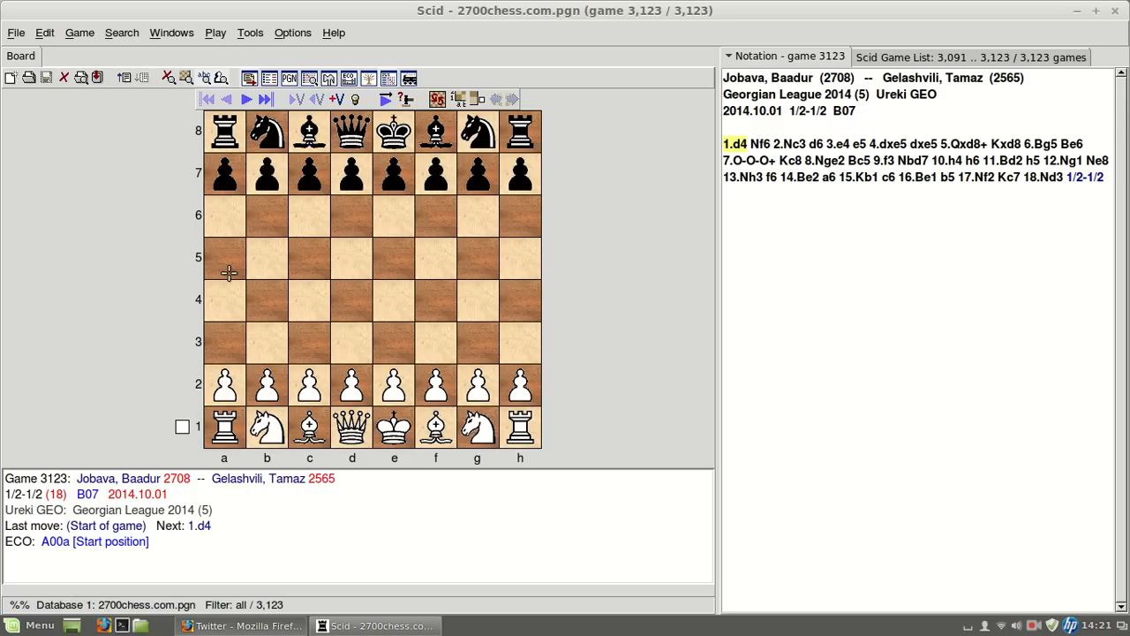
mouse_move(544, 291)
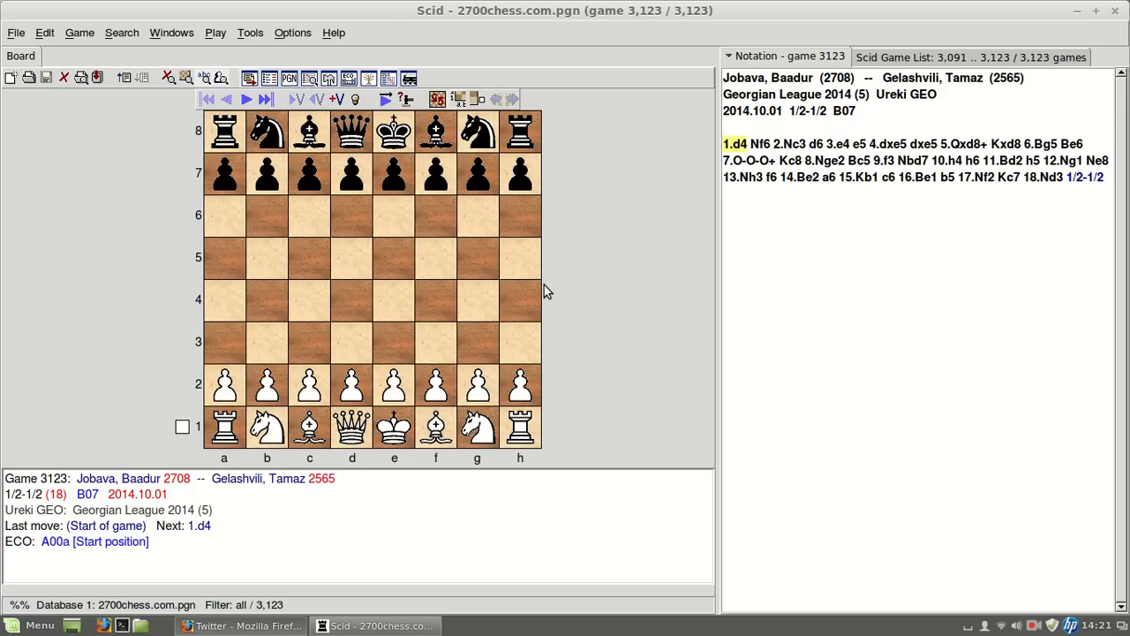
mouse_move(565, 298)
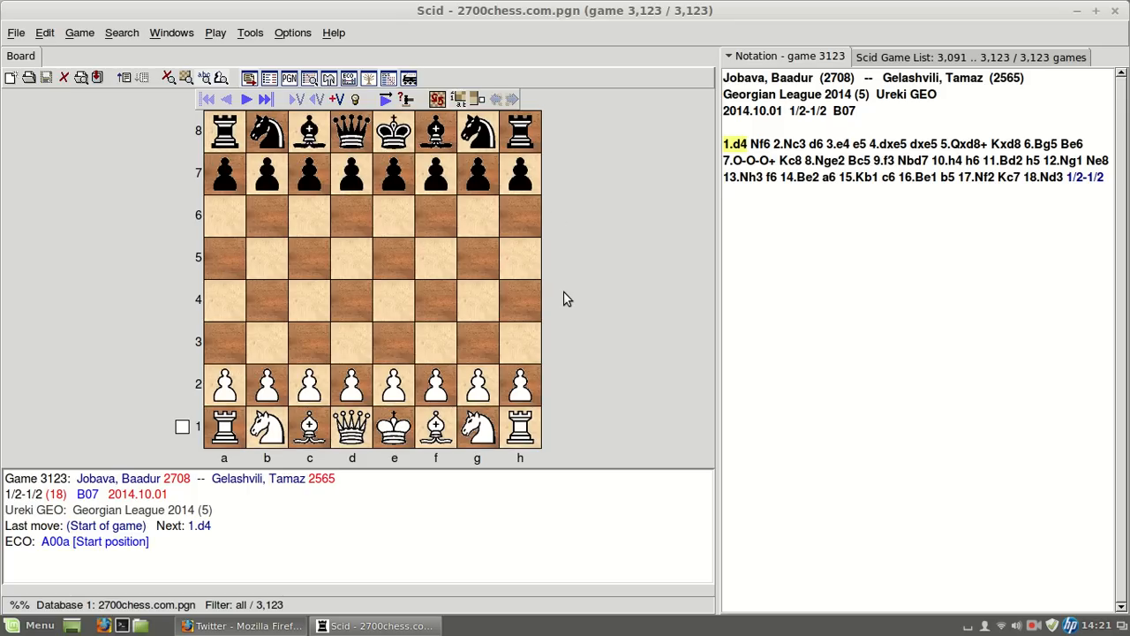
mouse_move(593, 307)
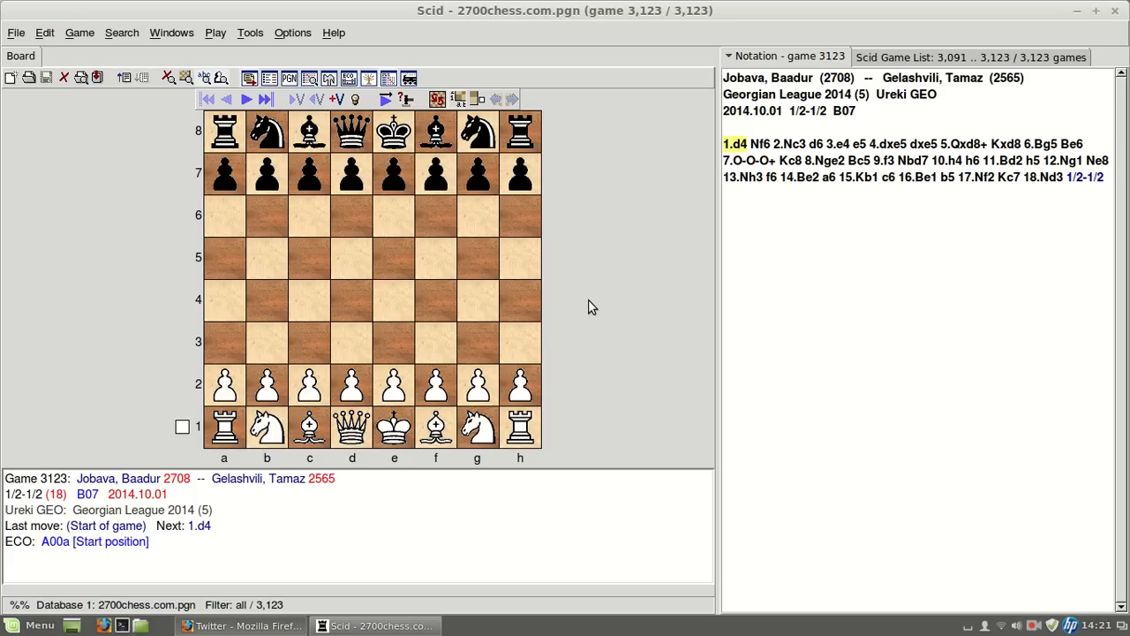
mouse_move(597, 316)
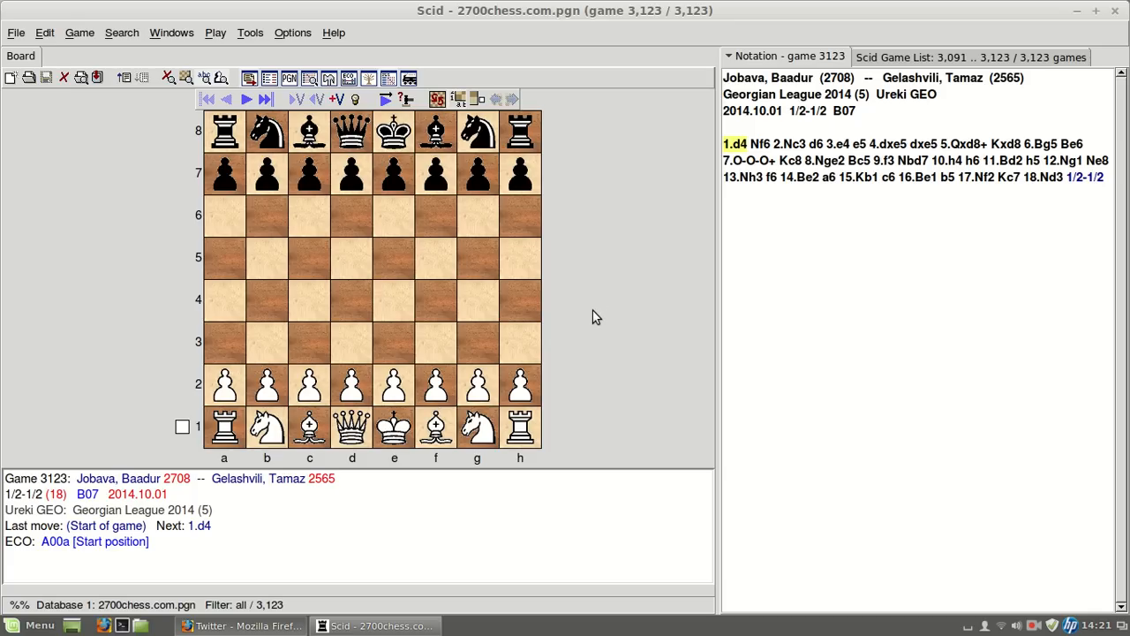
mouse_move(596, 315)
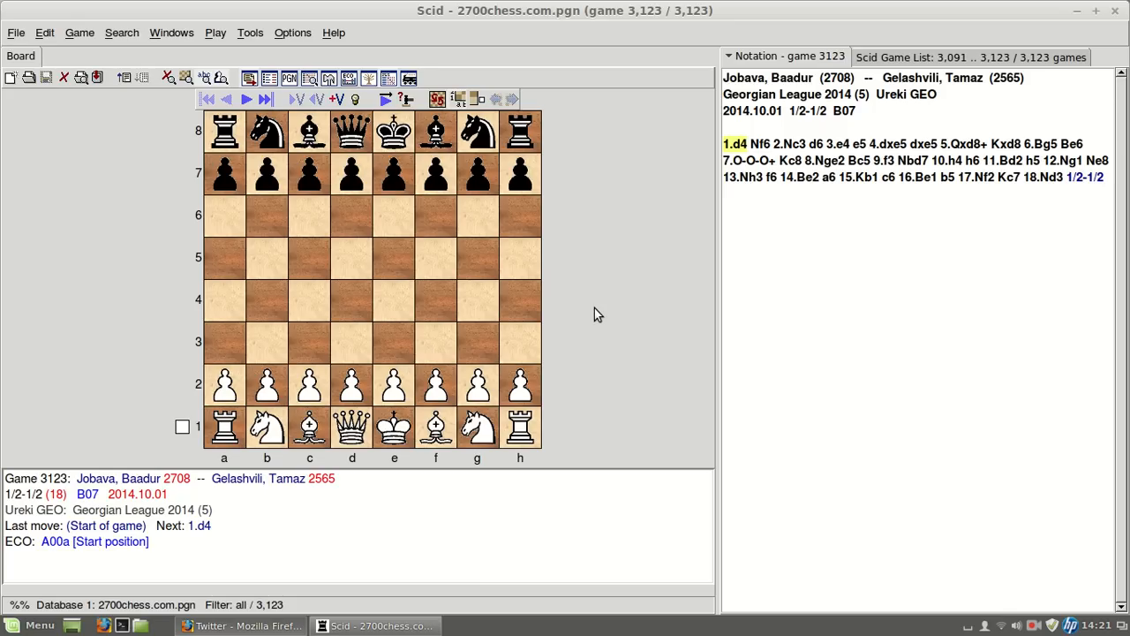
mouse_move(601, 311)
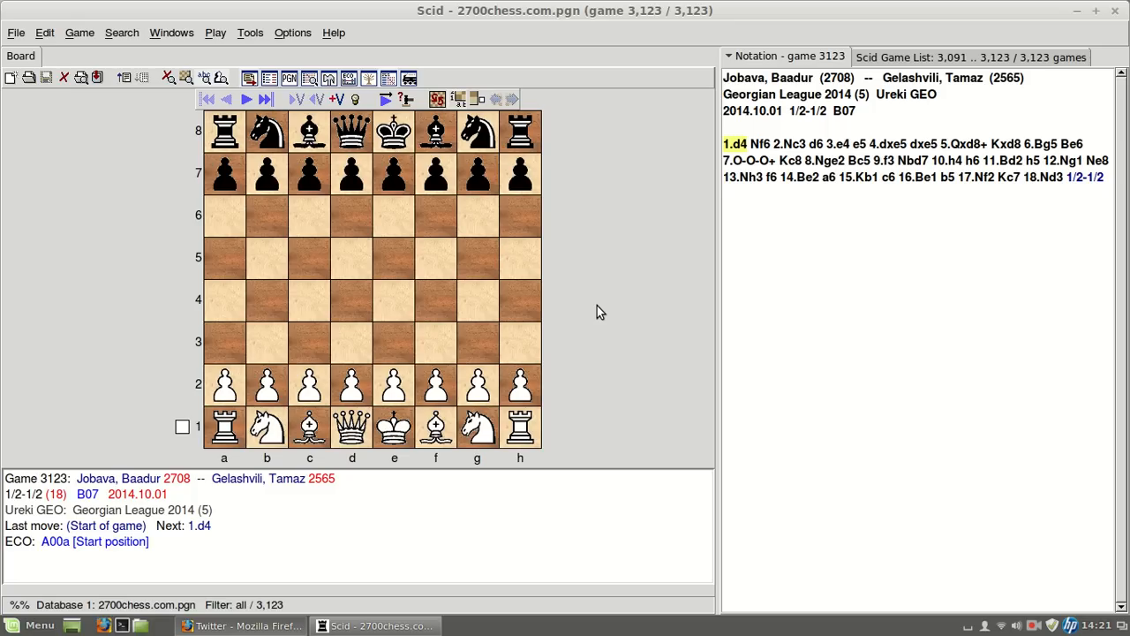
mouse_move(593, 304)
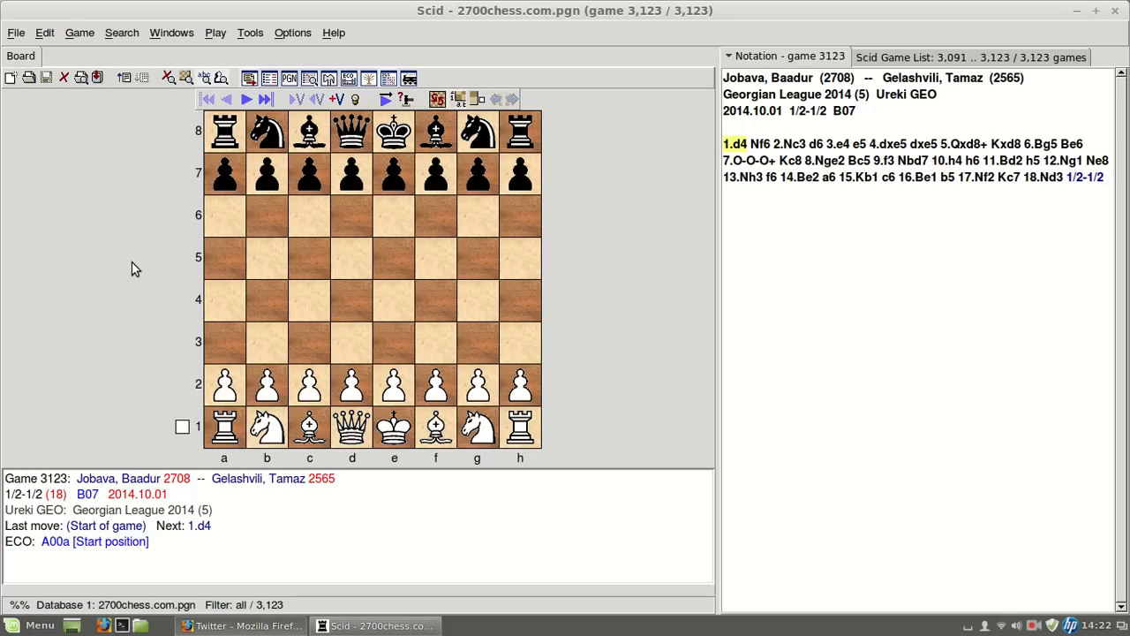
Browse the Edit, File, Game and Search menus, ending on Tools > Analysis Engine.
left_click(44, 32)
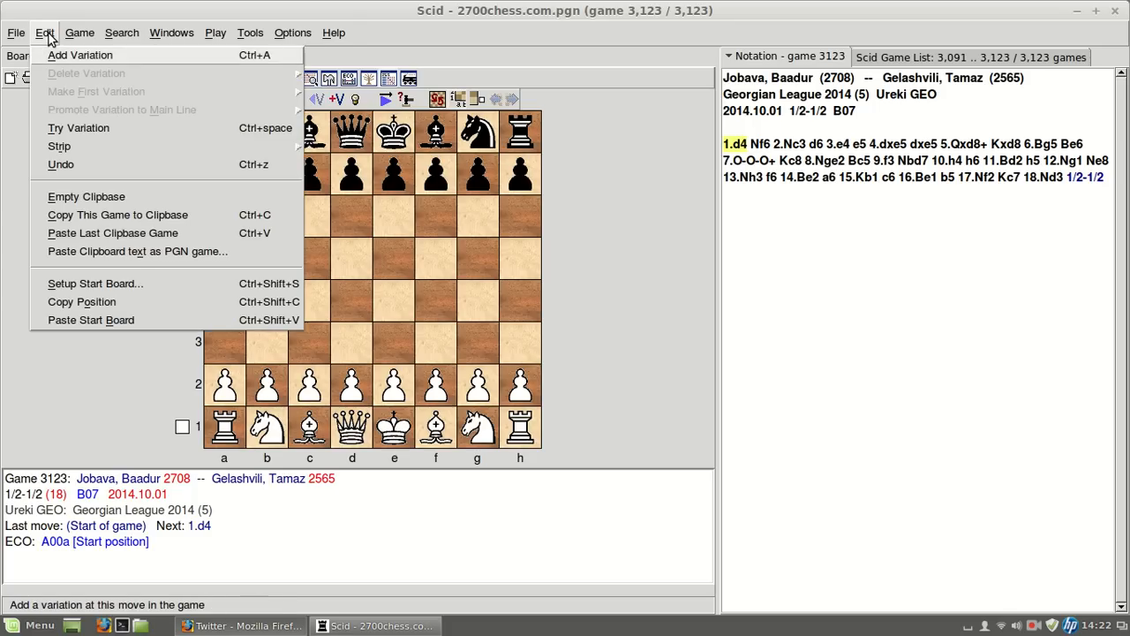
left_click(16, 32)
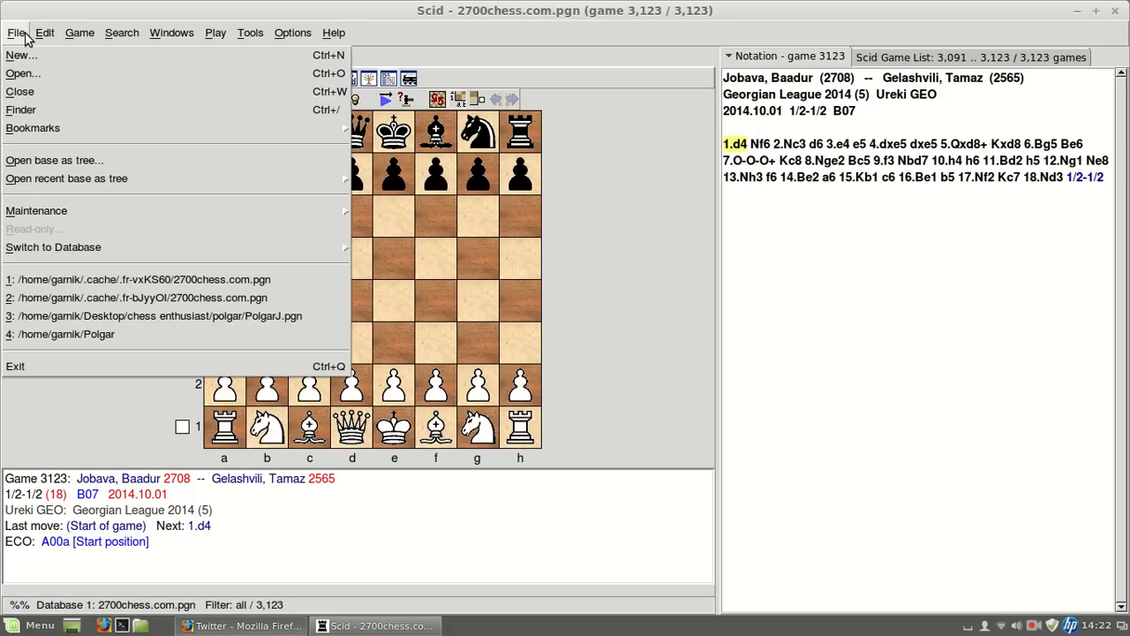
left_click(44, 32)
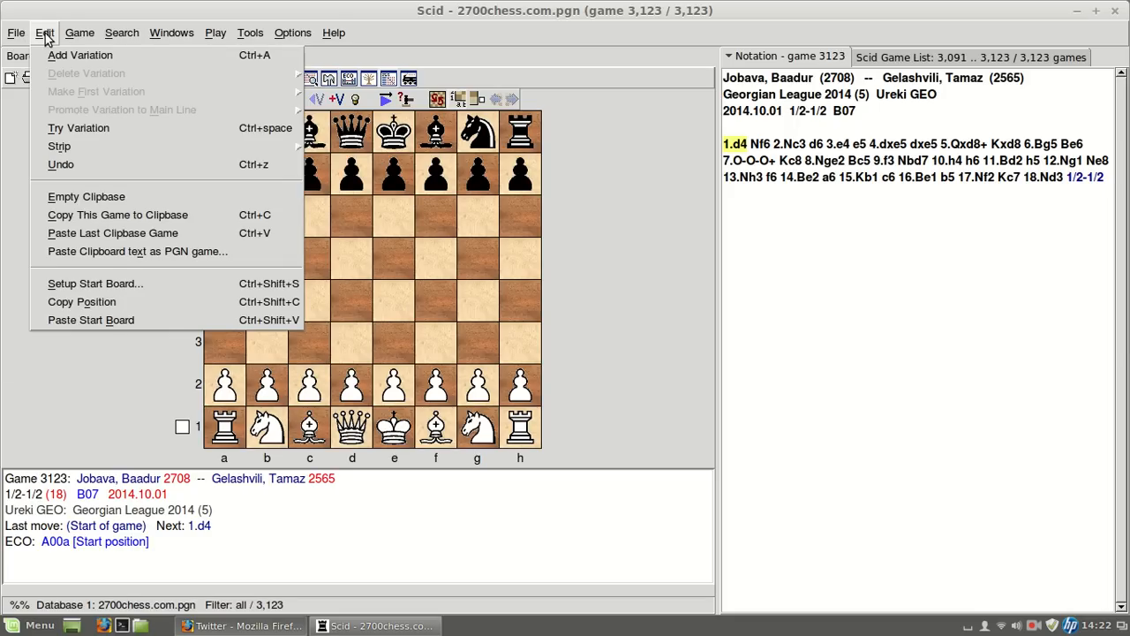
left_click(78, 32)
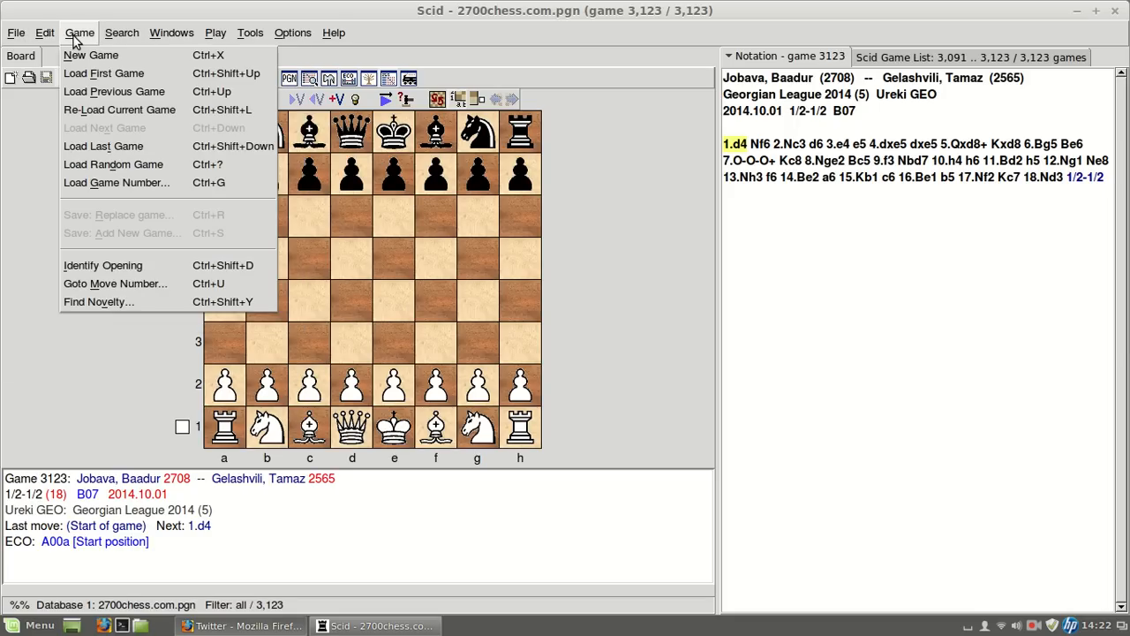
left_click(122, 31)
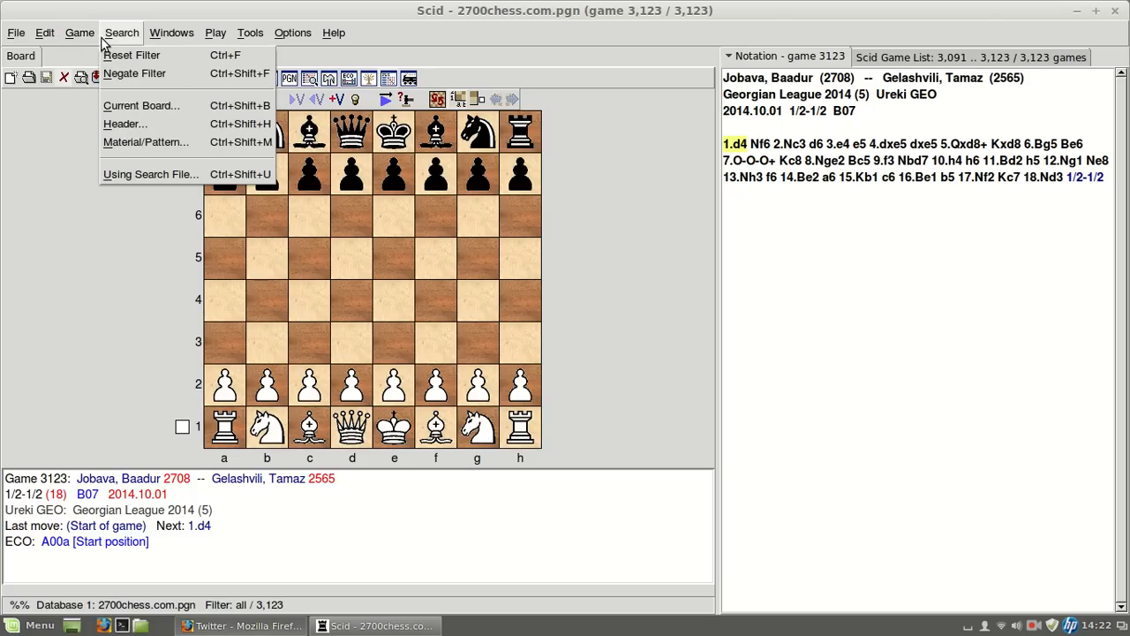
left_click(250, 32)
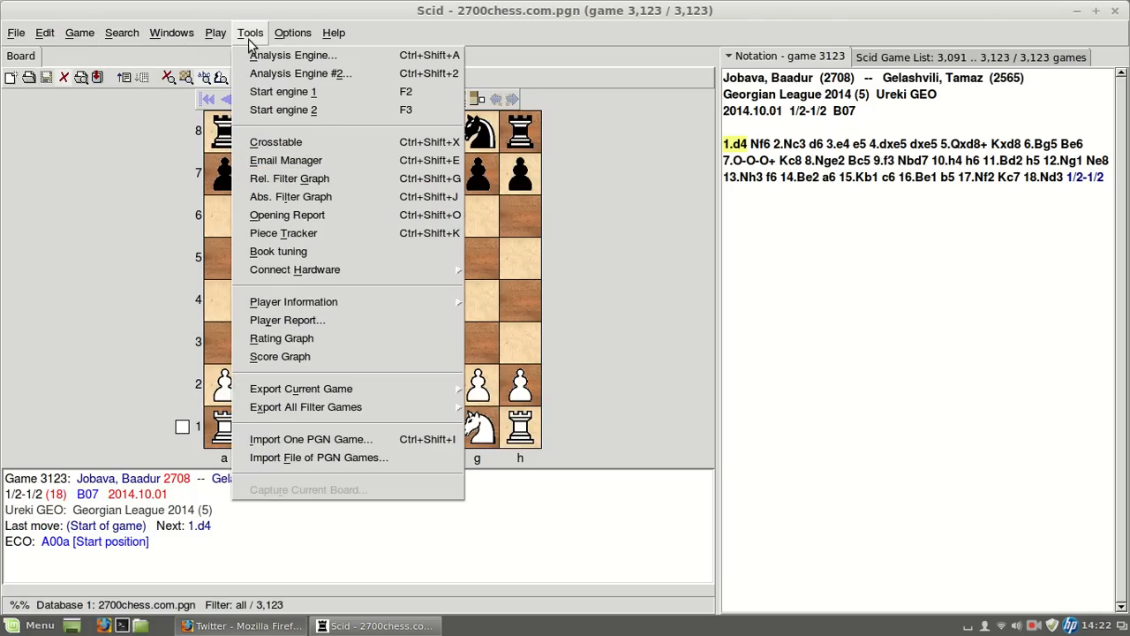
mouse_move(294, 55)
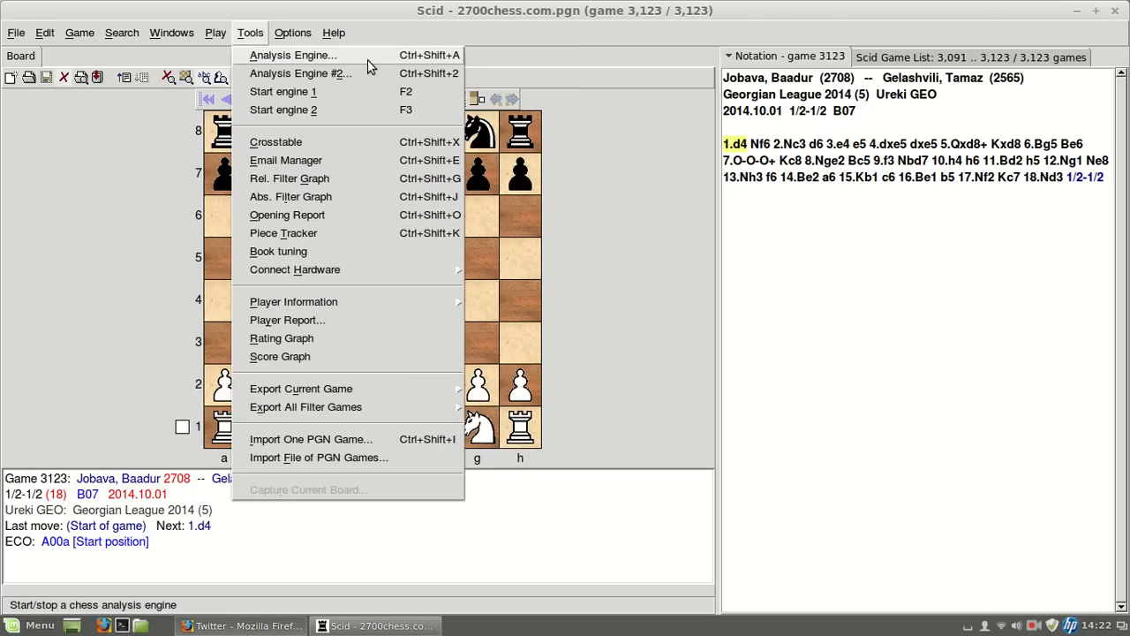
mouse_move(300, 74)
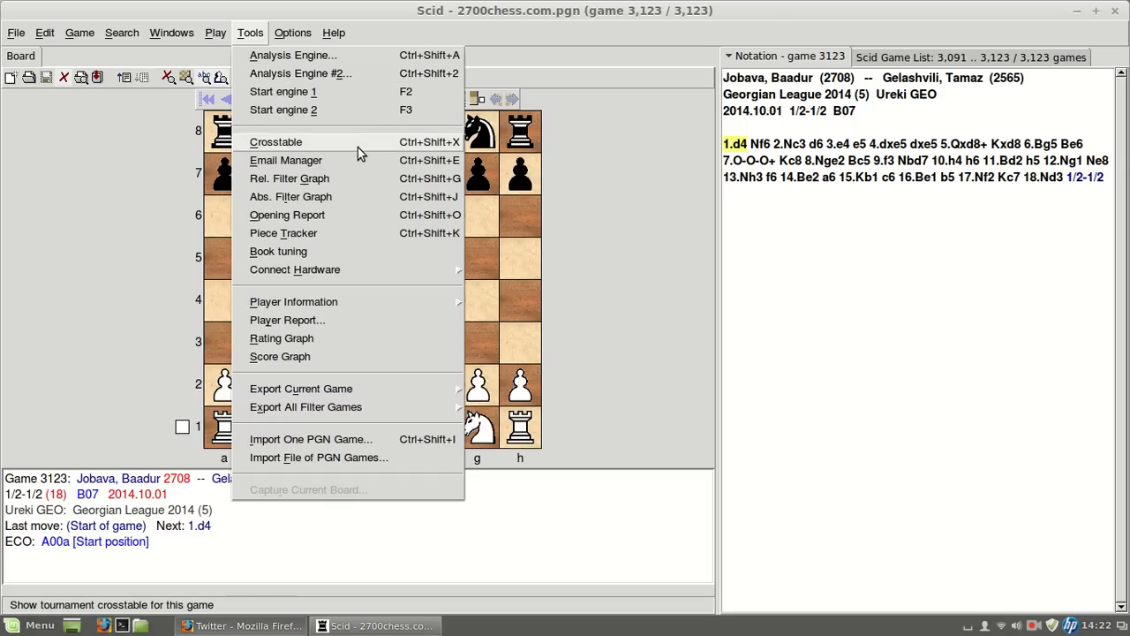
mouse_move(360, 152)
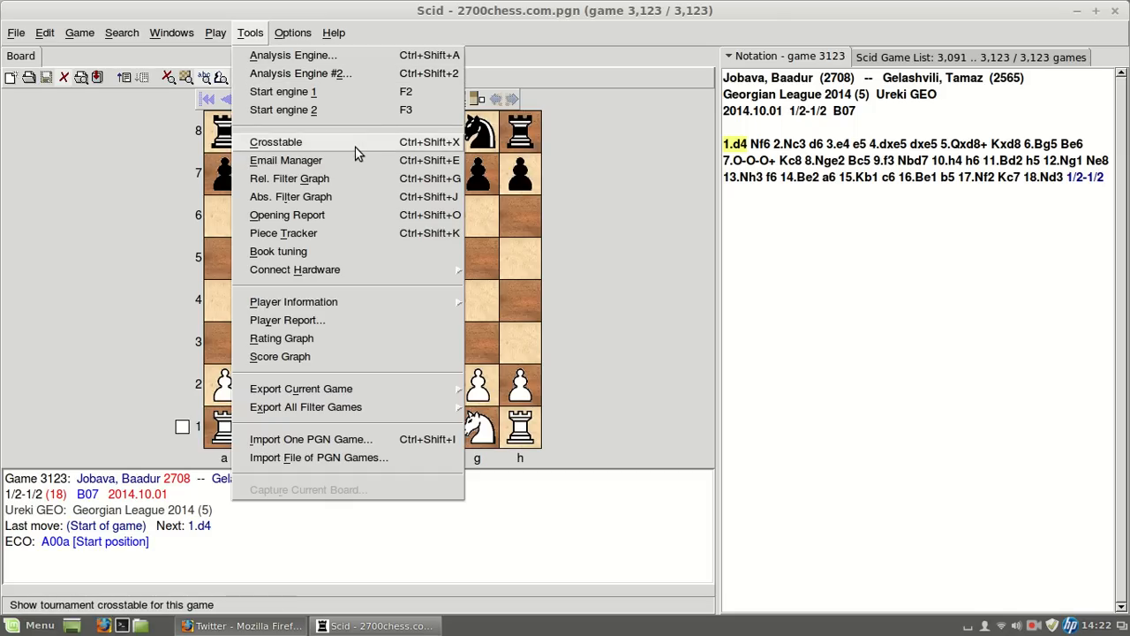
mouse_move(354, 178)
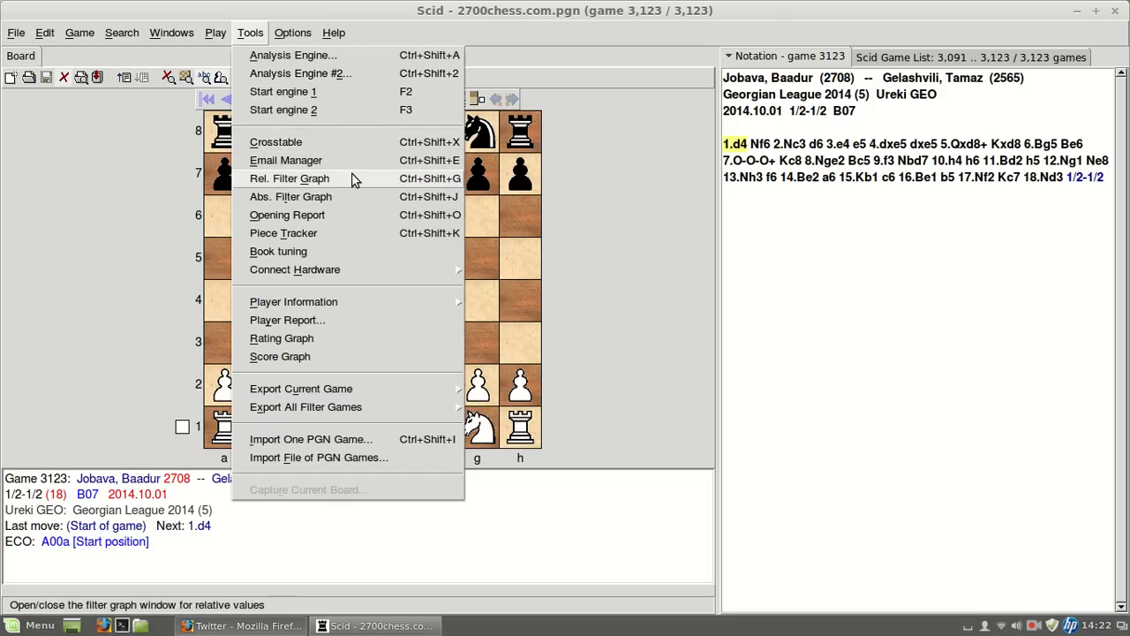
mouse_move(293, 300)
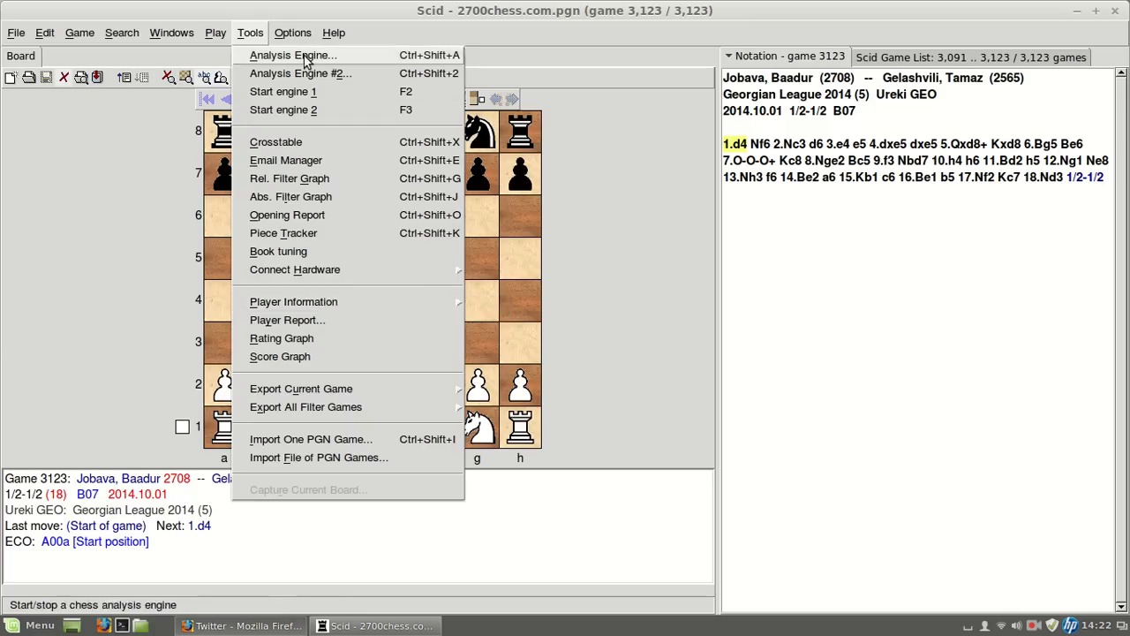
left_click(293, 32)
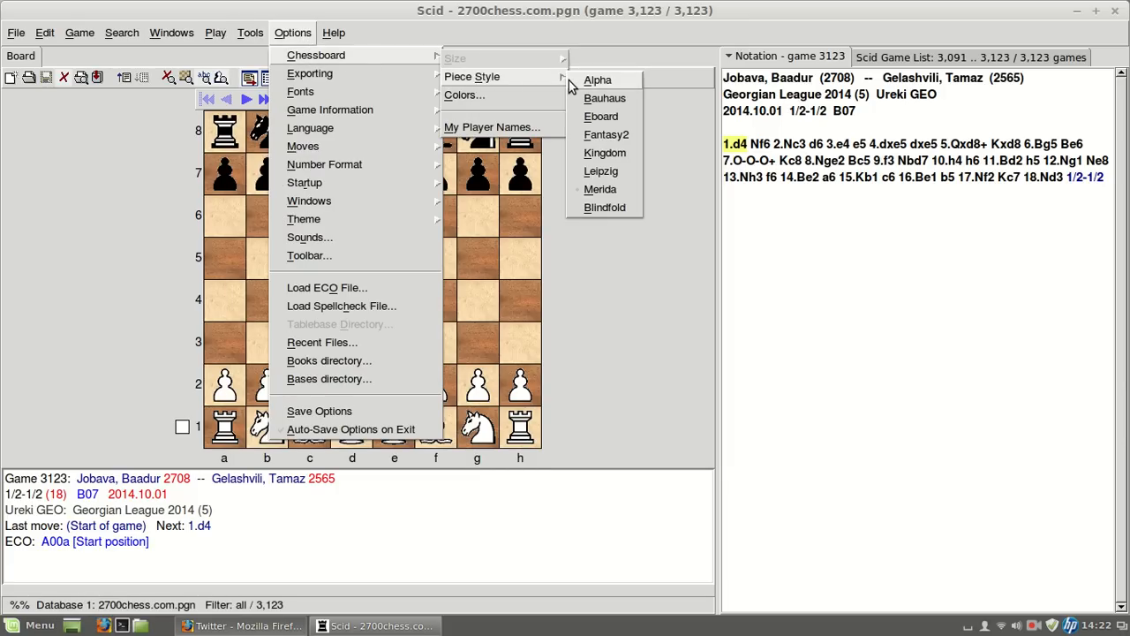
left_click(600, 189)
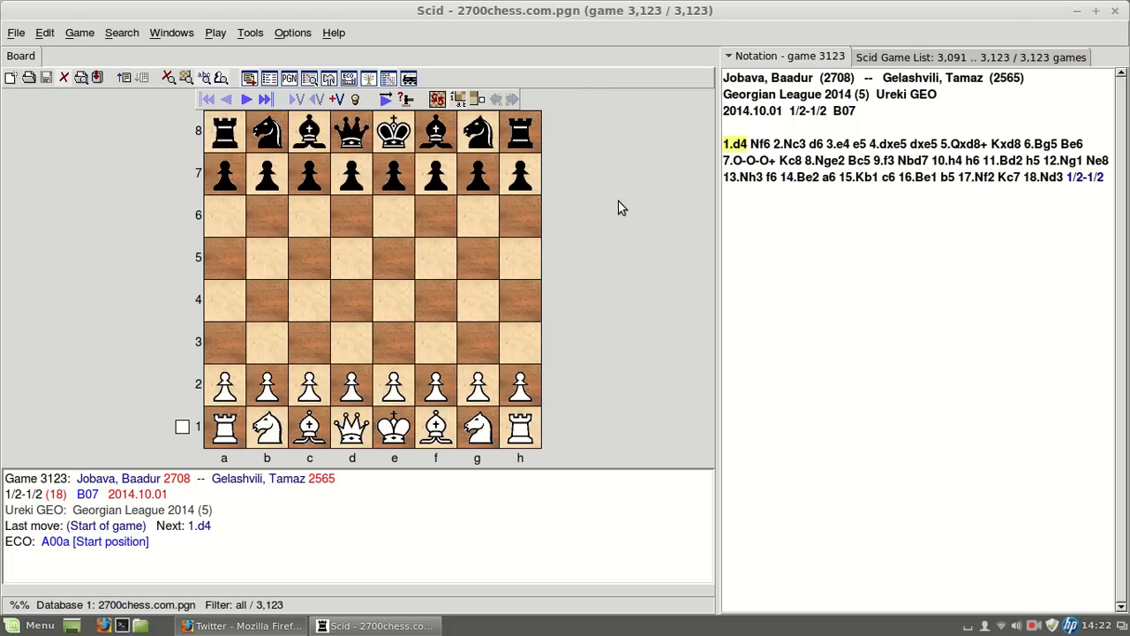
mouse_move(293, 32)
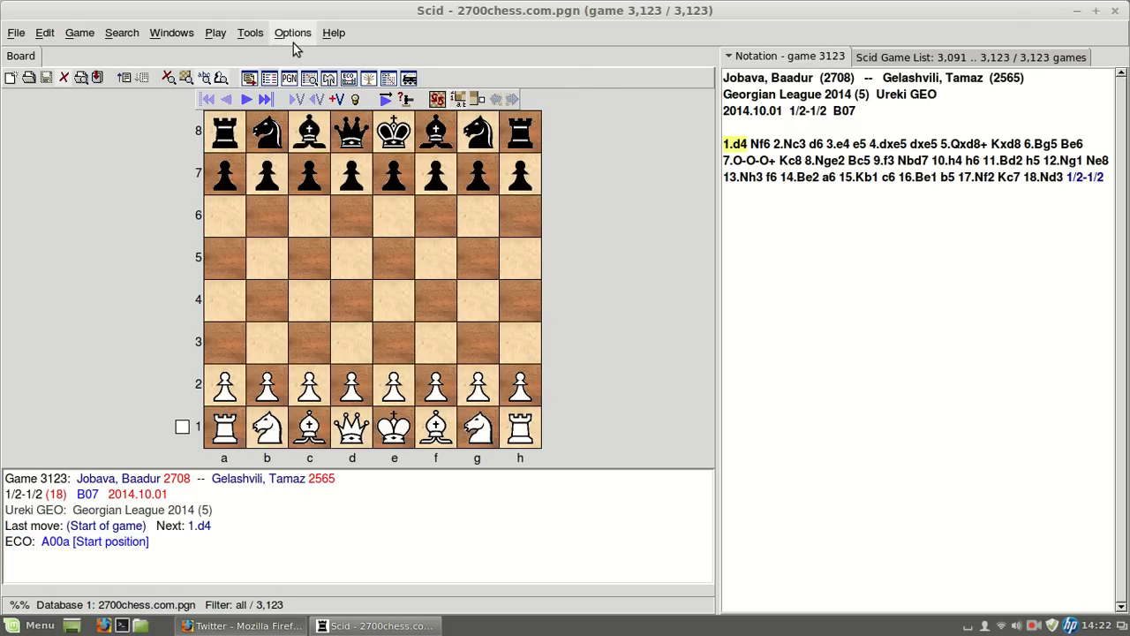
left_click(293, 32)
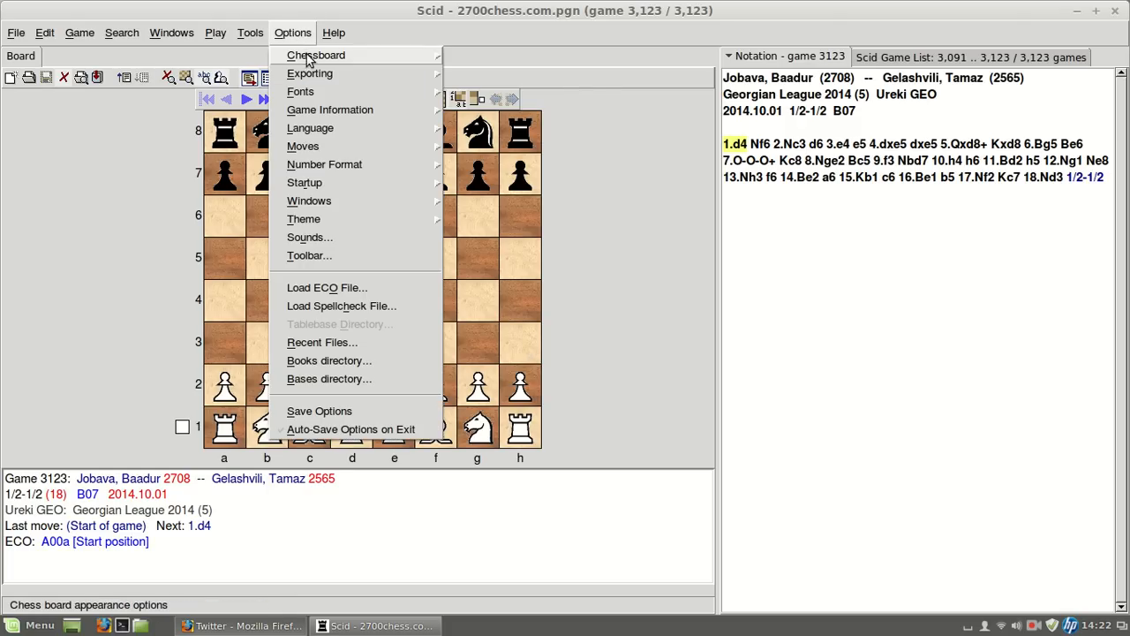
left_click(316, 55)
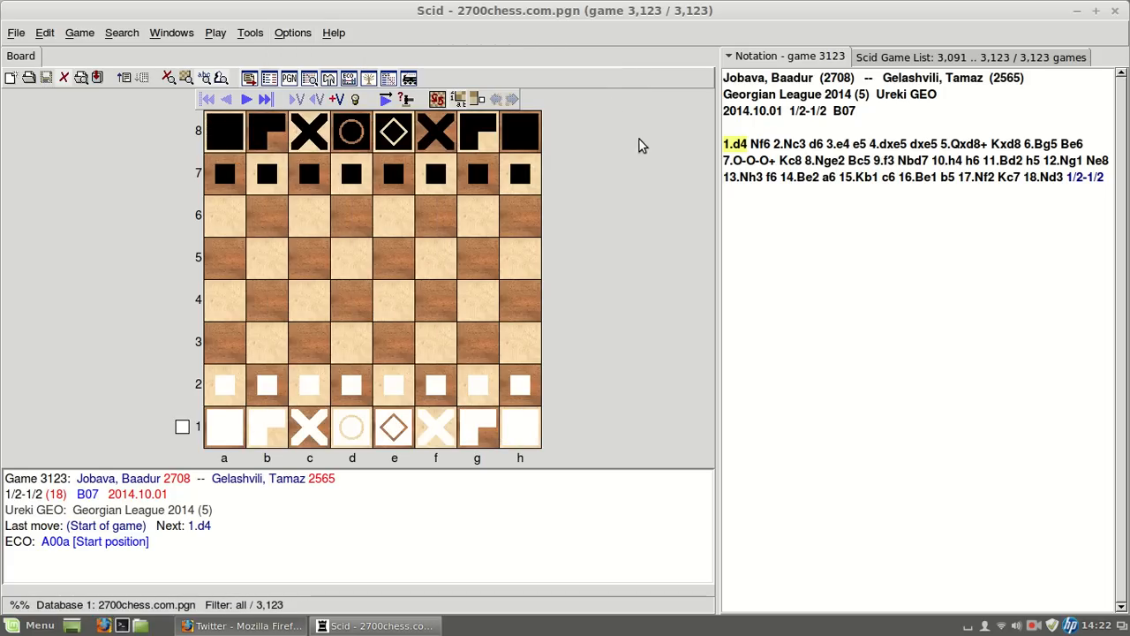
mouse_move(372, 107)
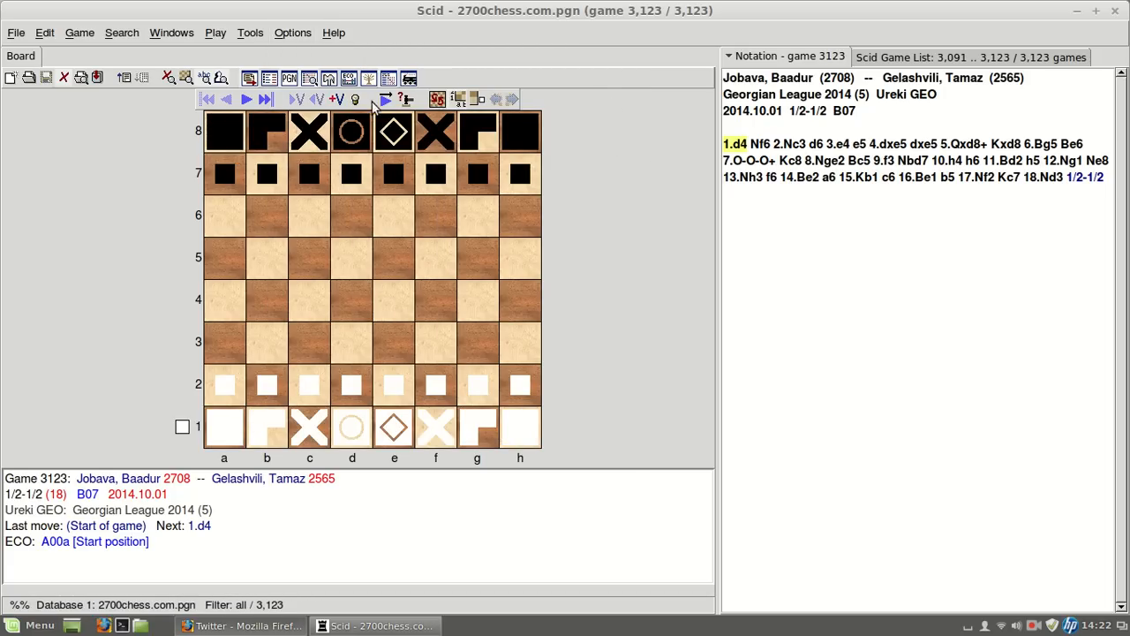
left_click(293, 32)
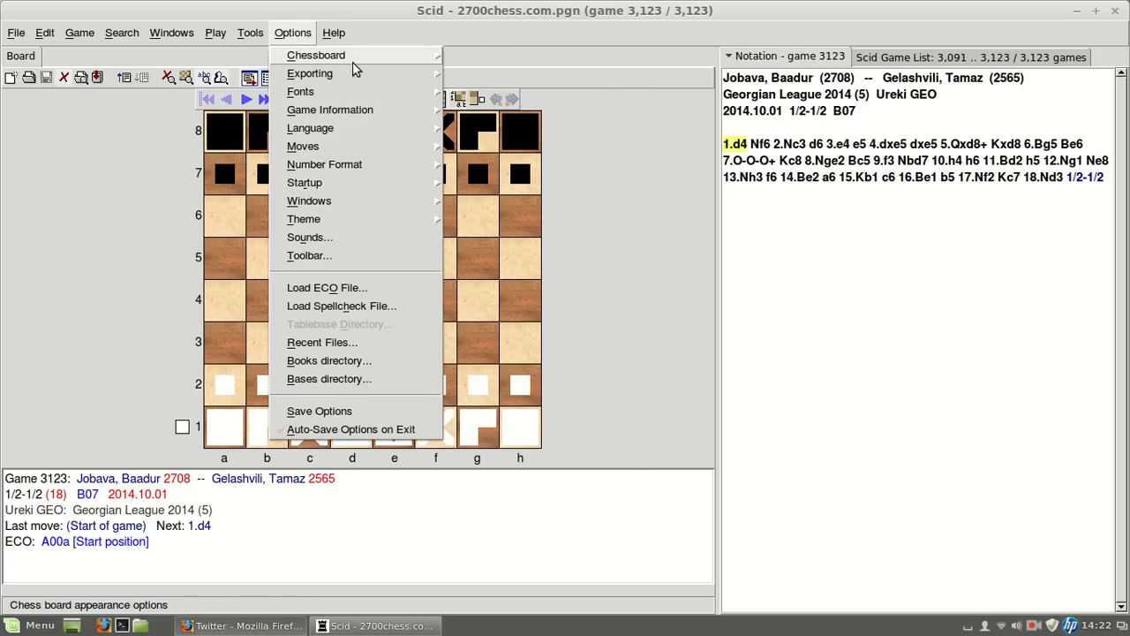
mouse_move(311, 74)
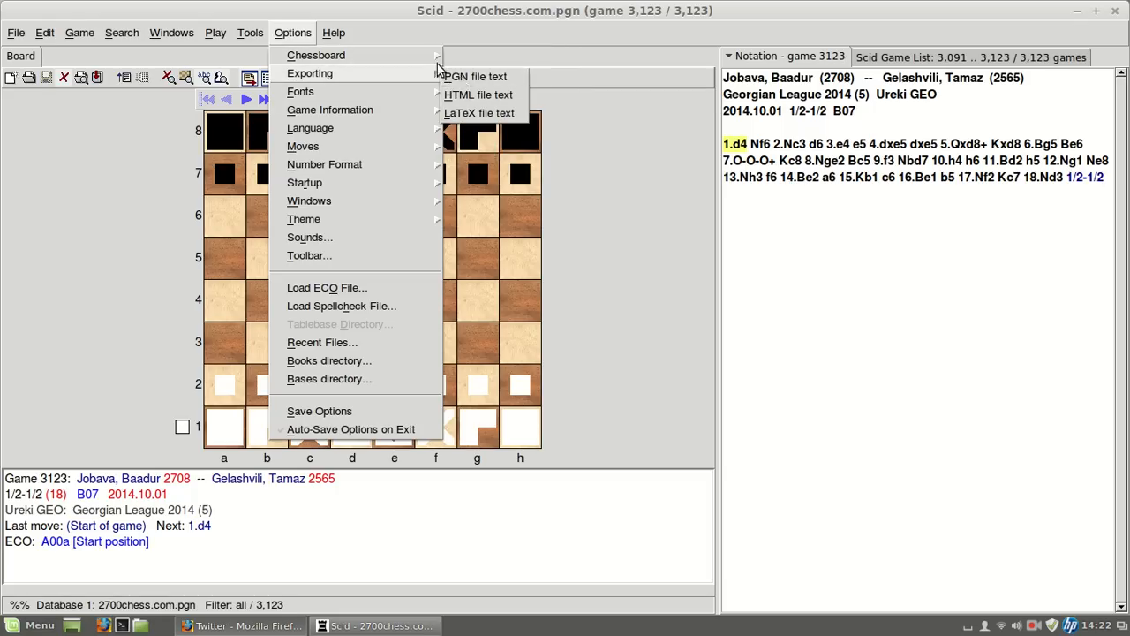
left_click(316, 55)
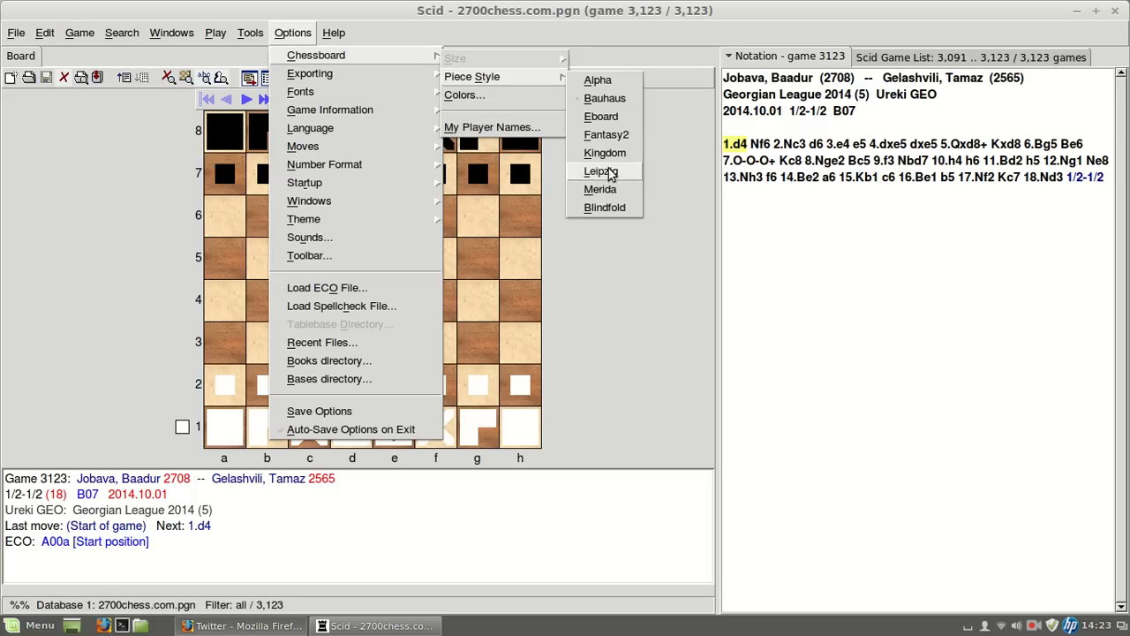
left_click(600, 170)
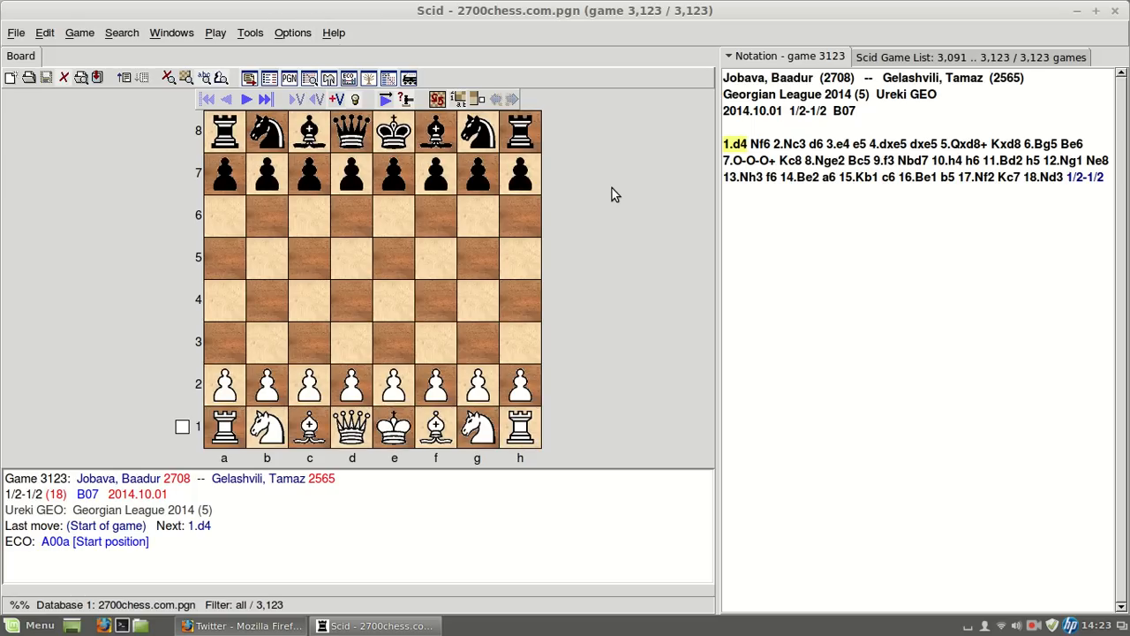
left_click(293, 31)
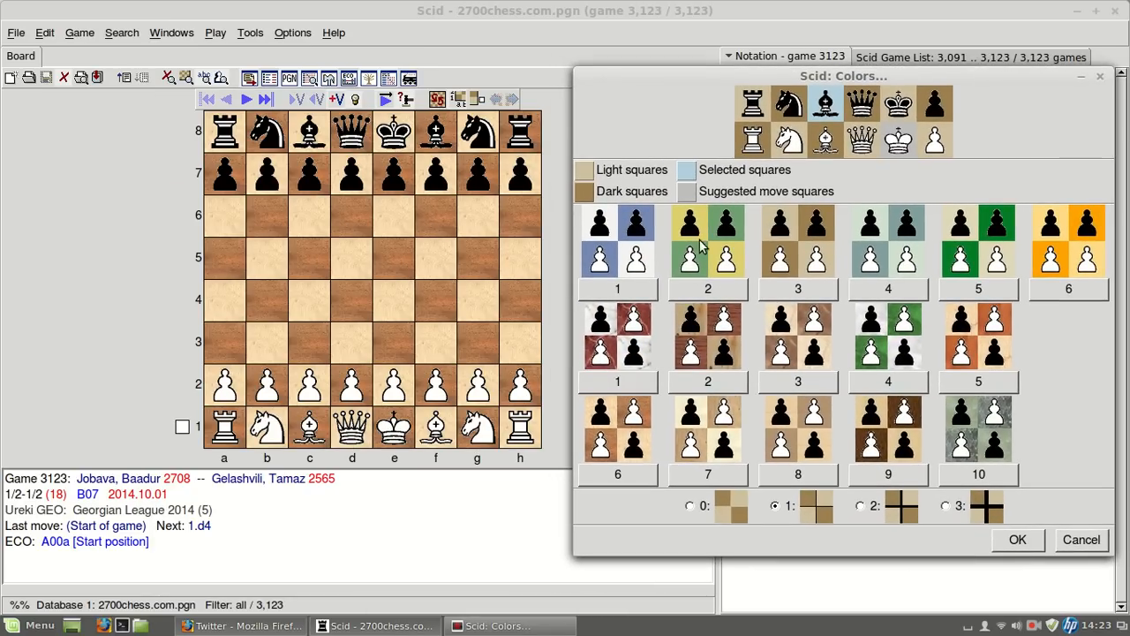
left_click(618, 290)
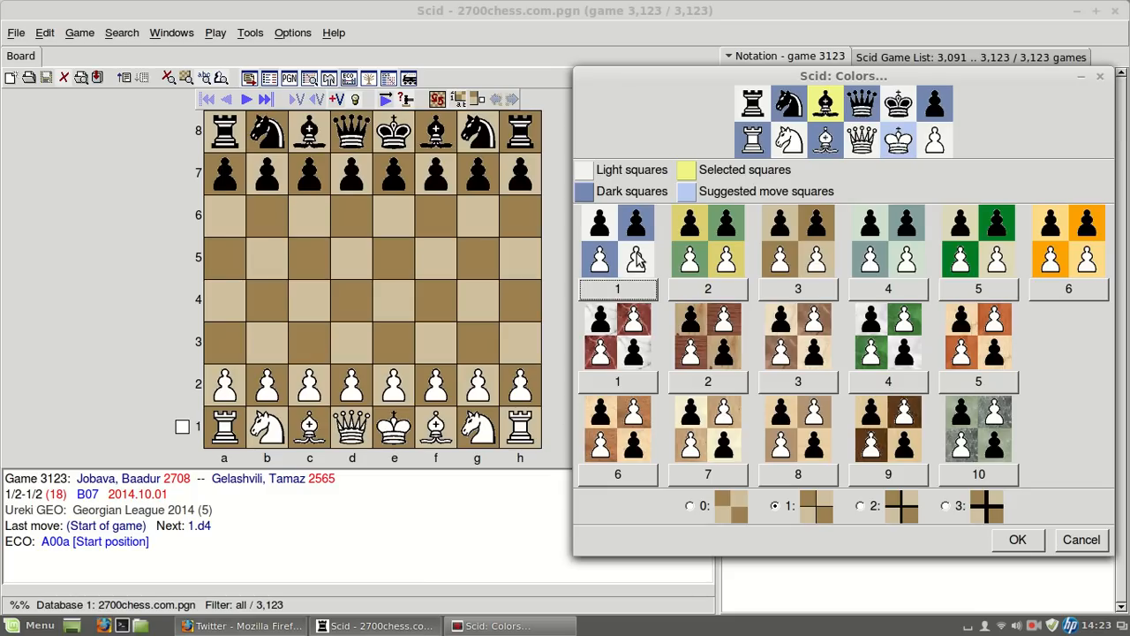
mouse_move(639, 279)
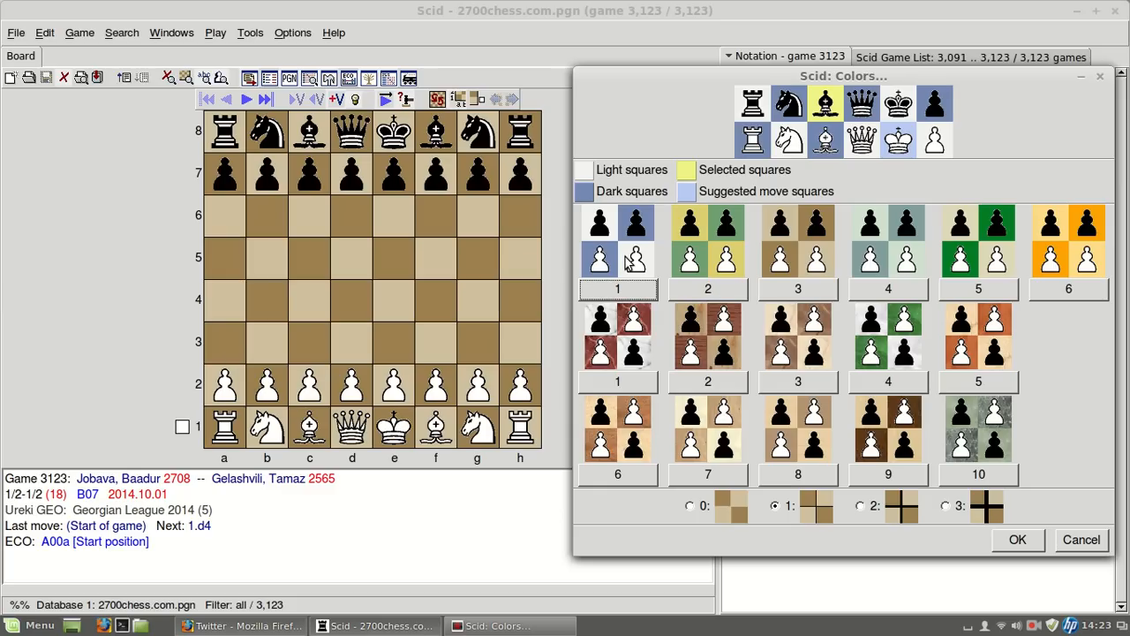
mouse_move(602, 194)
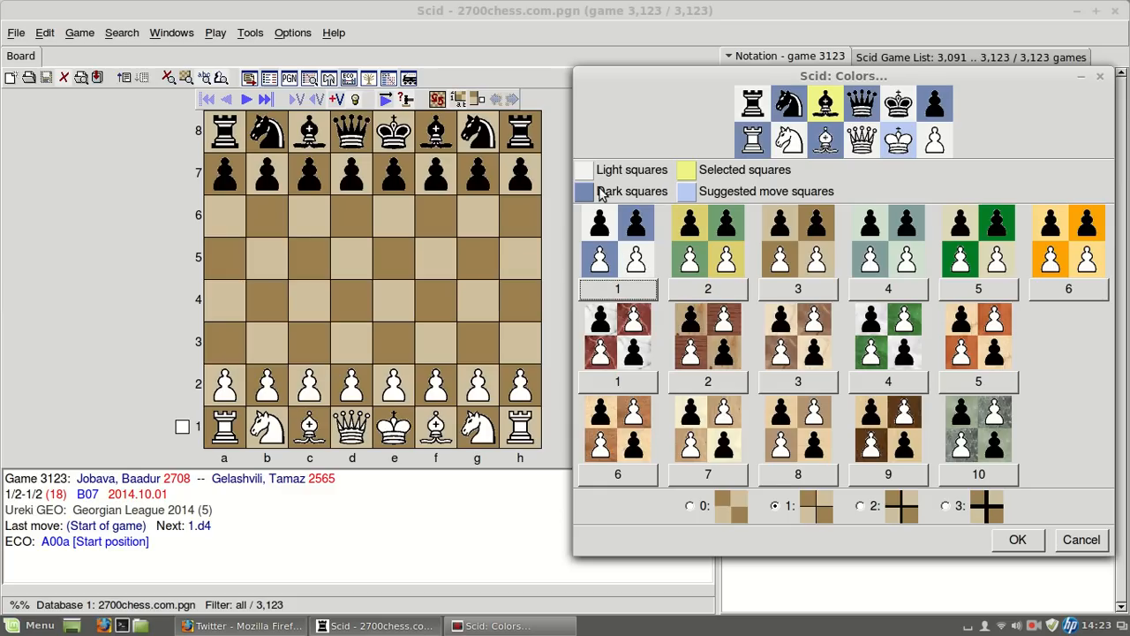
left_click(583, 190)
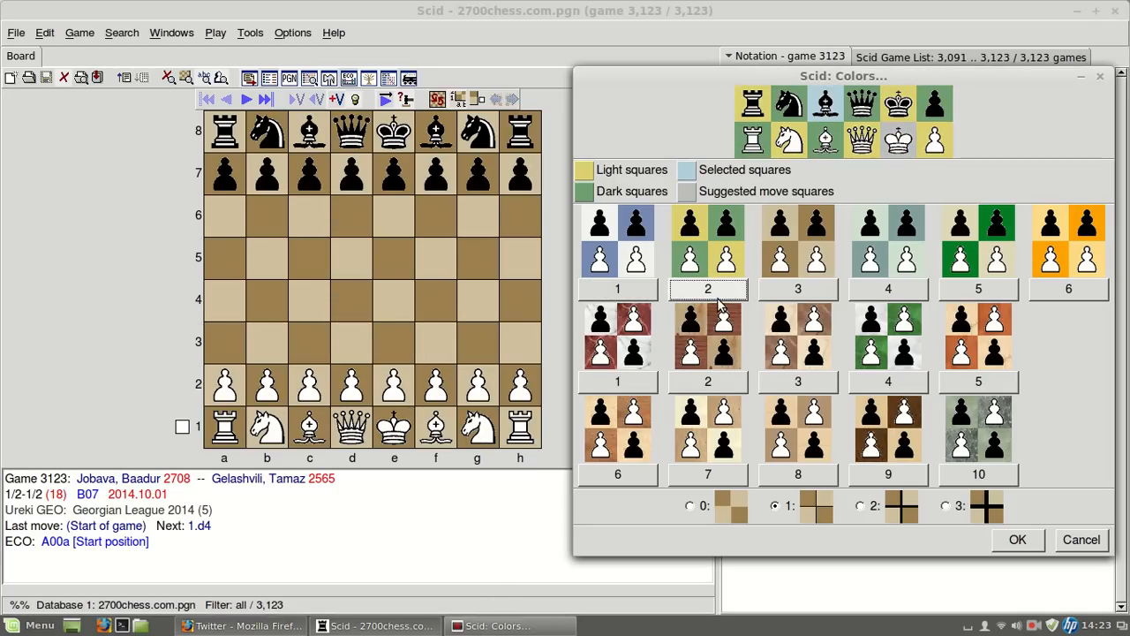
left_click(618, 381)
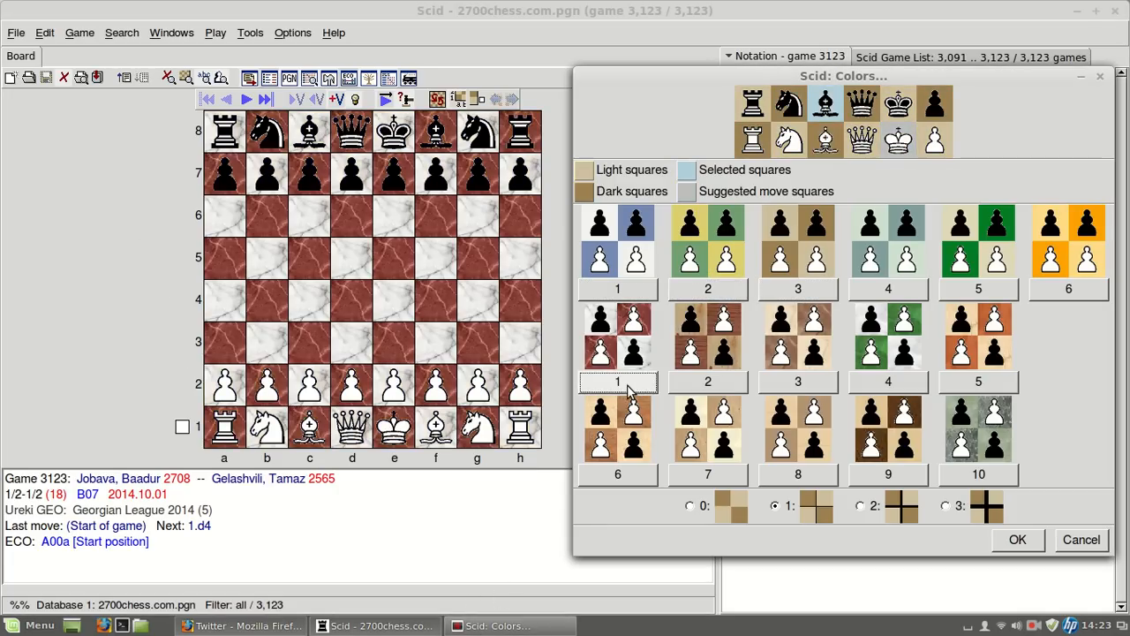
mouse_move(547, 349)
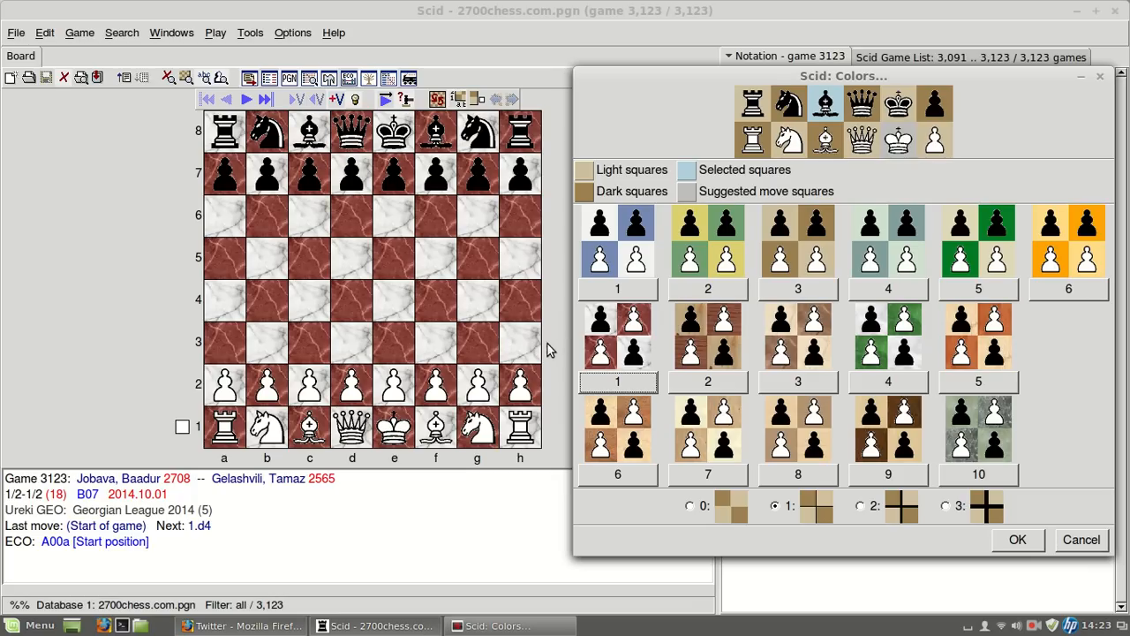
mouse_move(503, 332)
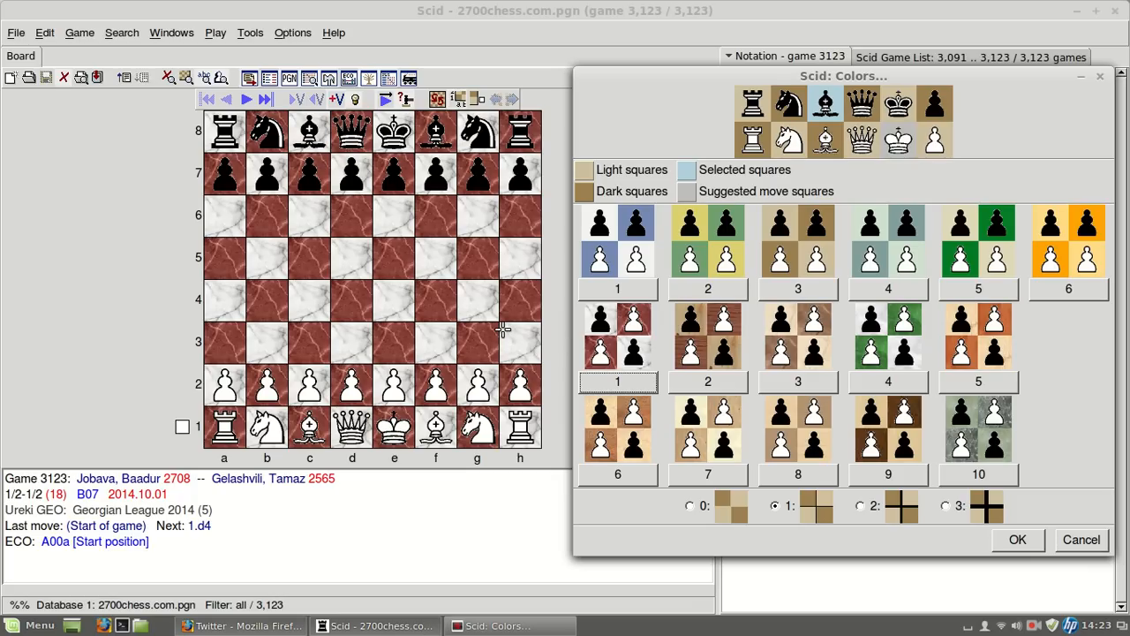
left_click(706, 381)
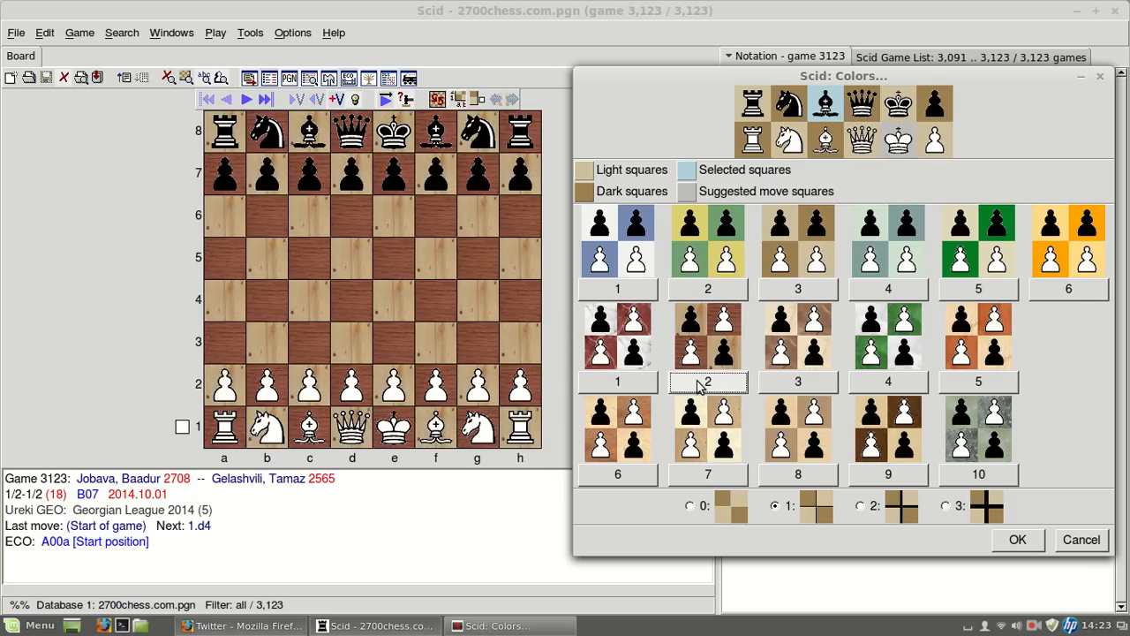
left_click(798, 381)
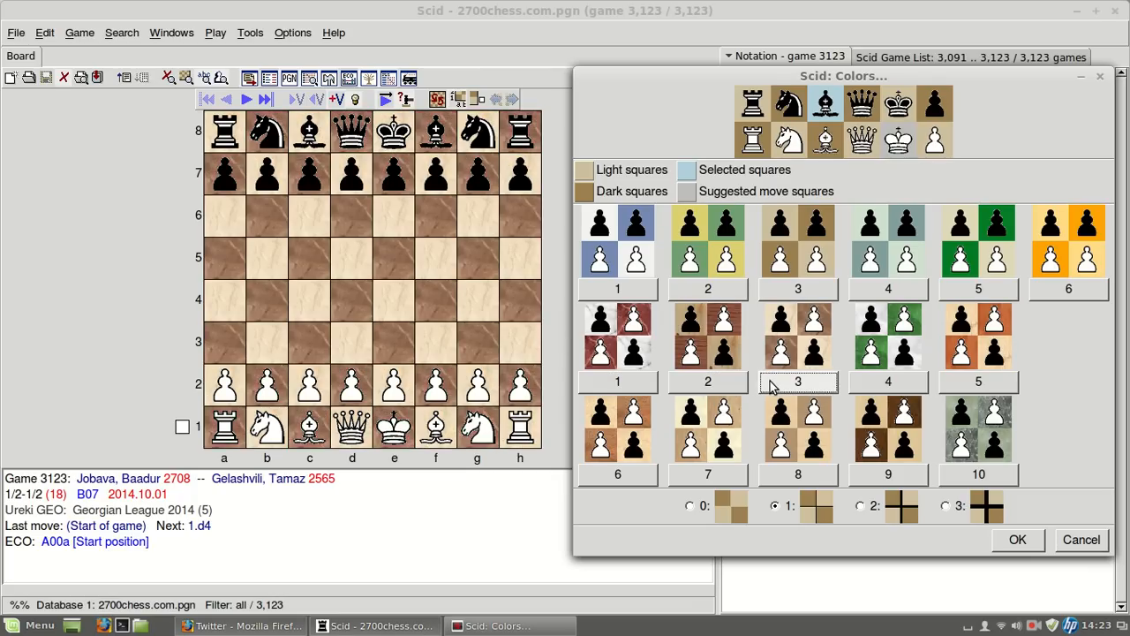
left_click(886, 339)
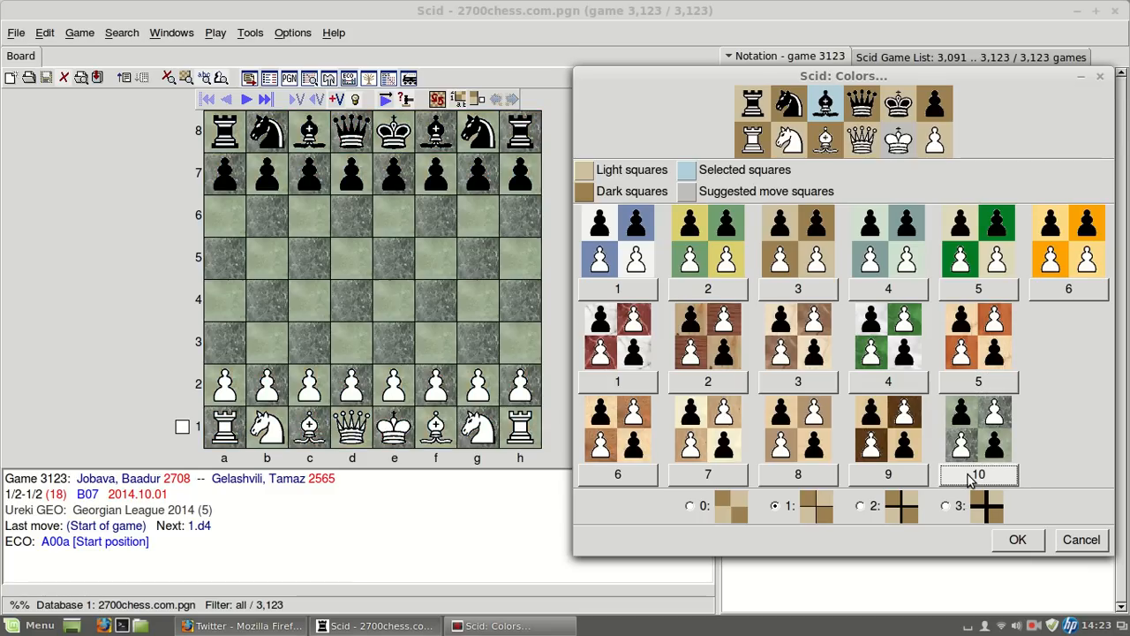
left_click(887, 474)
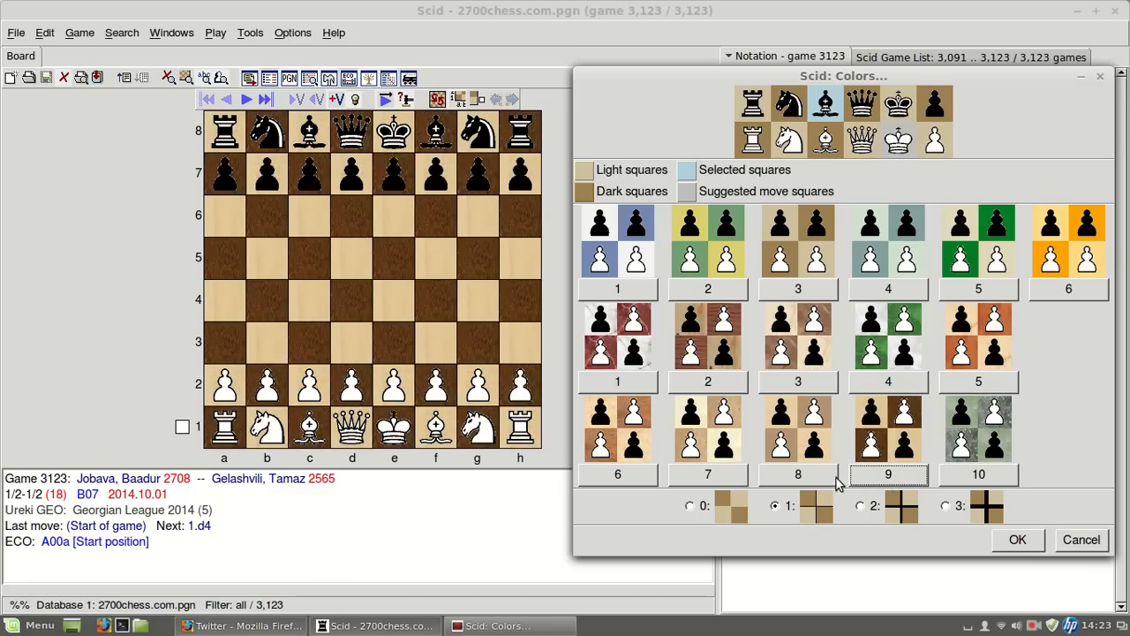
left_click(707, 473)
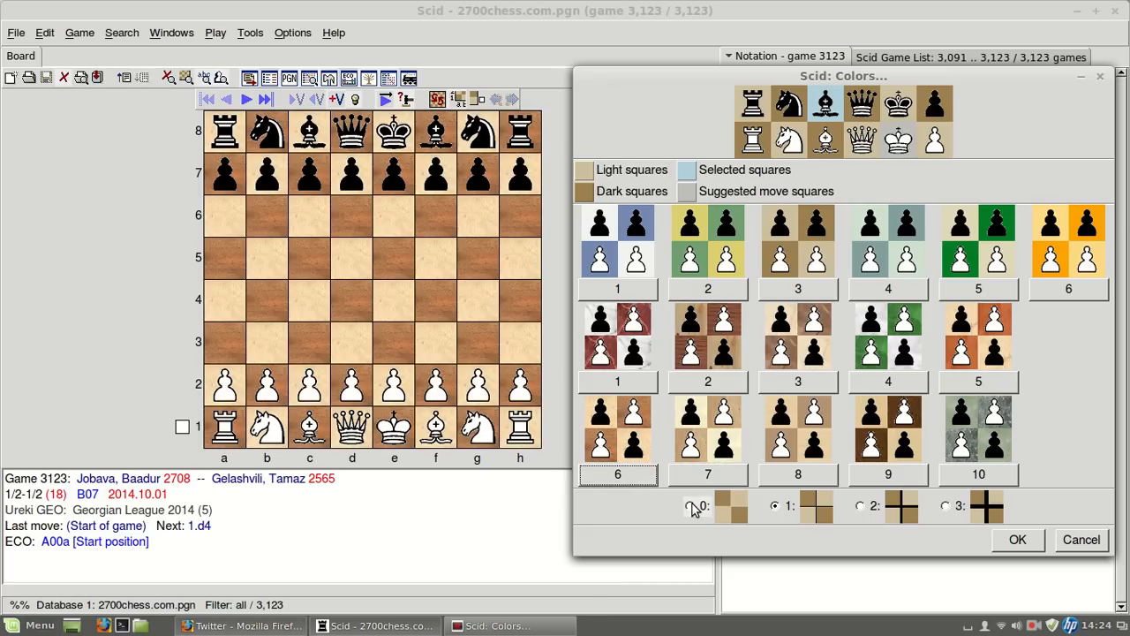
left_click(776, 505)
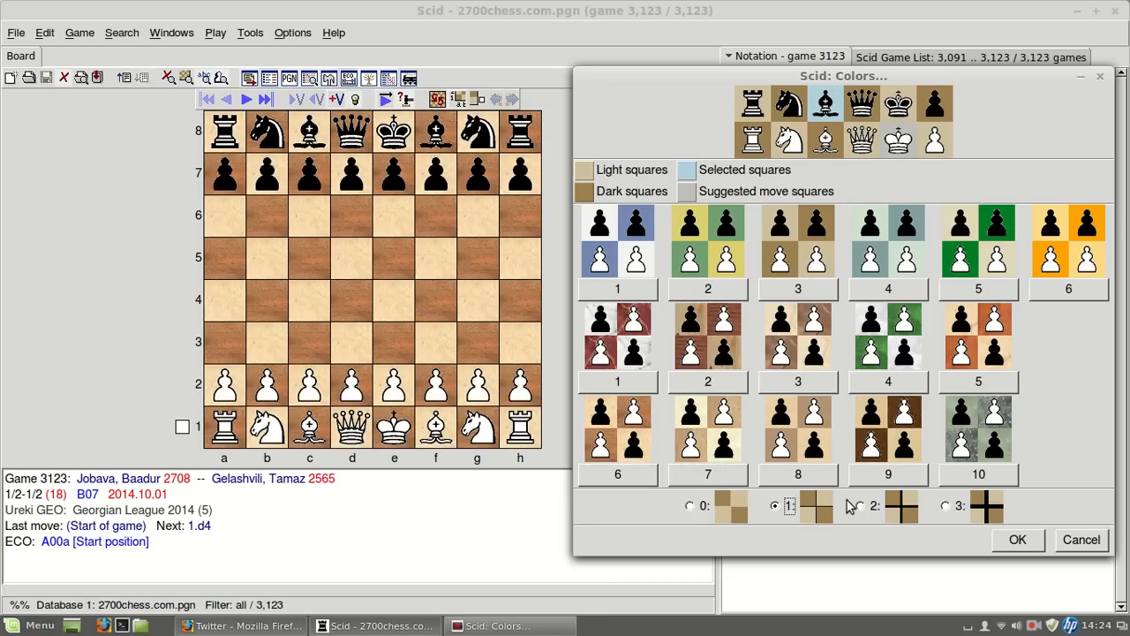
left_click(945, 505)
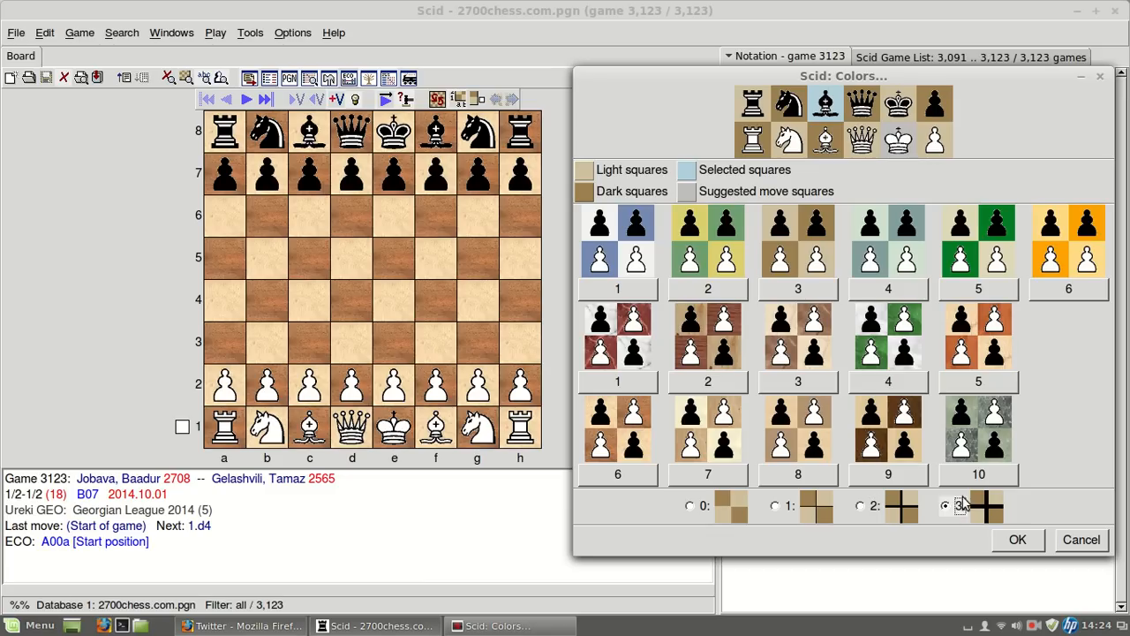
left_click(774, 505)
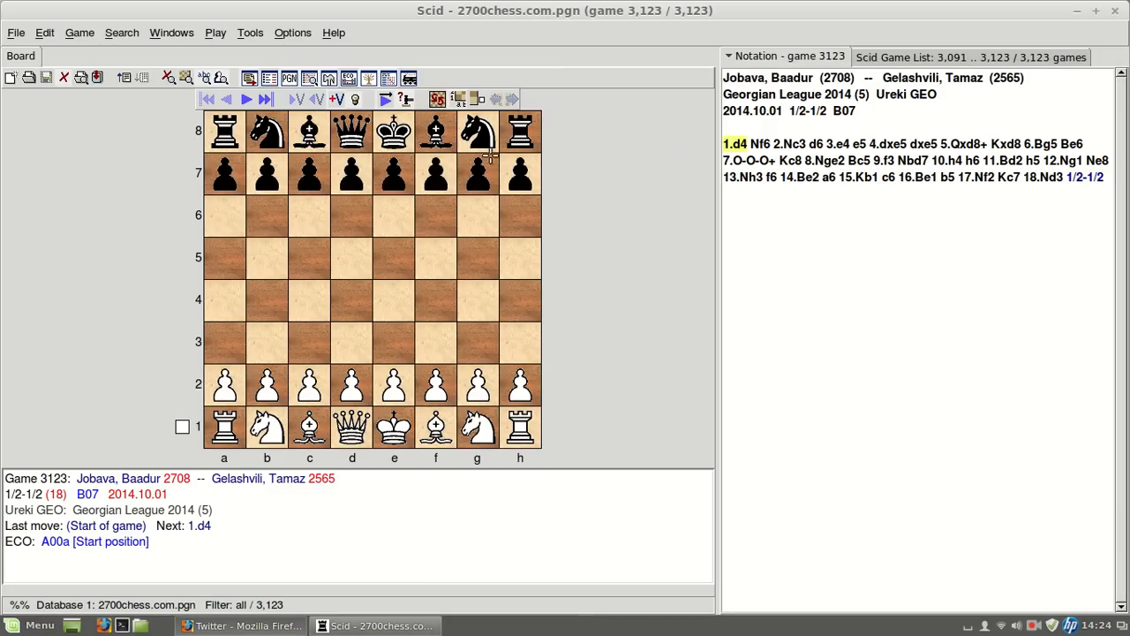
left_click(293, 32)
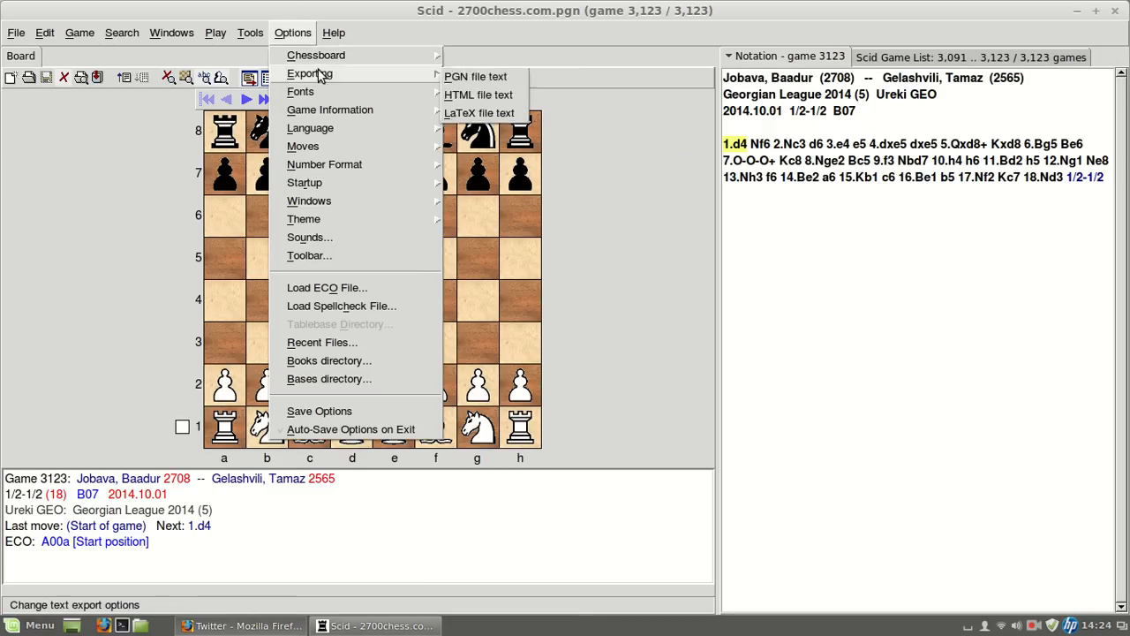
mouse_move(330, 109)
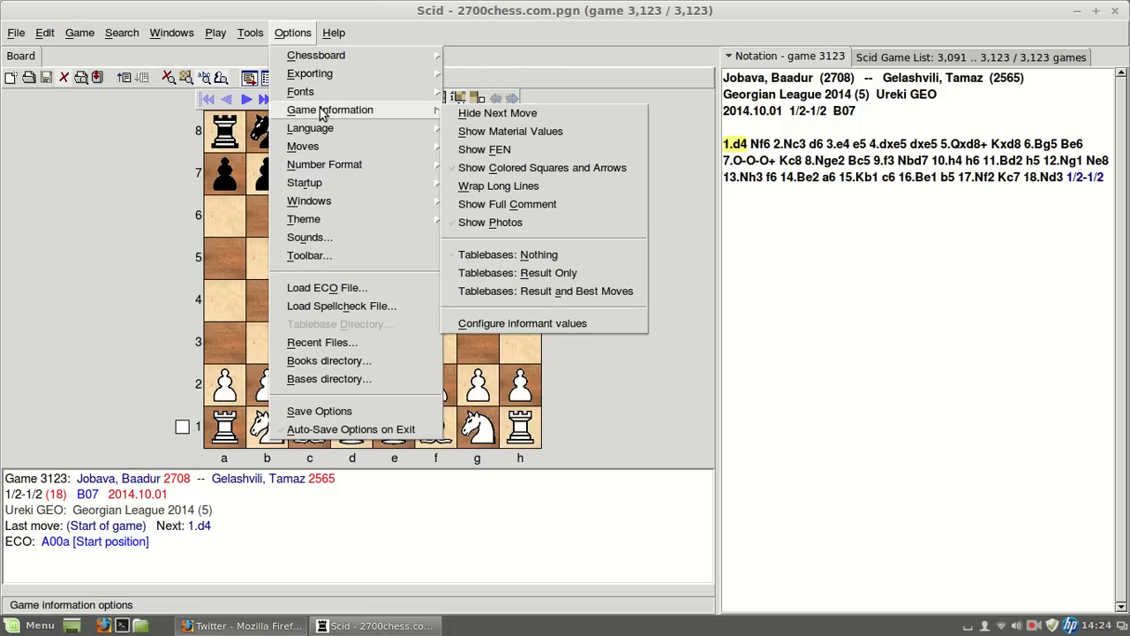
mouse_move(300, 92)
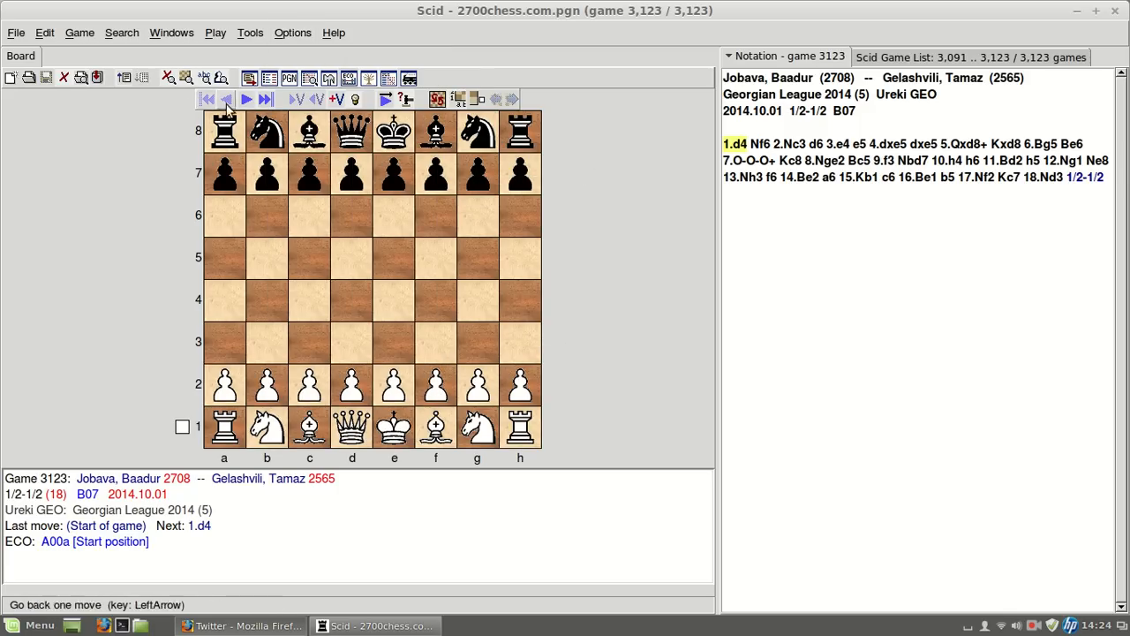
left_click(245, 99)
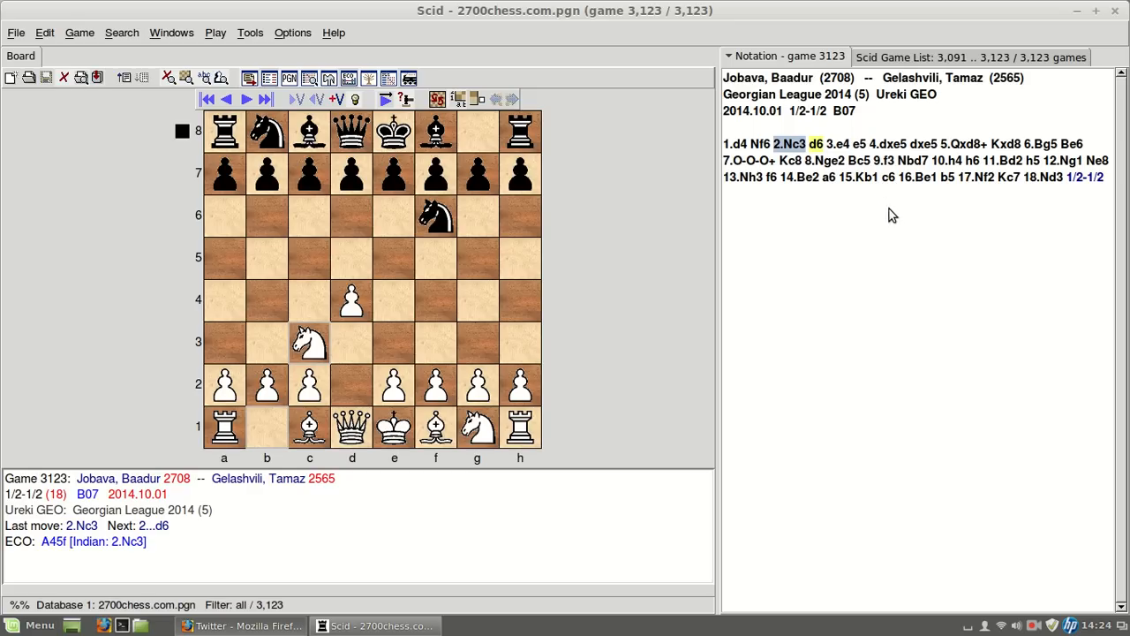
mouse_move(890, 222)
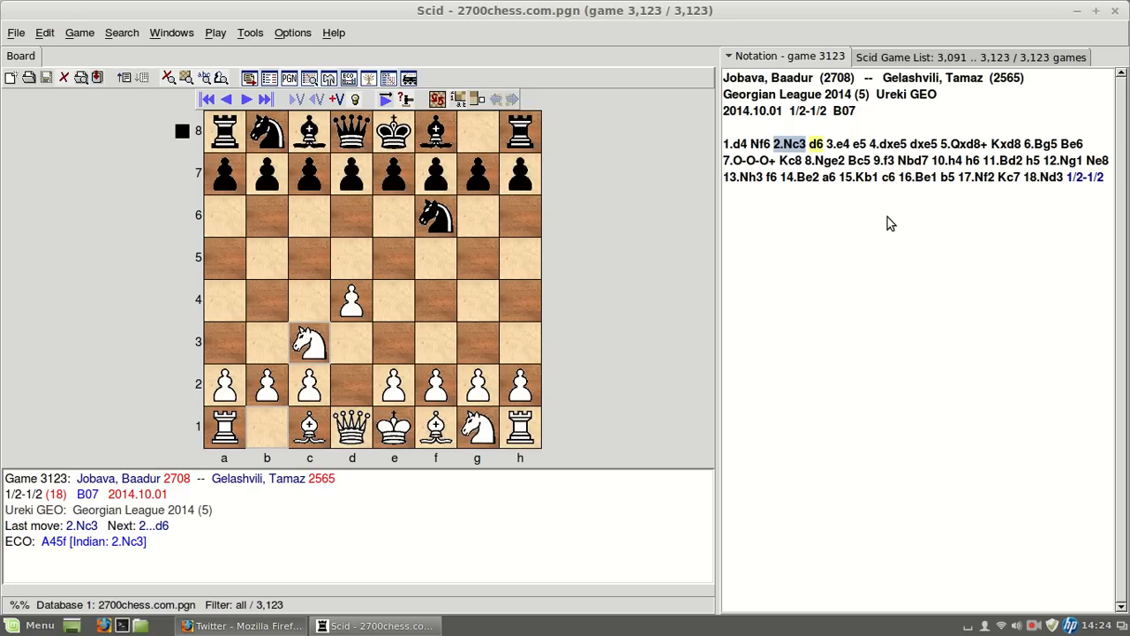
mouse_move(806, 212)
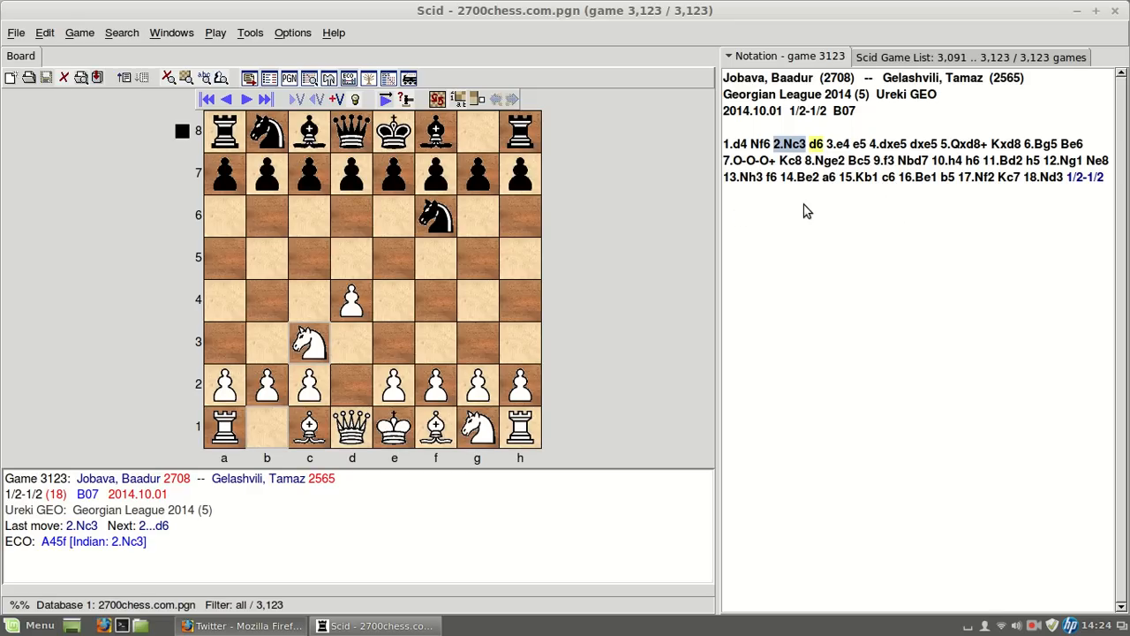
mouse_move(807, 195)
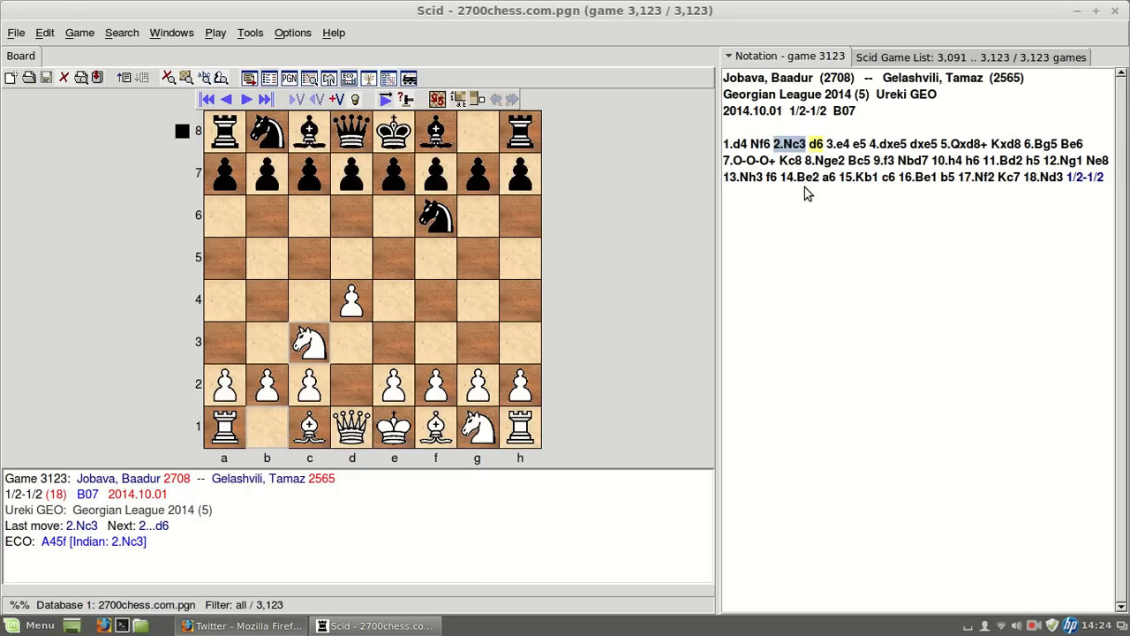
mouse_move(763, 122)
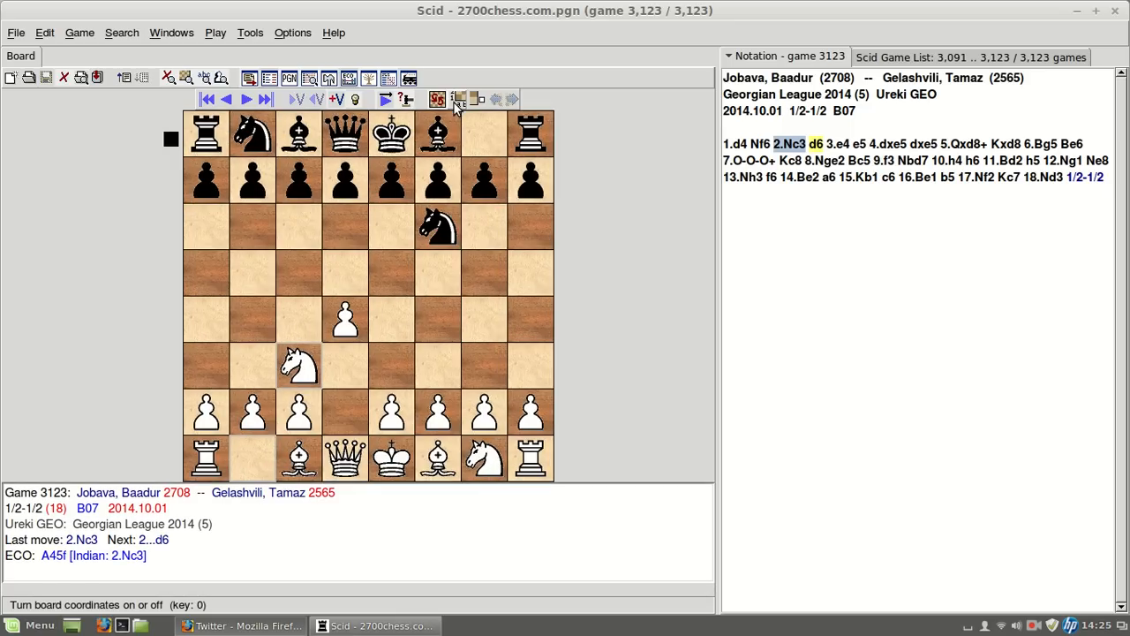
Toggle the board coordinates back on, then show the Tools menu again.
left_click(459, 98)
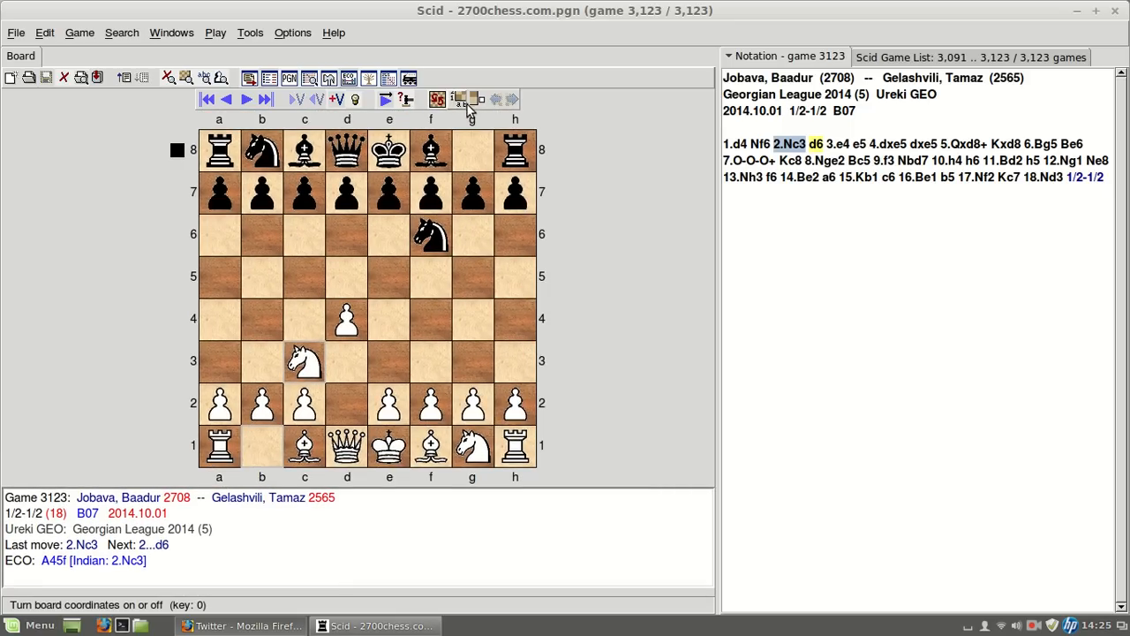
left_click(459, 99)
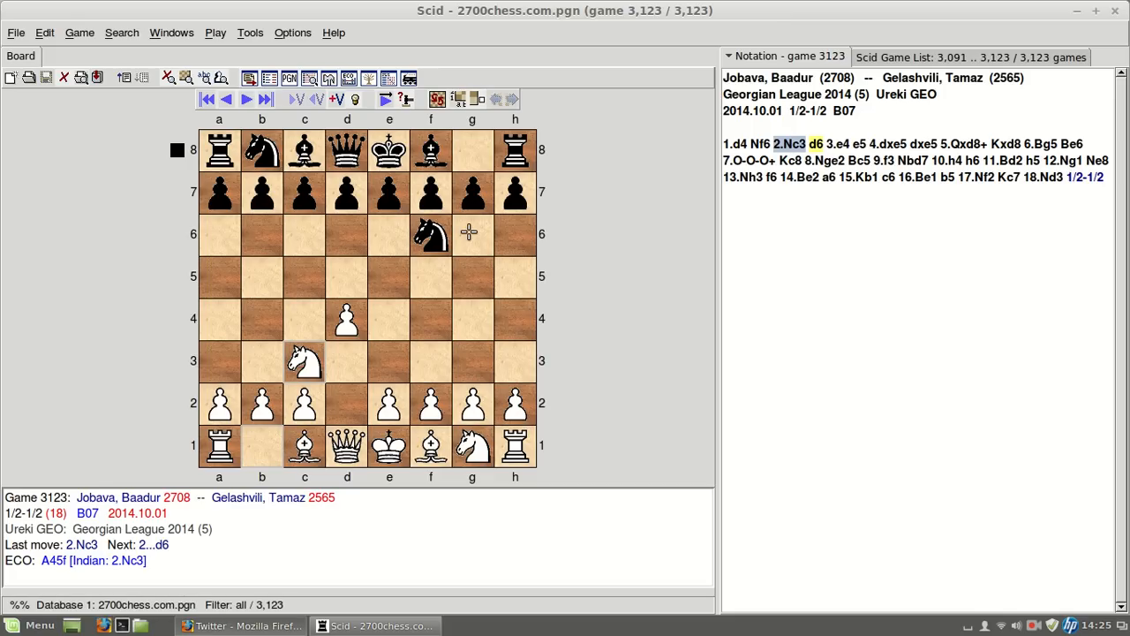
left_click(250, 32)
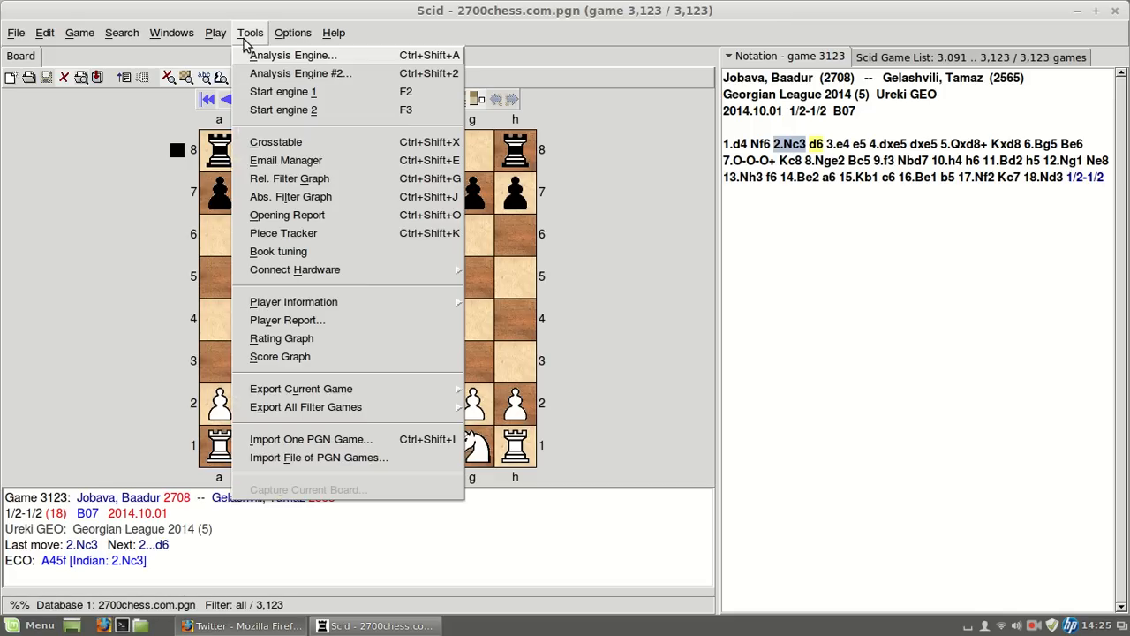
mouse_move(293, 55)
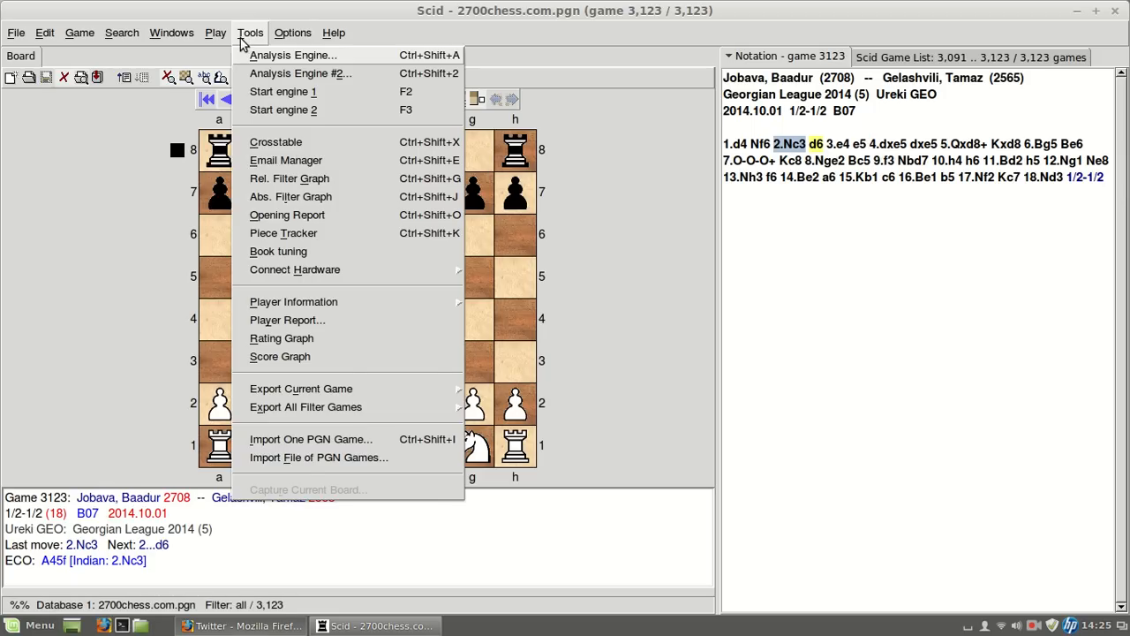
Show the Comment Editor from Windows and choose blue full-square marks.
left_click(172, 32)
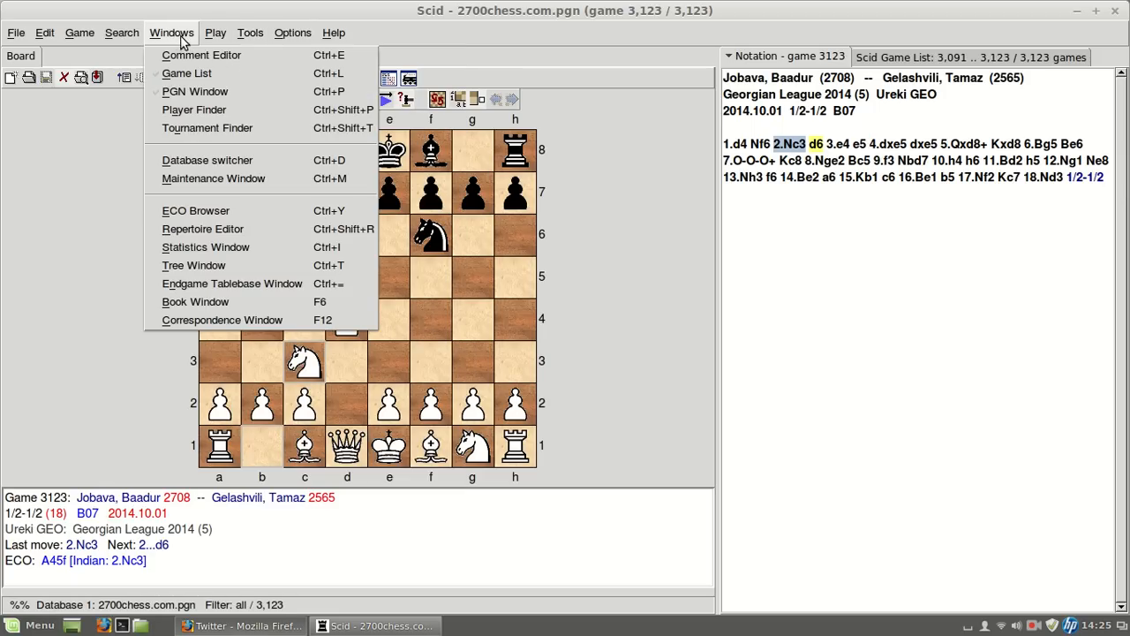
mouse_move(202, 54)
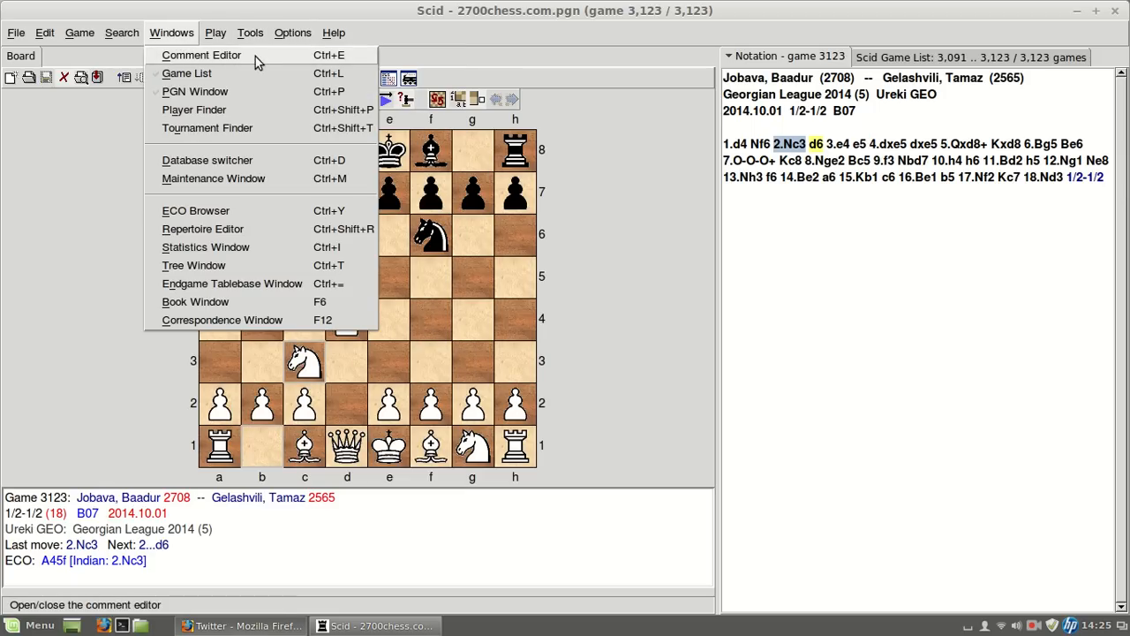
left_click(200, 55)
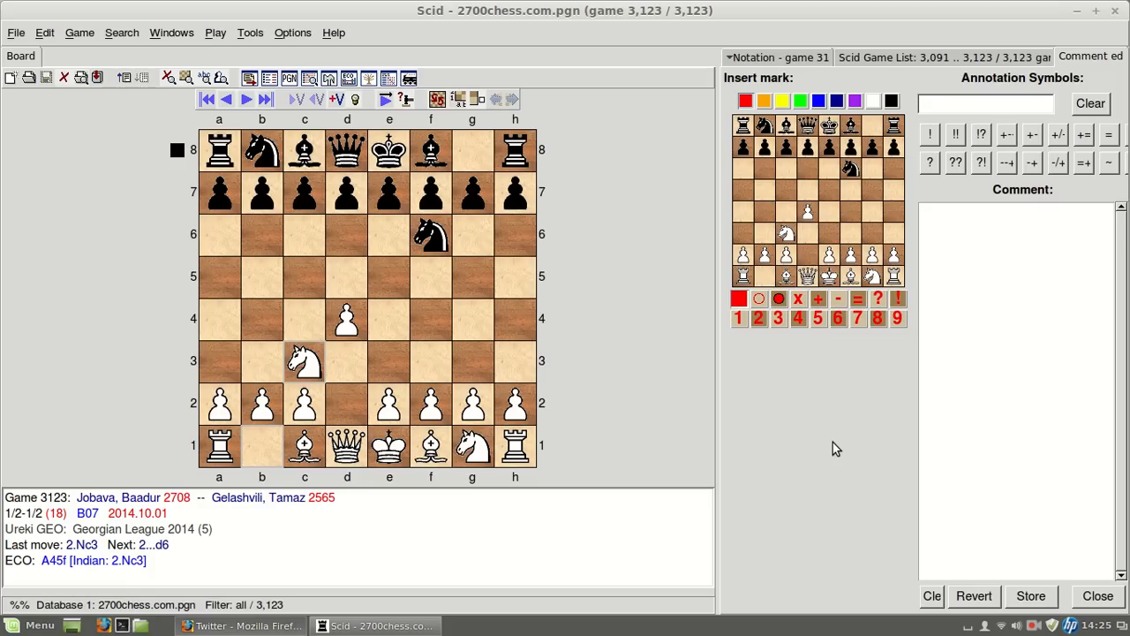
mouse_move(417, 343)
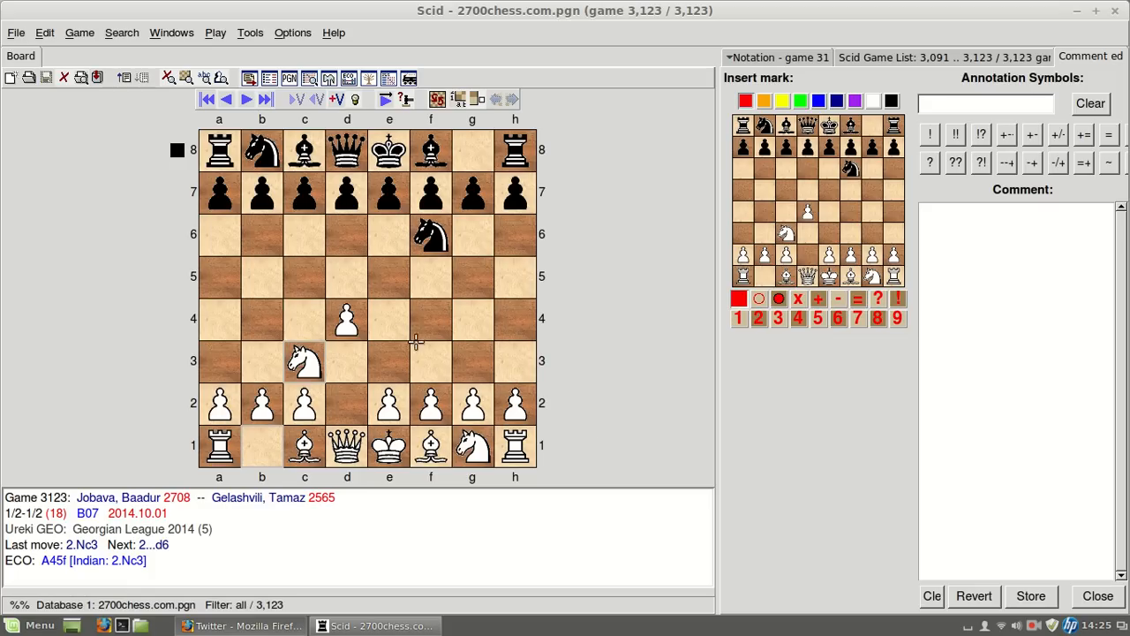
mouse_move(357, 374)
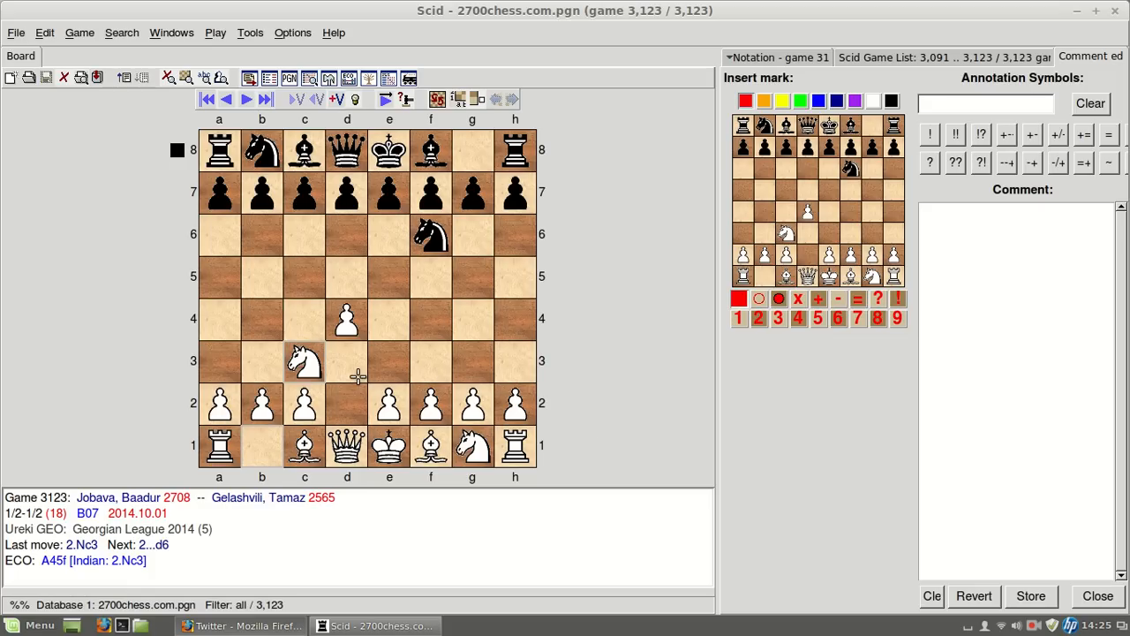
mouse_move(423, 409)
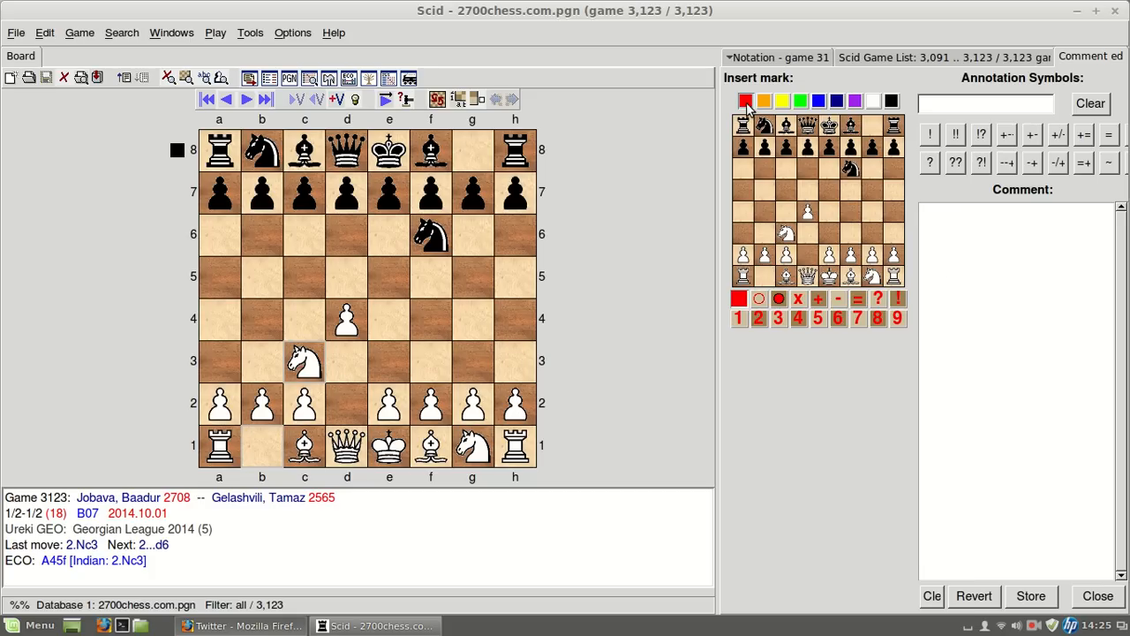
left_click(800, 99)
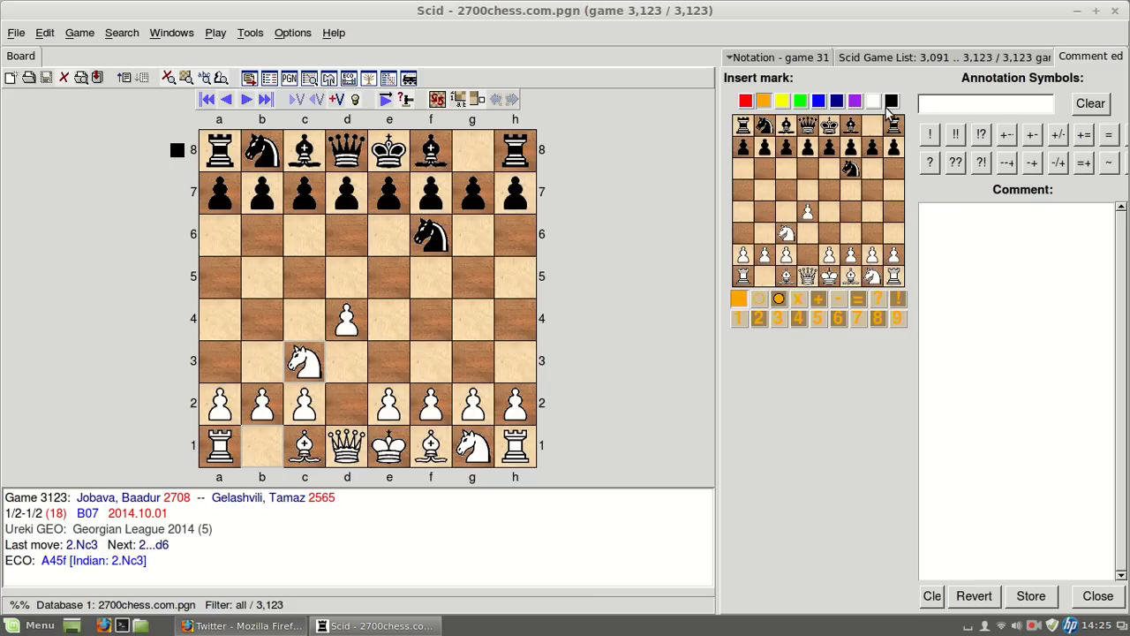
left_click(815, 99)
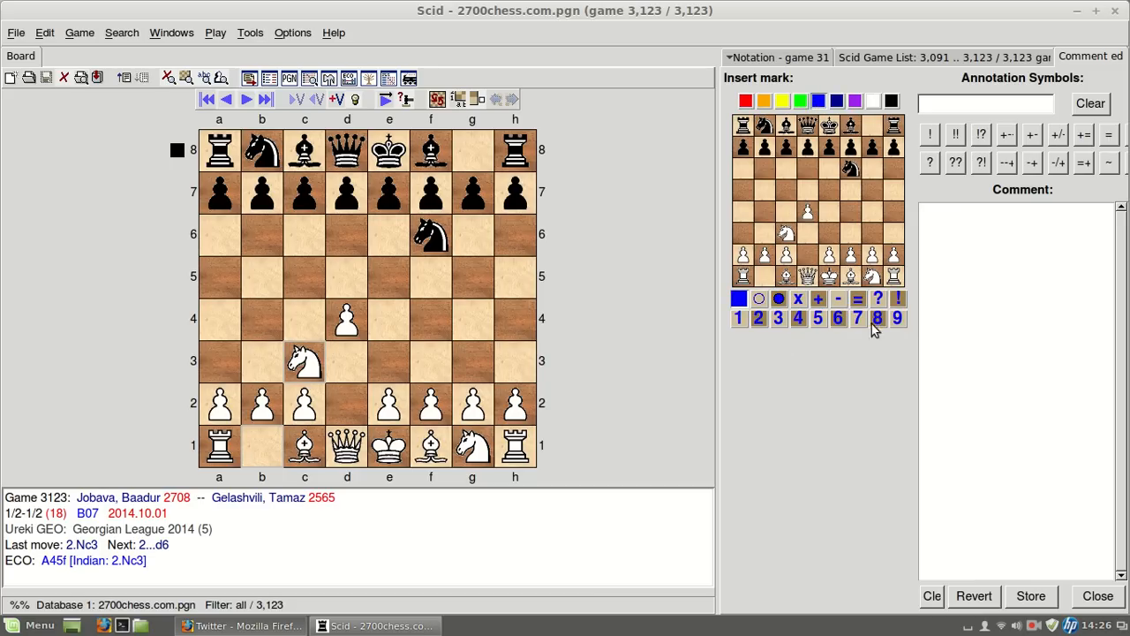
left_click(876, 318)
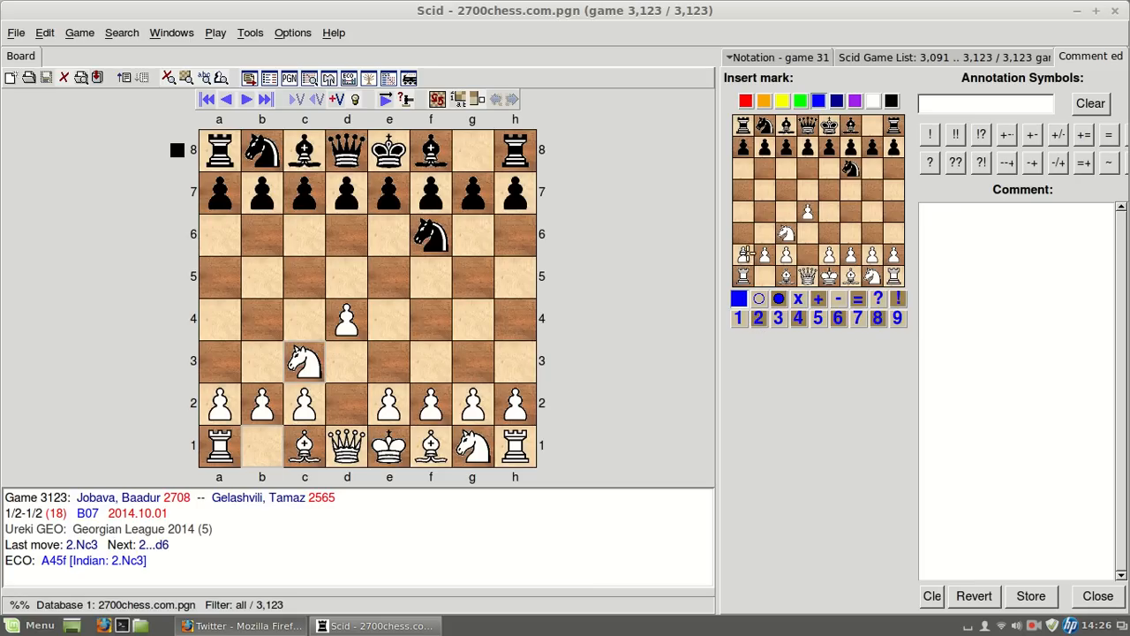
Fill a3 blue, store it, then switch mark shapes through circle to the ? symbol.
left_click(745, 233)
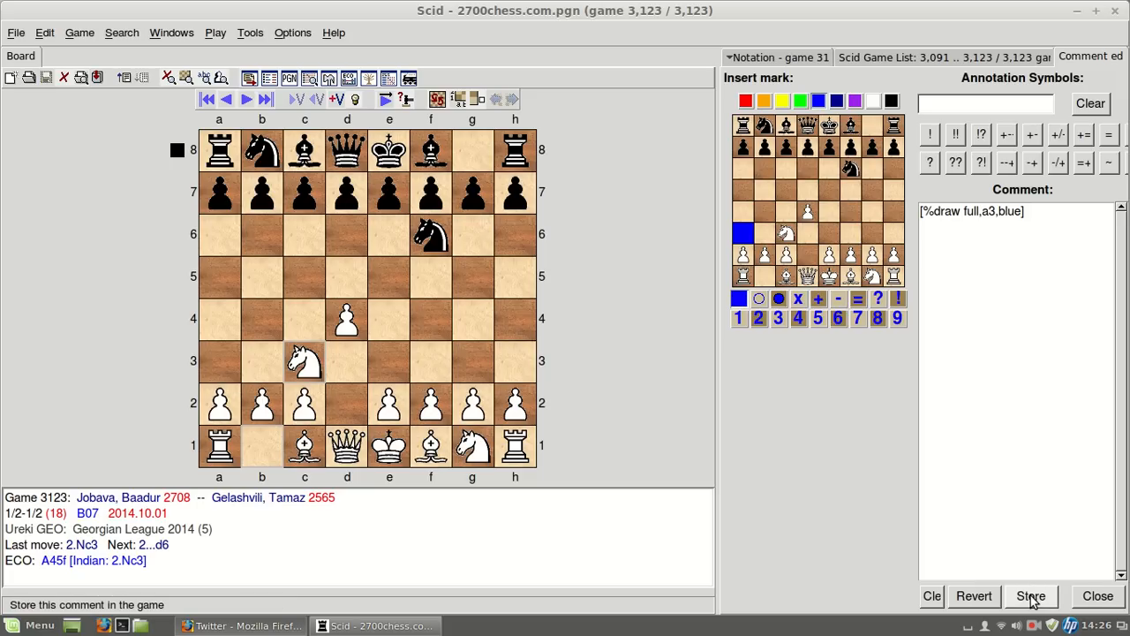
left_click(1031, 595)
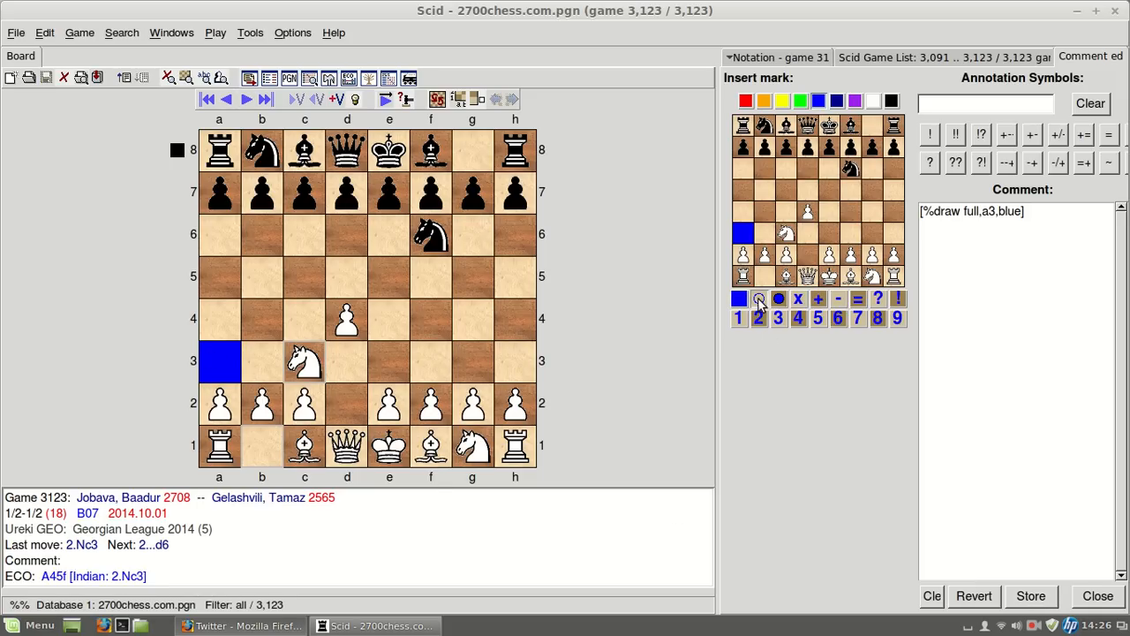
left_click(759, 298)
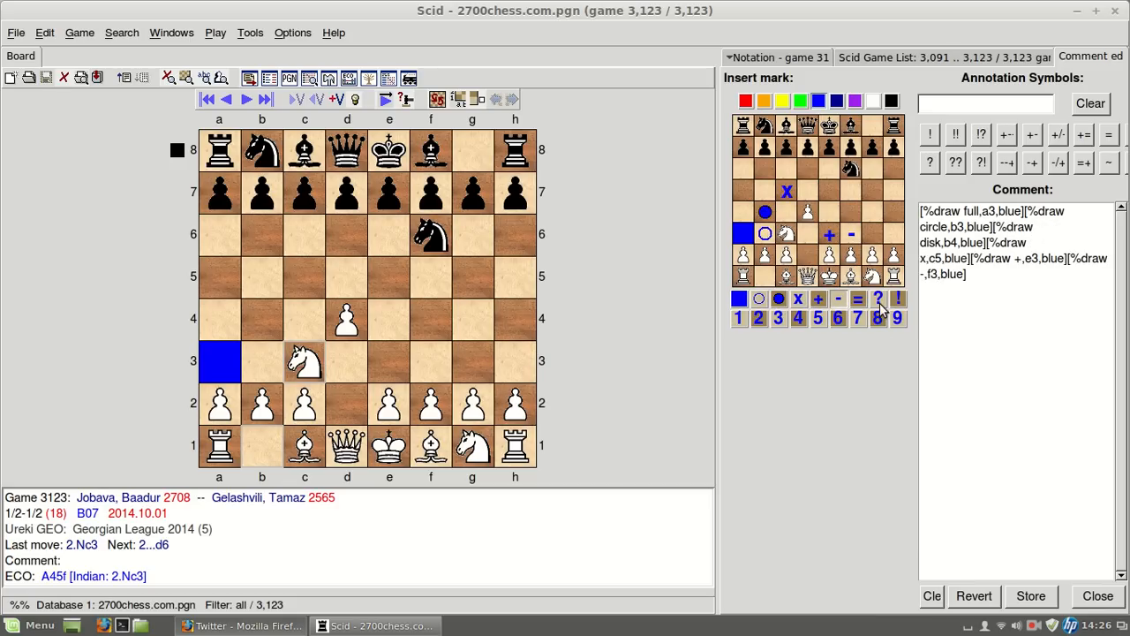
left_click(877, 298)
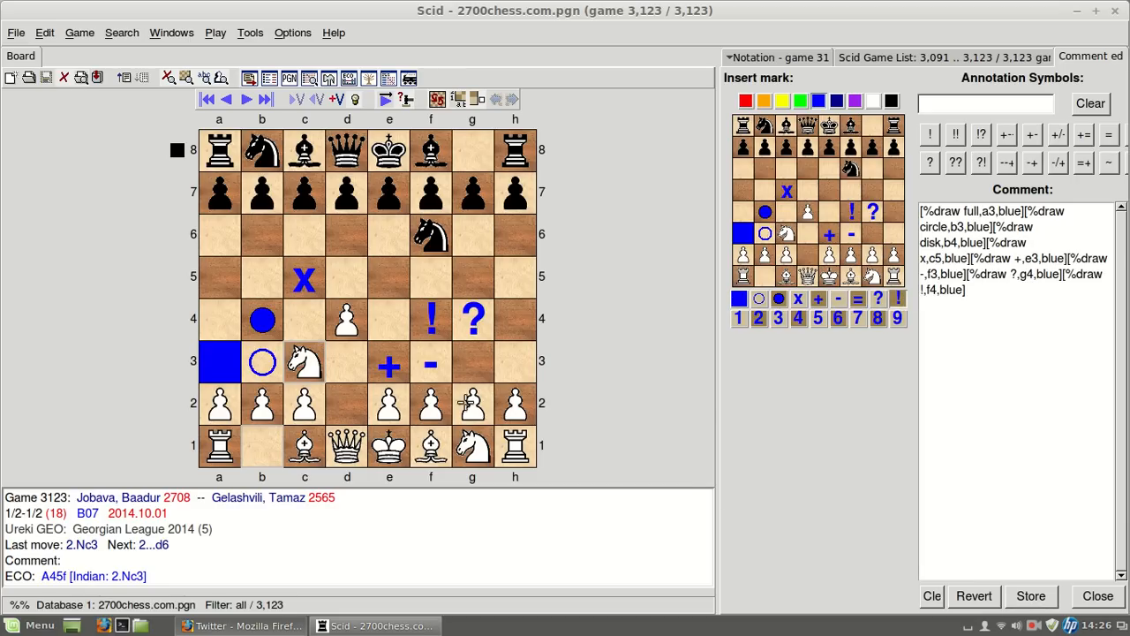
mouse_move(713, 406)
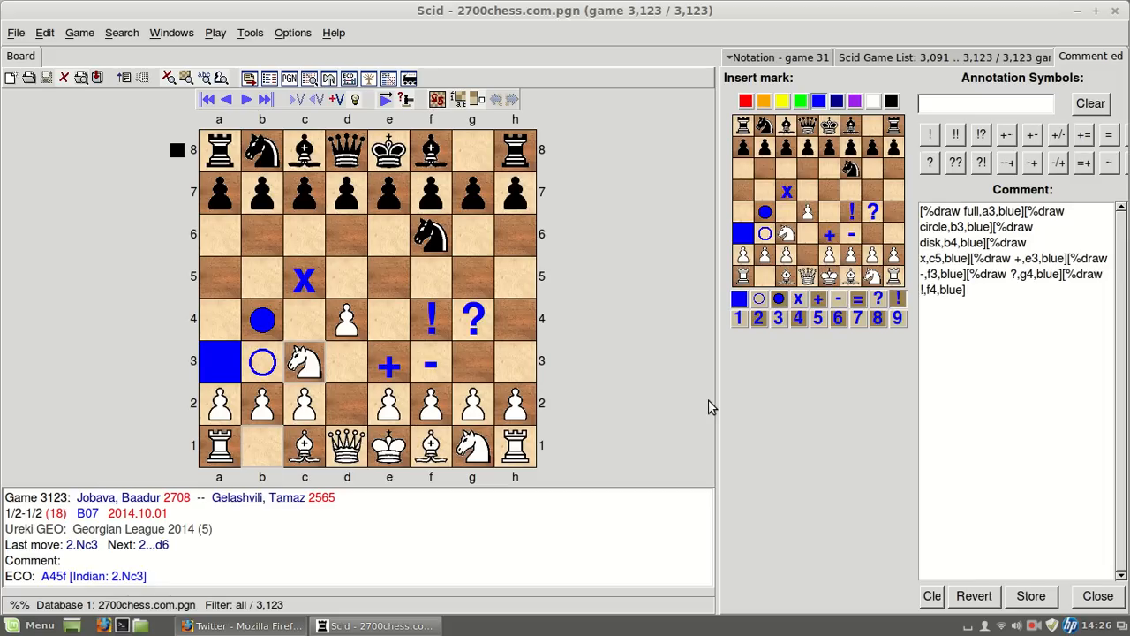
mouse_move(830, 170)
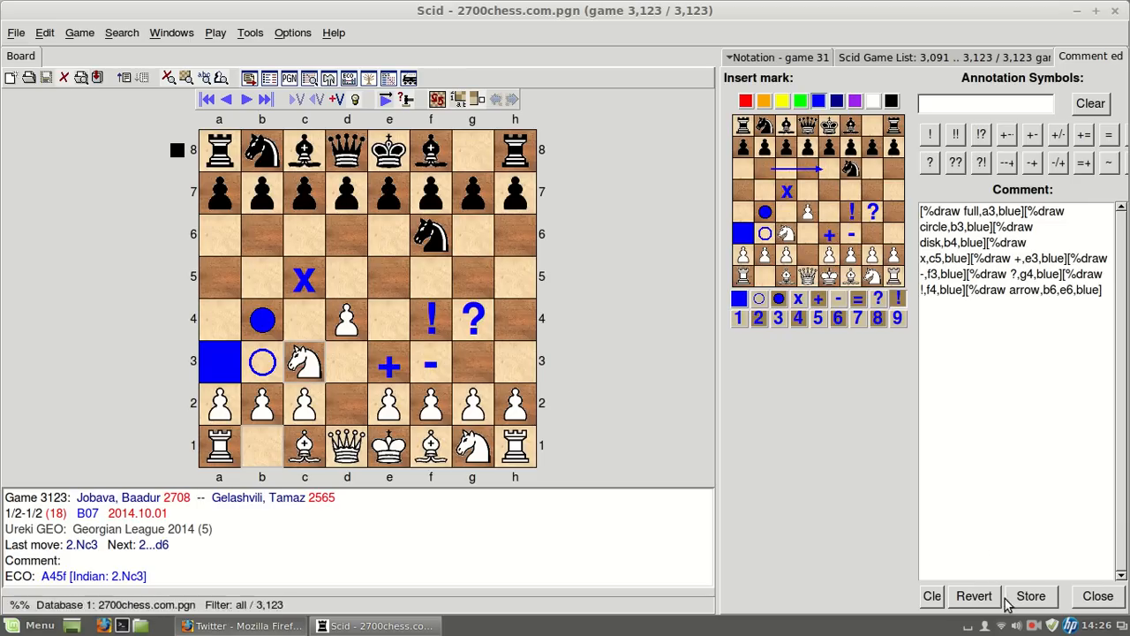
Store the arrows and begin typing the note "Comments." after 2.Nc3.
left_click(933, 595)
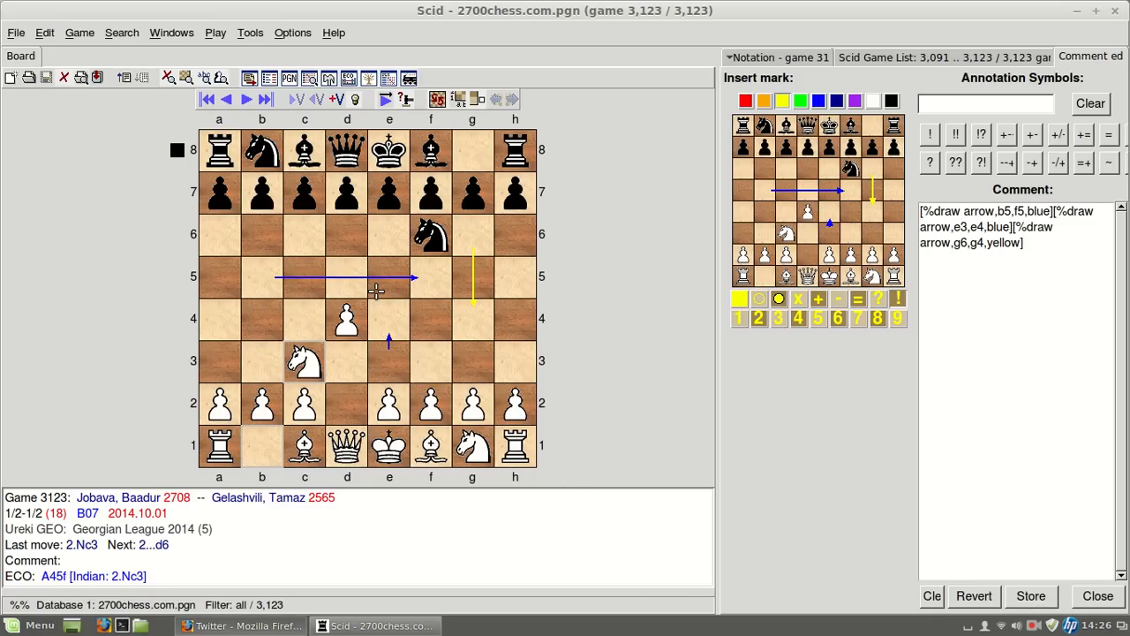
mouse_move(481, 371)
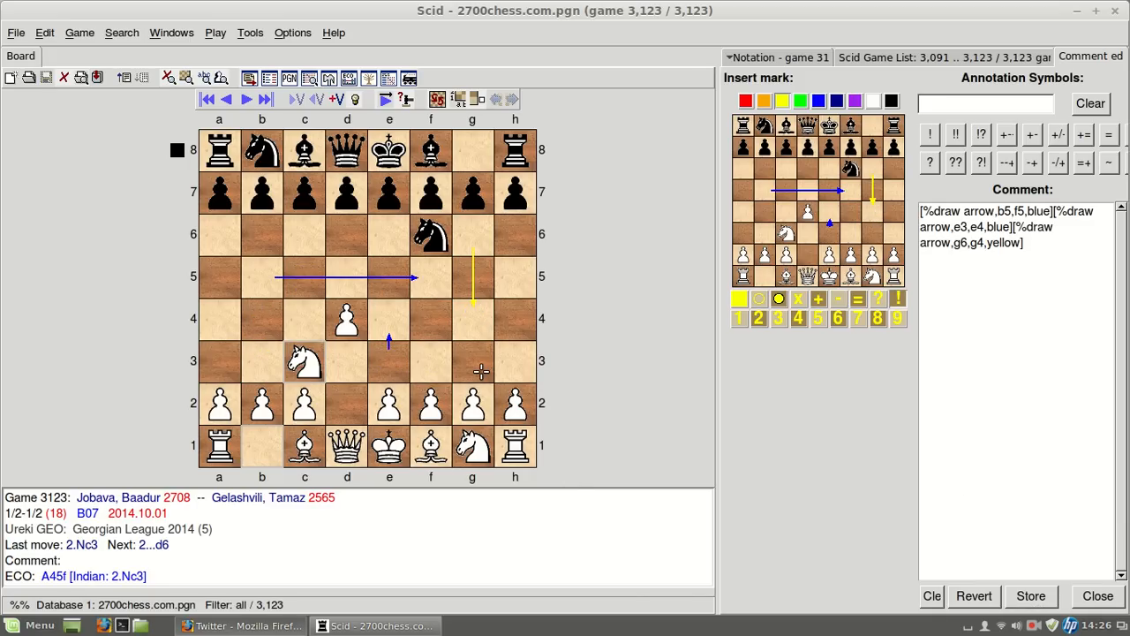
mouse_move(467, 239)
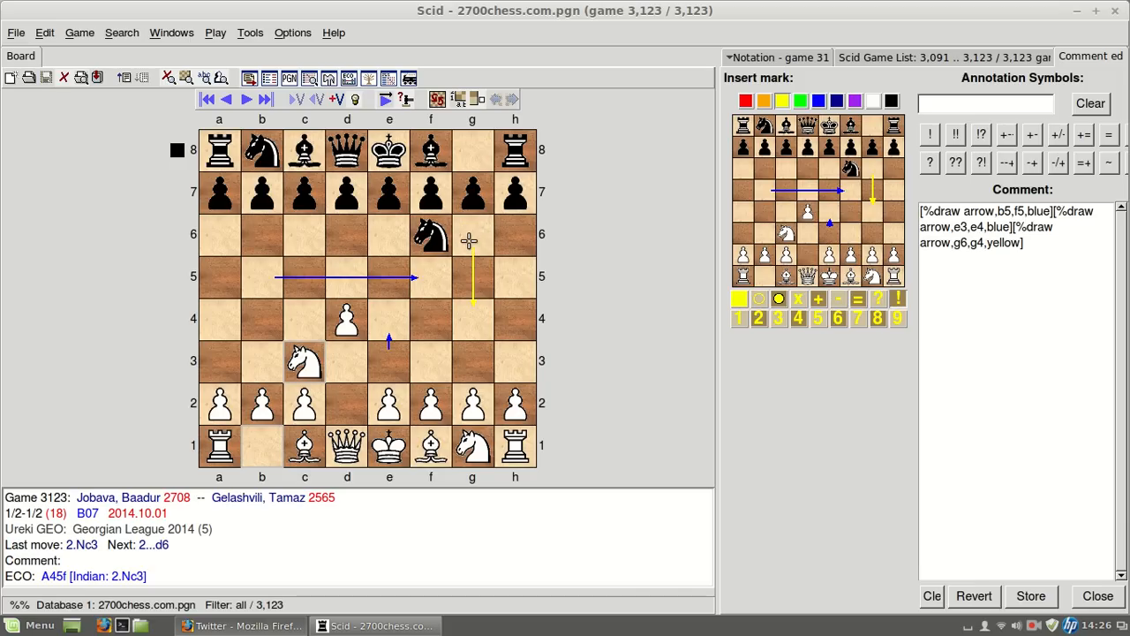
mouse_move(471, 329)
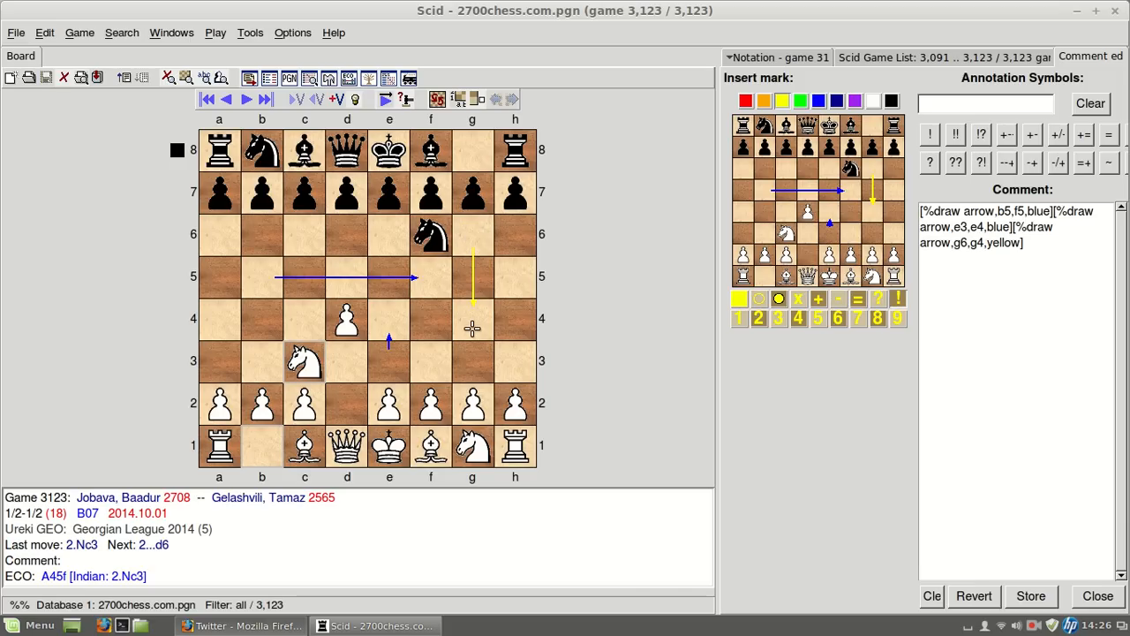
left_click(1024, 243)
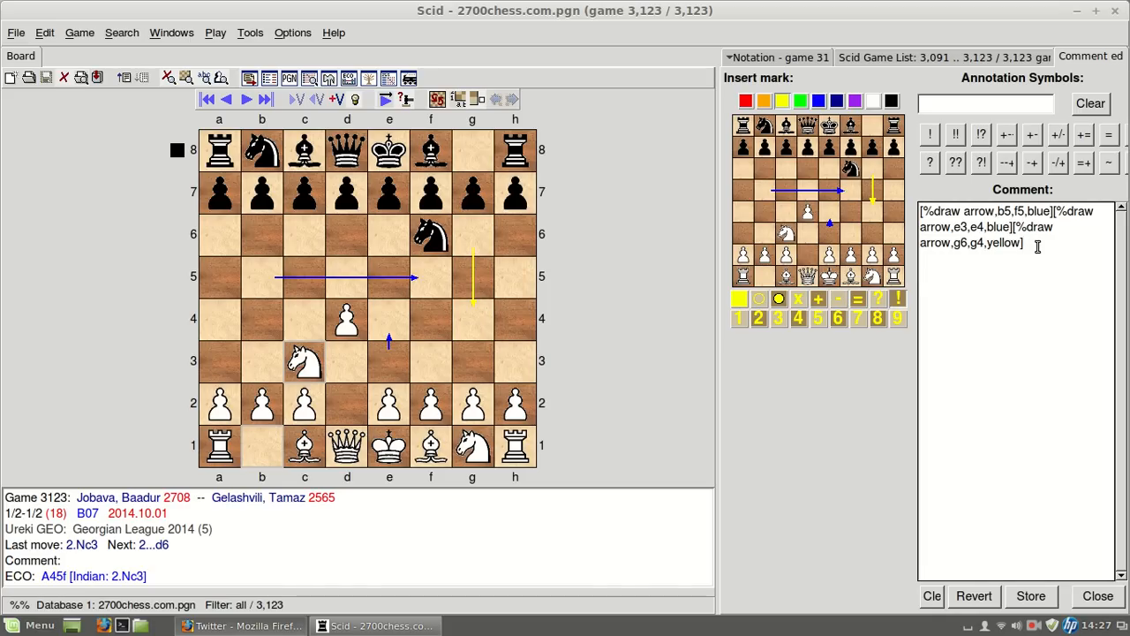
type("Come")
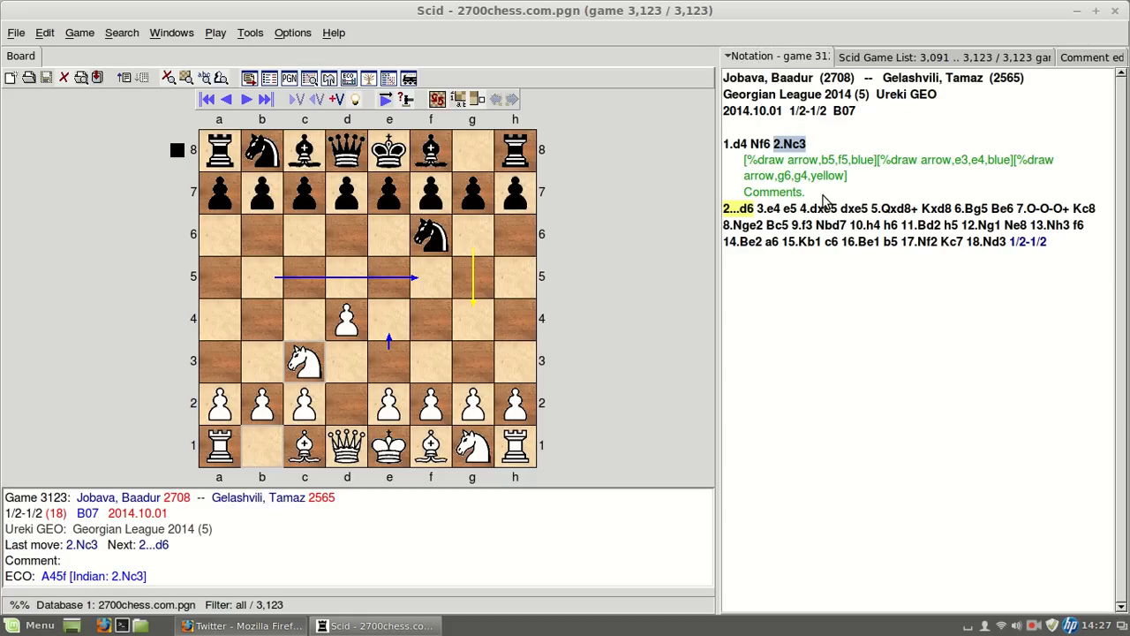
left_click(1090, 57)
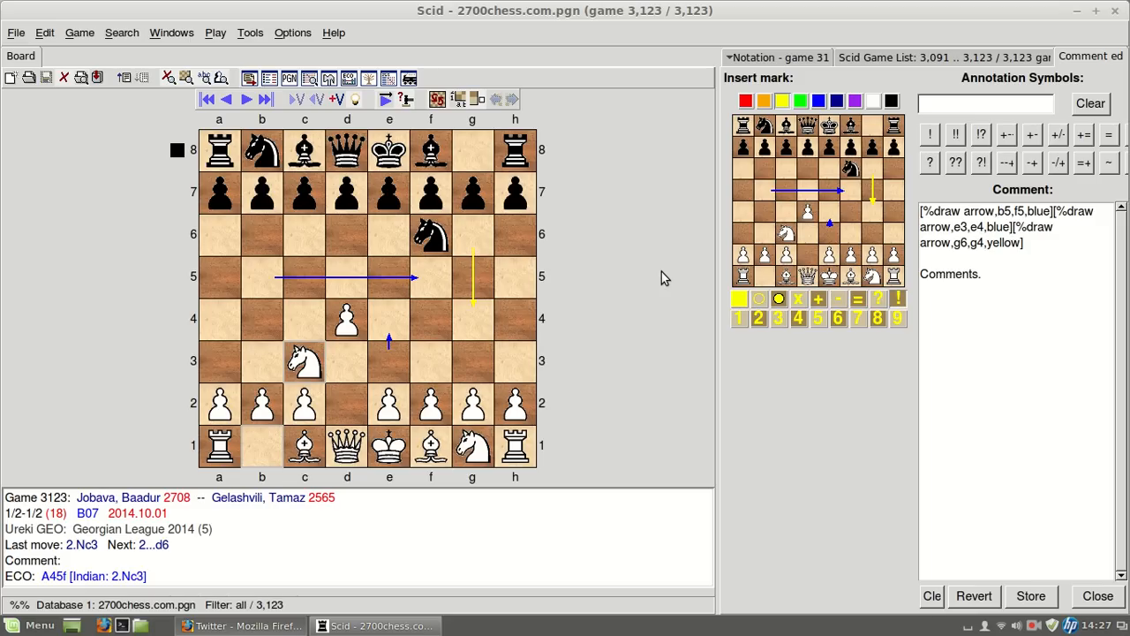
left_click(777, 56)
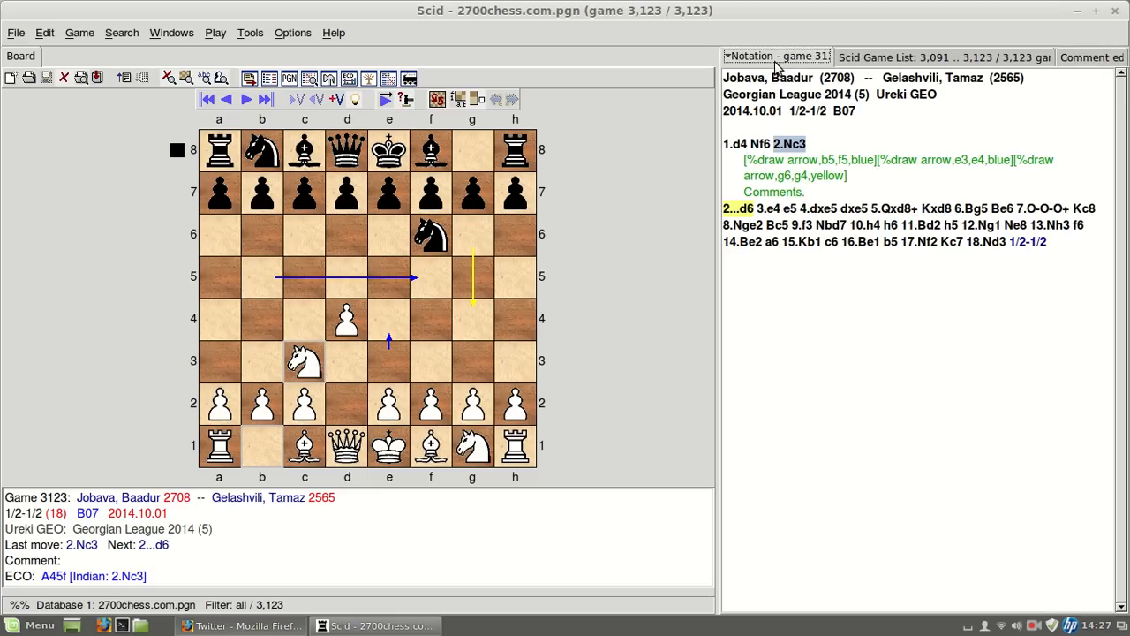